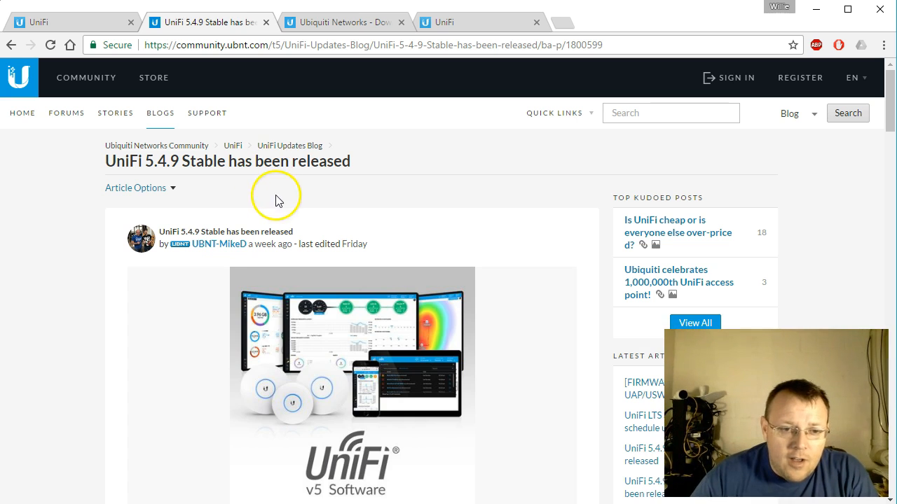
# - Review the 5.4.9 release post, then the Ubiquiti Downloads list of UniFi controller software and UAP firmware
pyautogui.scroll(-3)
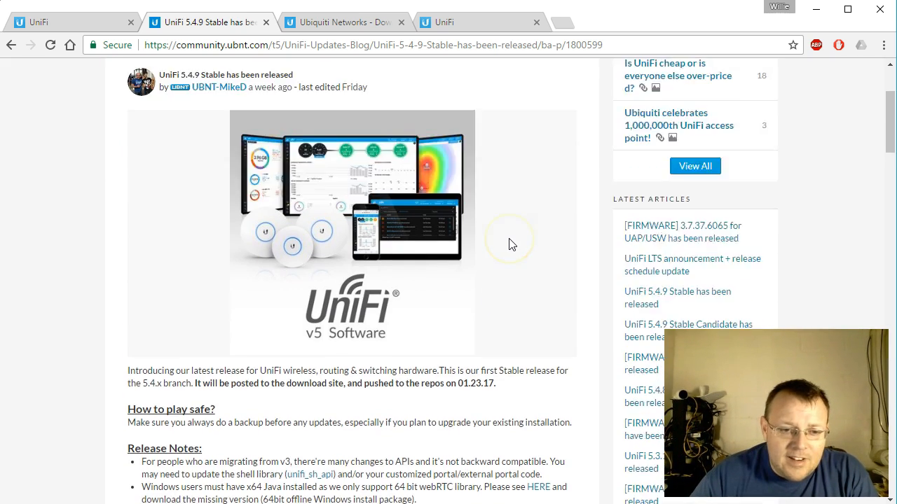
pyautogui.click(344, 22)
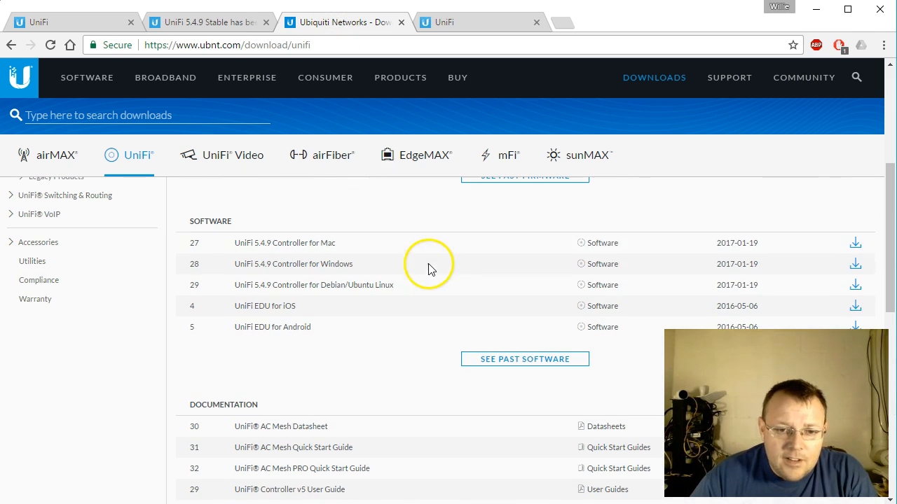
pyautogui.moveTo(672, 264)
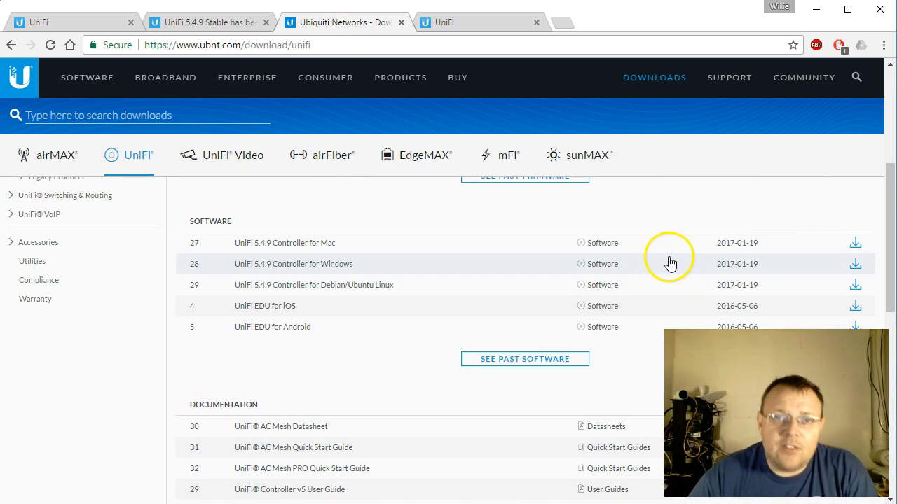
pyautogui.moveTo(280, 77)
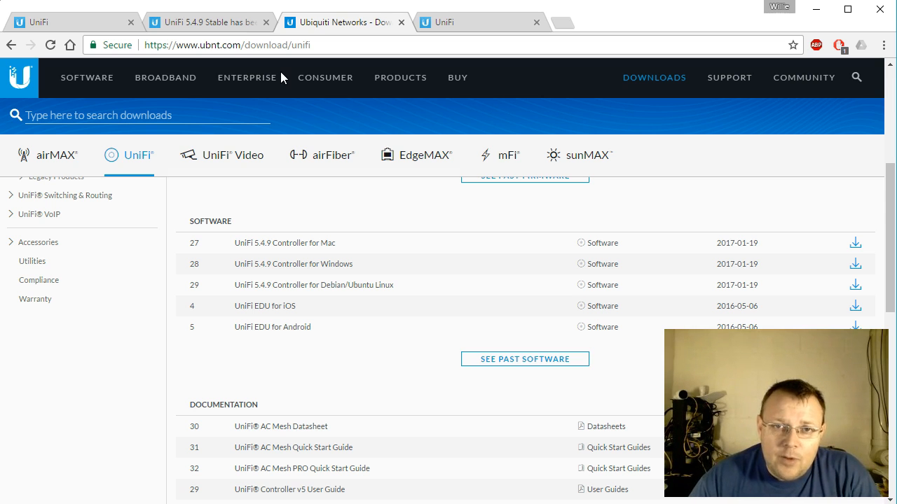
pyautogui.scroll(3)
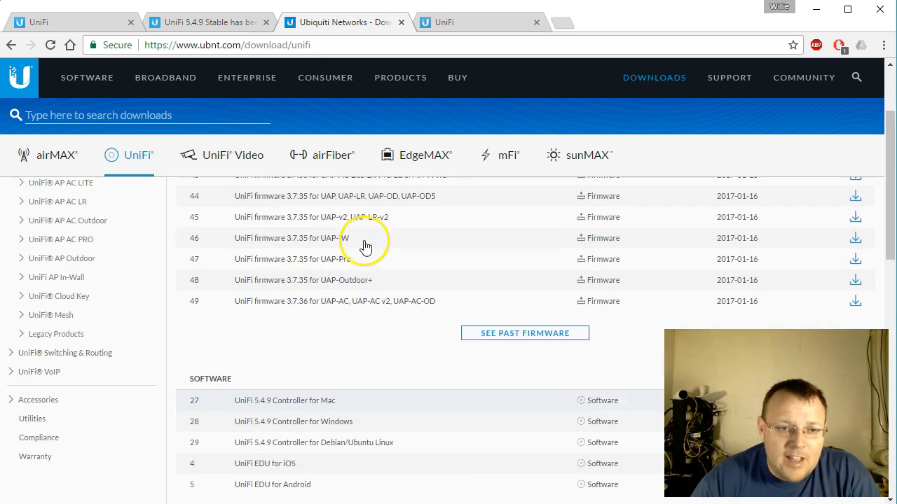
pyautogui.scroll(3)
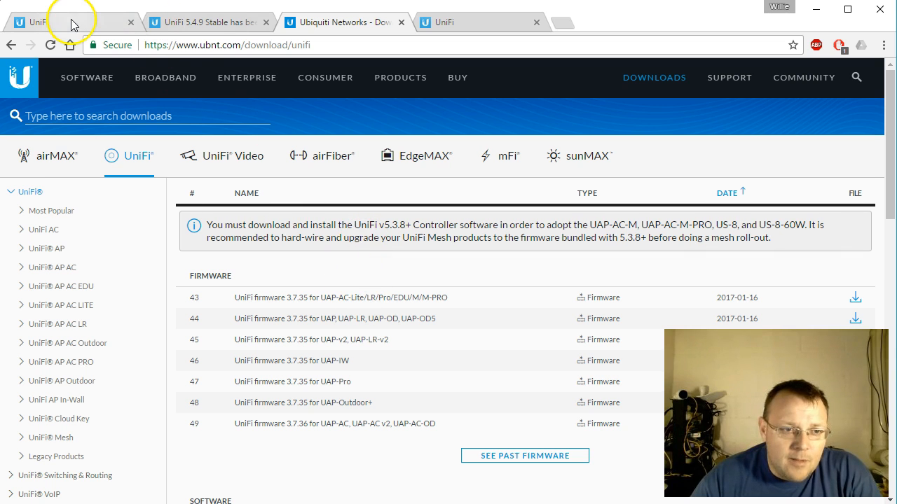
# - Sign in to the UniFi controller with the username and password to reach the site dashboard
pyautogui.click(39, 22)
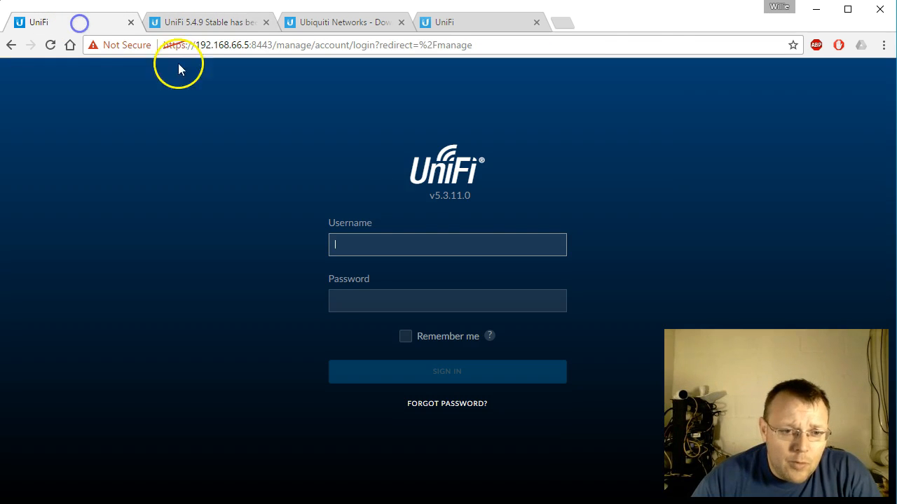
pyautogui.write('whowe')
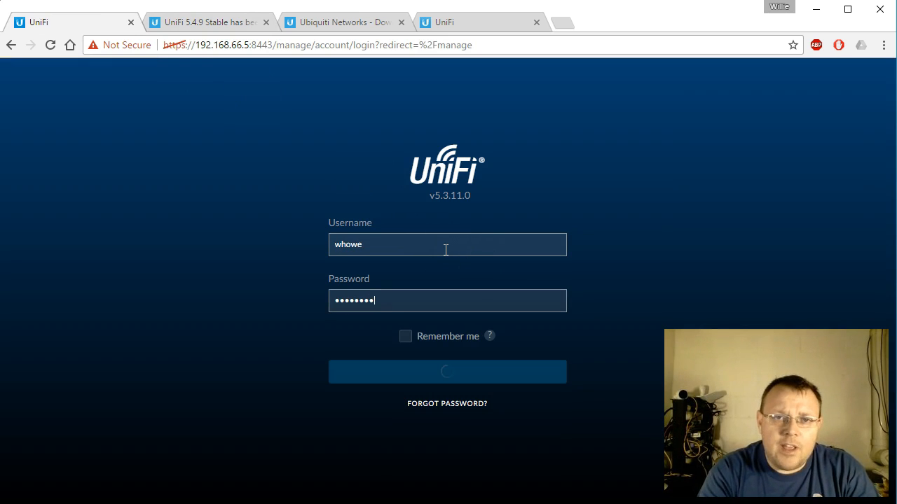
pyautogui.click(447, 371)
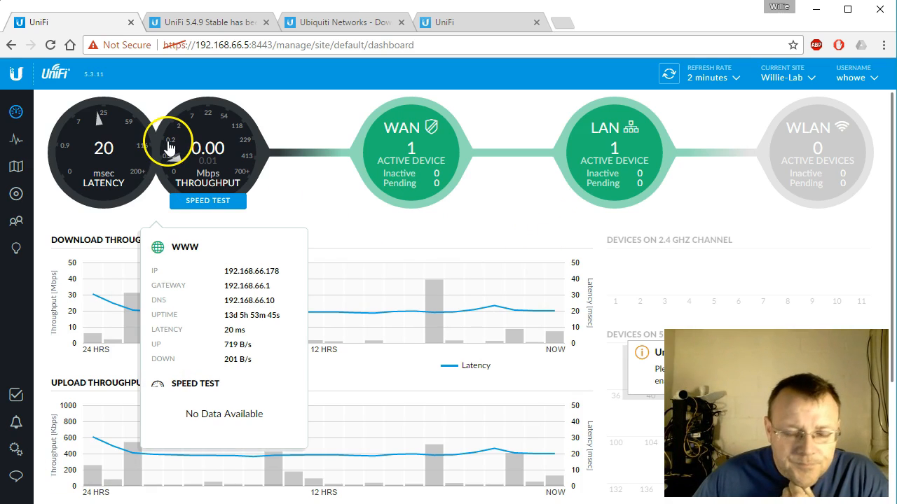
pyautogui.moveTo(253, 109)
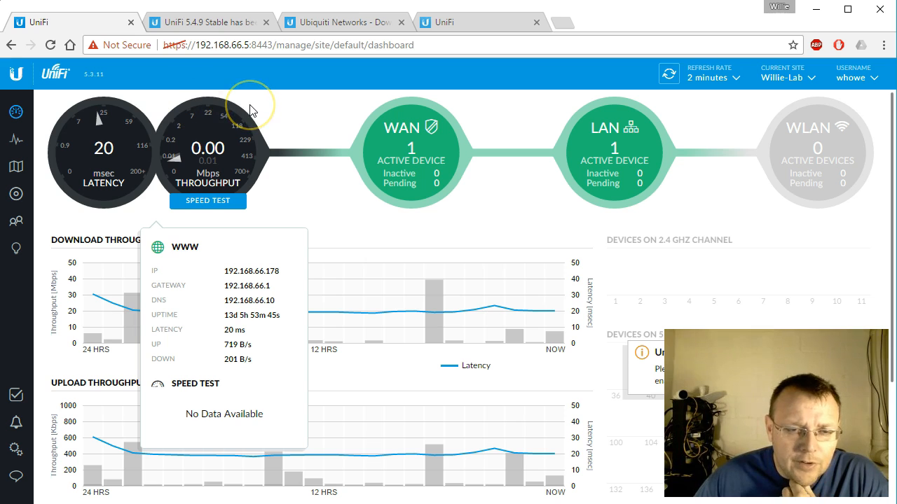
pyautogui.moveTo(252, 110)
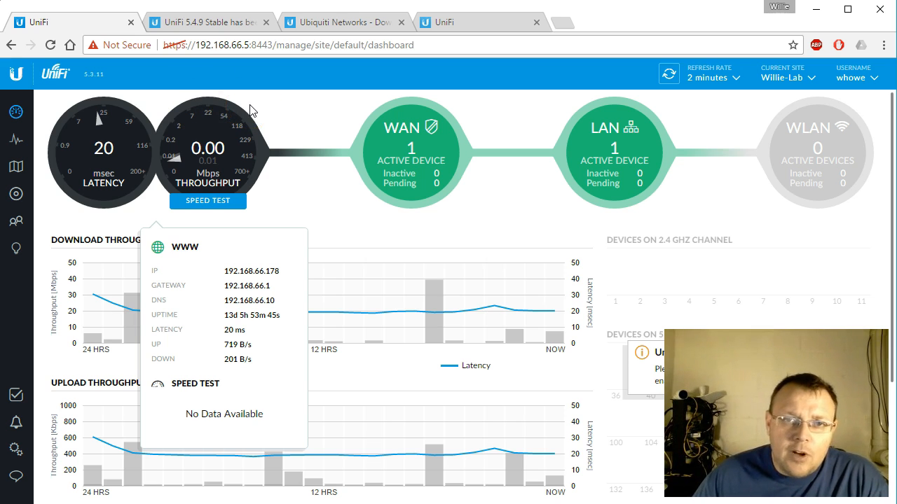
pyautogui.moveTo(266, 141)
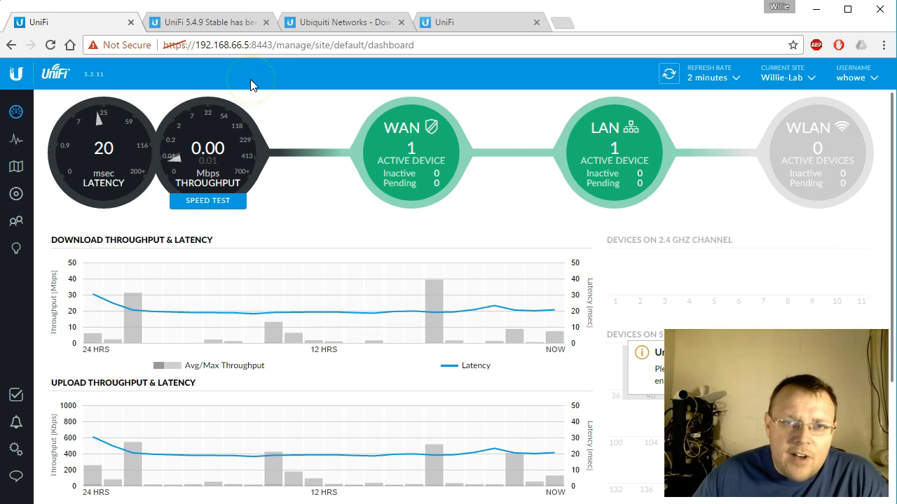
pyautogui.moveTo(16, 449)
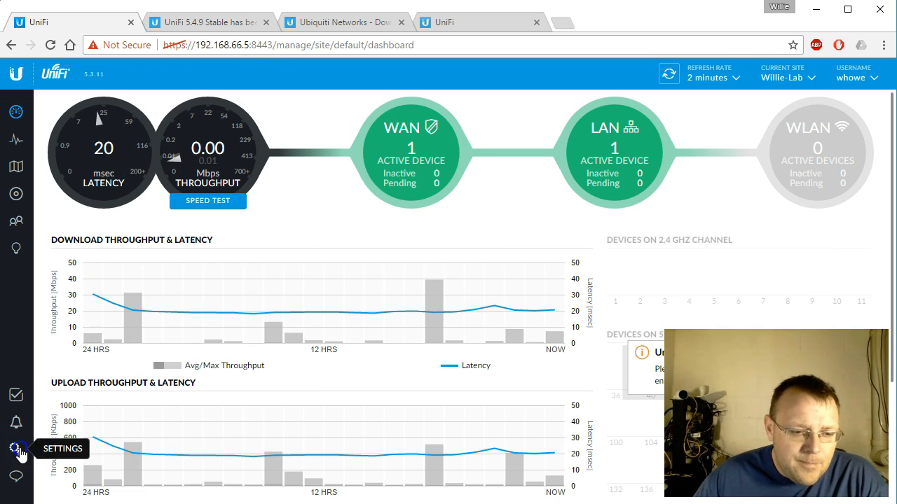
# - In Settings > Maintenance, check for Cloud Key firmware updates; firmware current, controller 5.4.9-9150 available
pyautogui.click(15, 449)
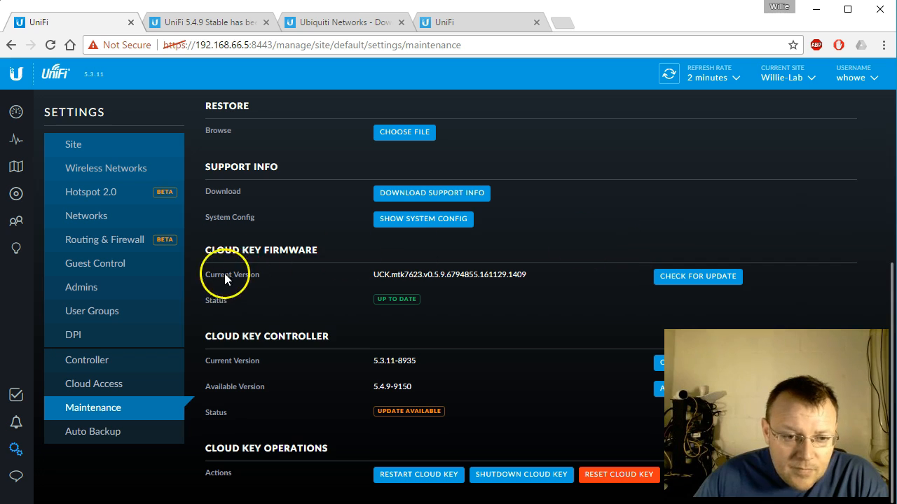
pyautogui.moveTo(403, 302)
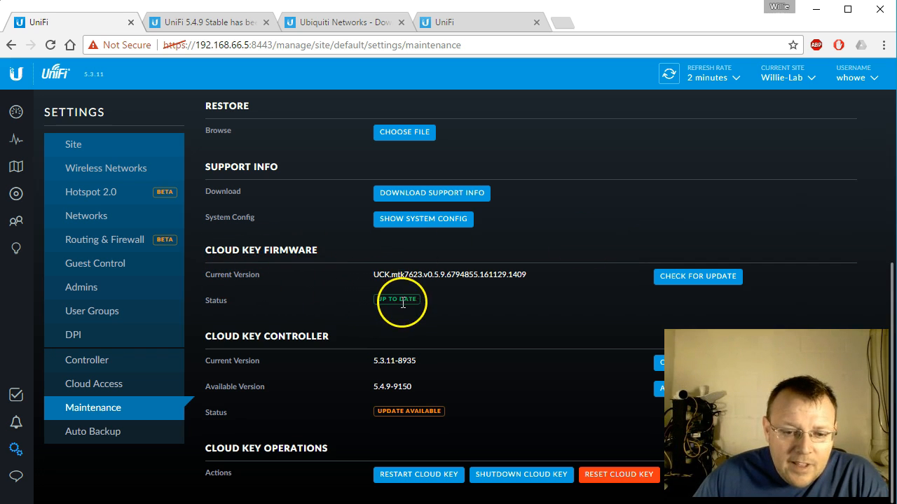
pyautogui.click(698, 275)
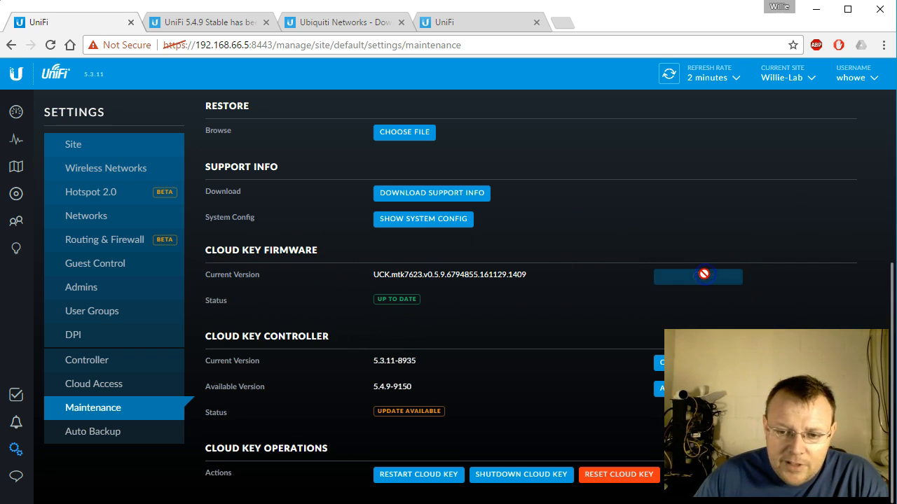
pyautogui.click(698, 275)
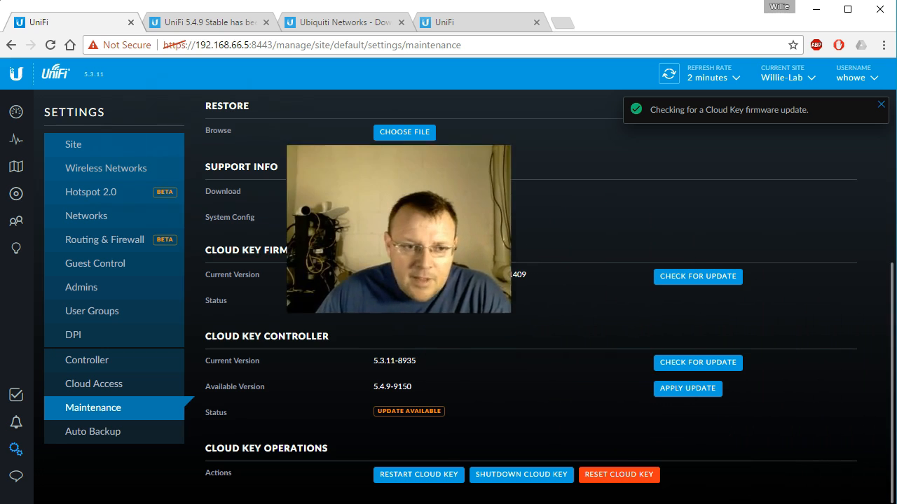
pyautogui.click(698, 274)
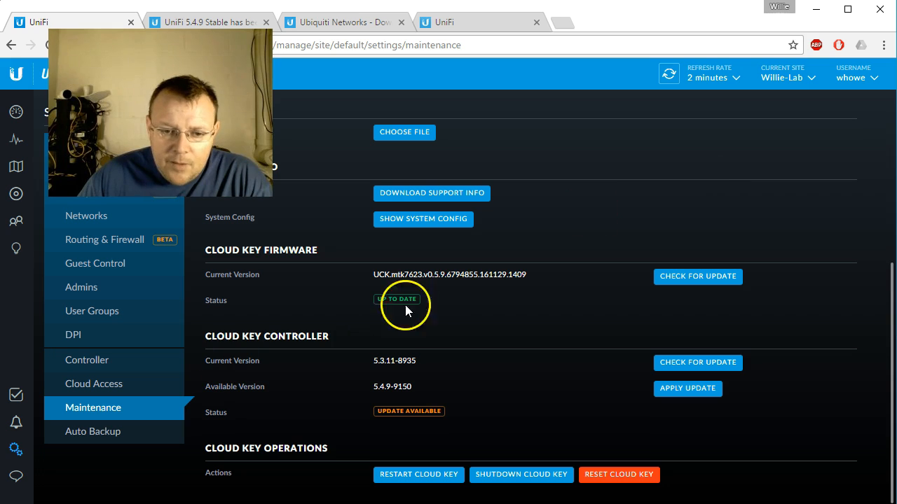
pyautogui.moveTo(294, 364)
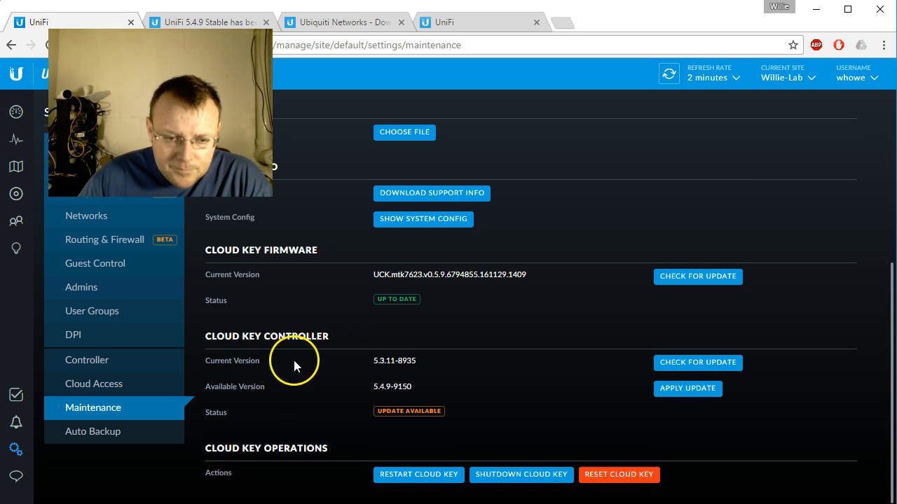
pyautogui.moveTo(289, 366)
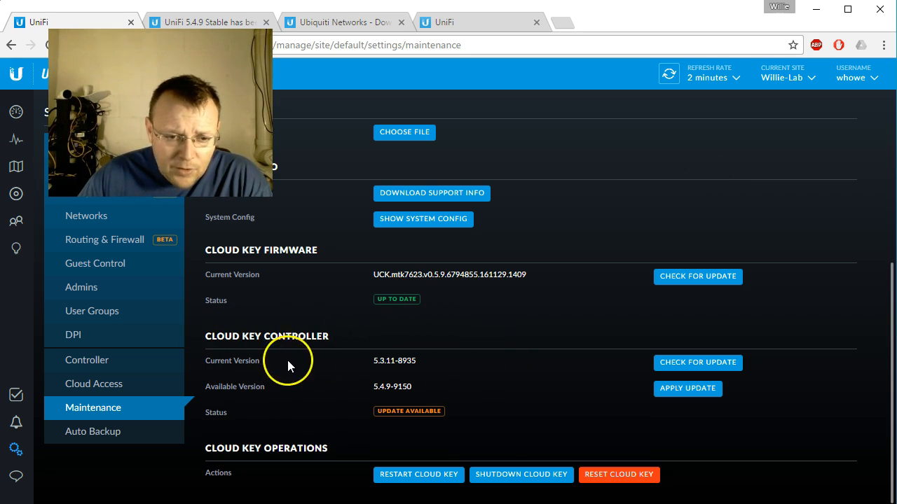
pyautogui.moveTo(394, 364)
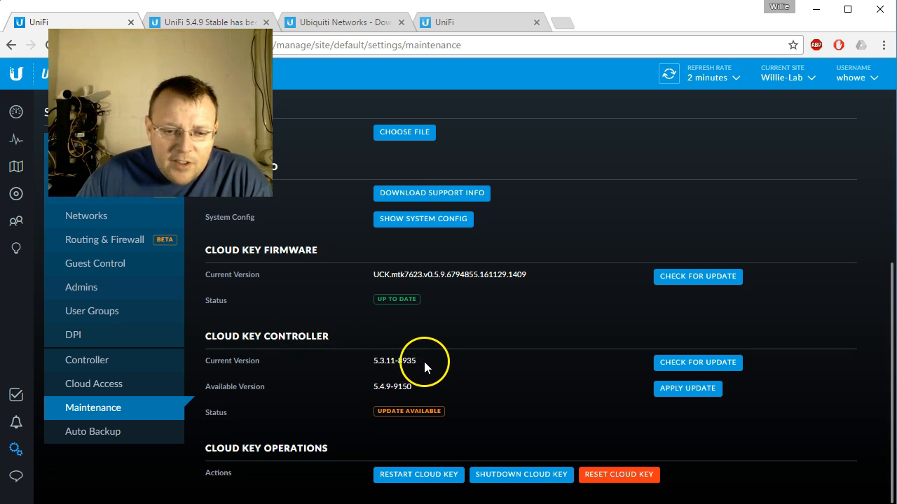
pyautogui.moveTo(379, 395)
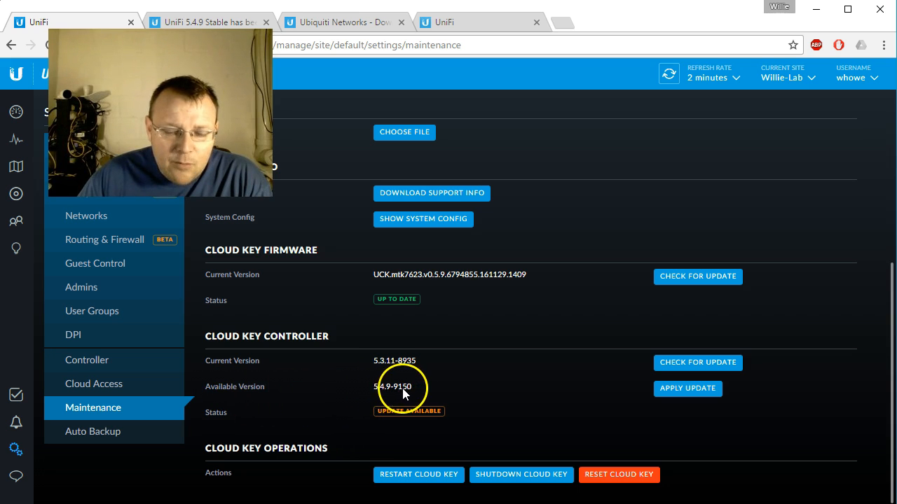
pyautogui.moveTo(431, 392)
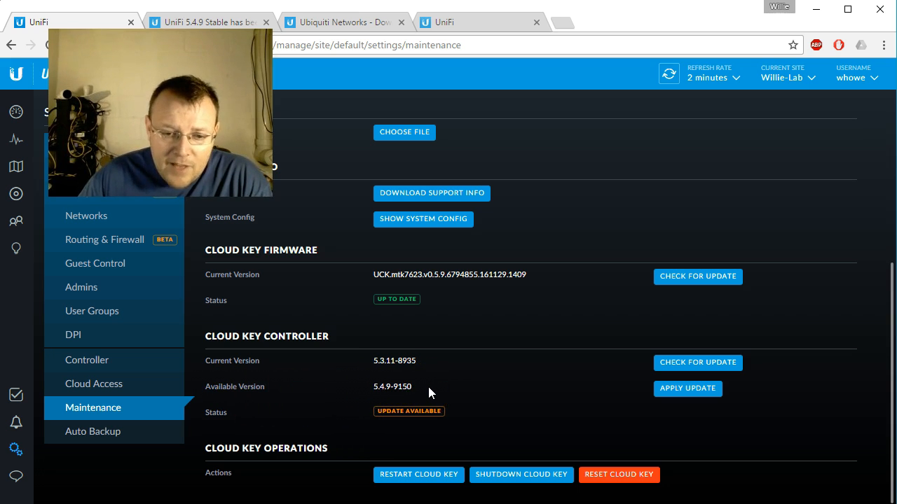
pyautogui.moveTo(449, 427)
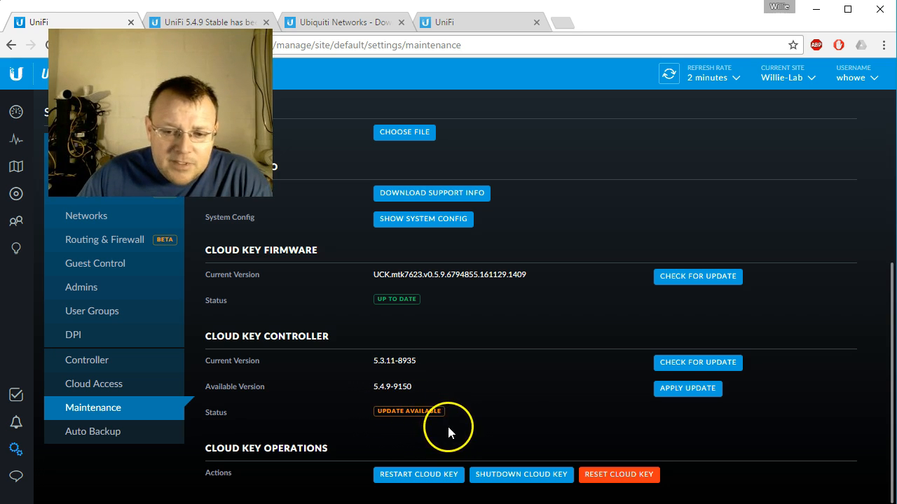
pyautogui.click(687, 388)
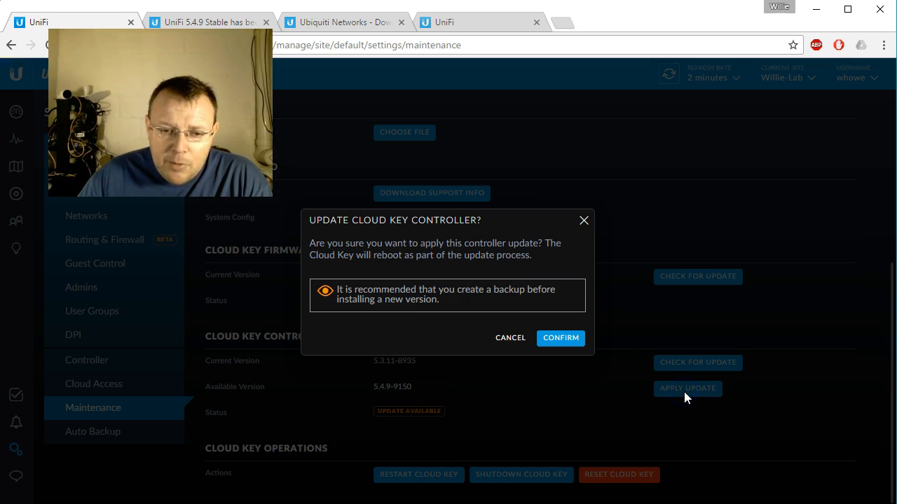
pyautogui.moveTo(331, 252)
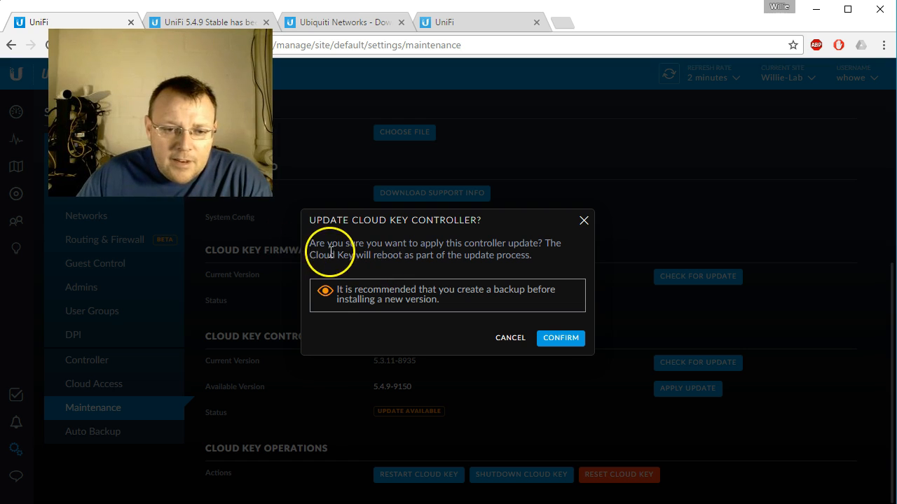
pyautogui.moveTo(510, 338)
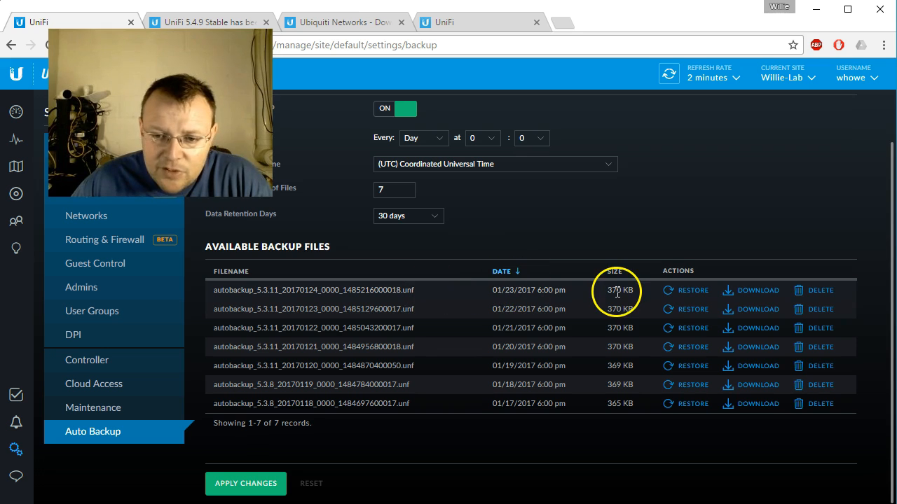
pyautogui.moveTo(92, 408)
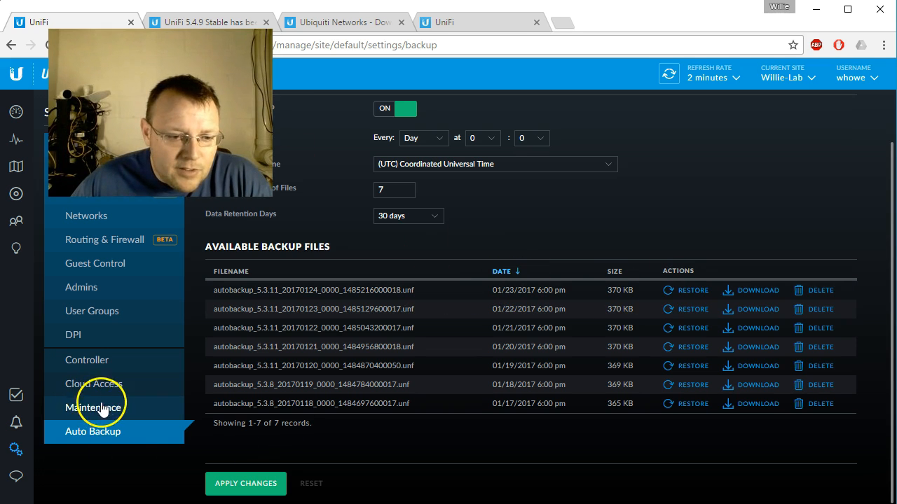
pyautogui.click(92, 407)
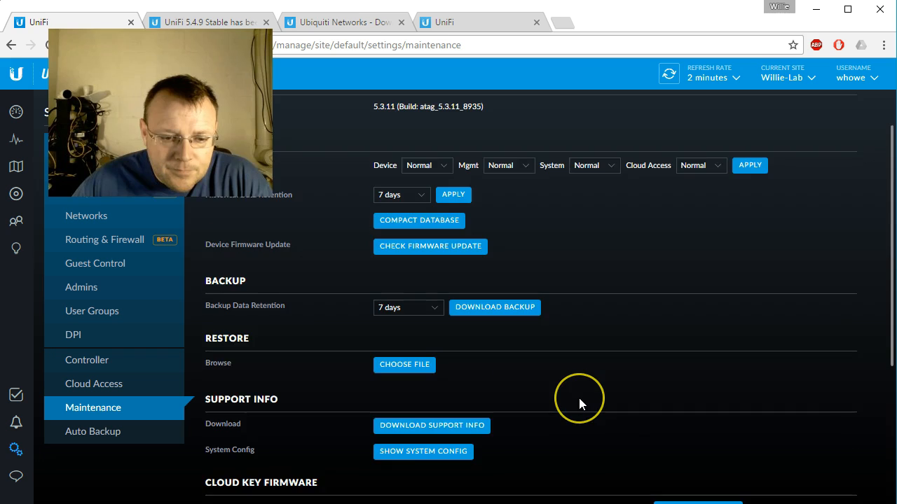
pyautogui.scroll(-3)
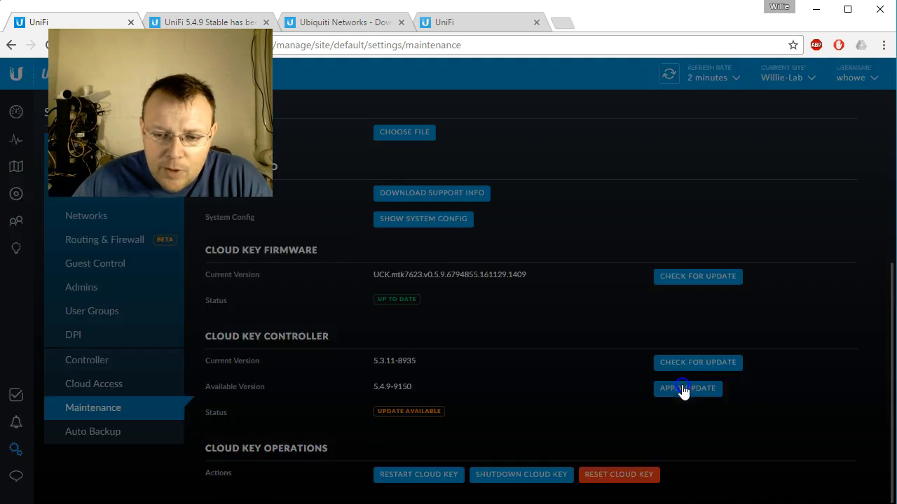
# - Start the Cloud Key controller upgrade from 5.3.11 to 5.4.9-9150
pyautogui.click(687, 388)
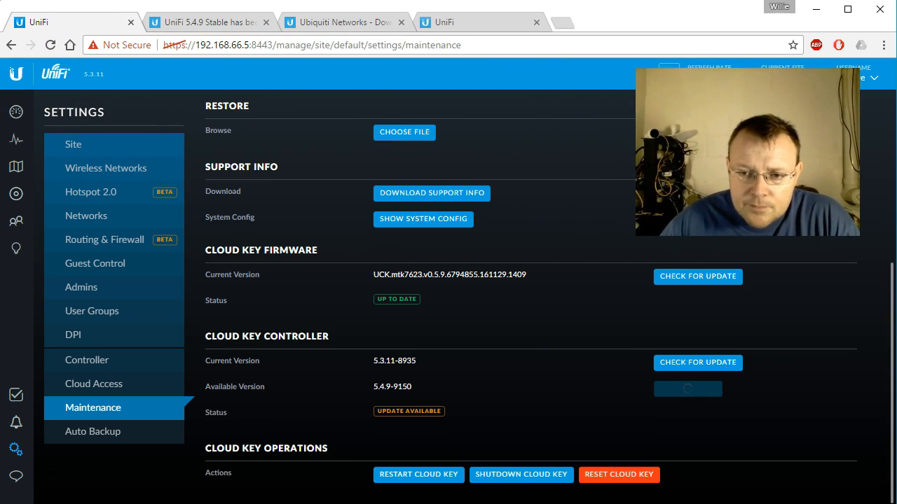
pyautogui.moveTo(687, 387)
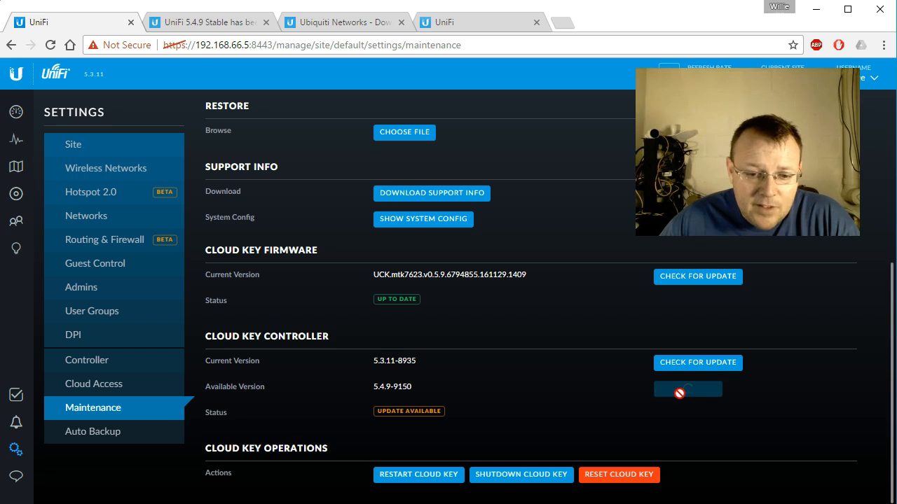
pyautogui.moveTo(560, 255)
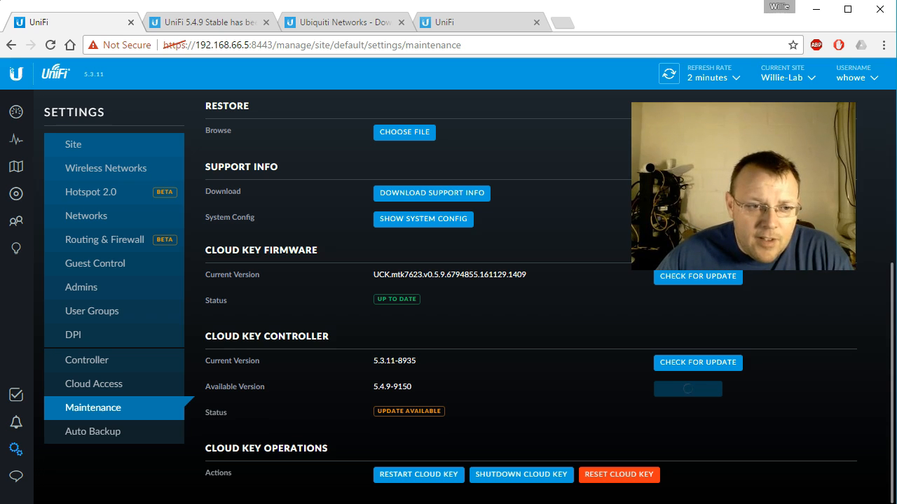
pyautogui.moveTo(389, 35)
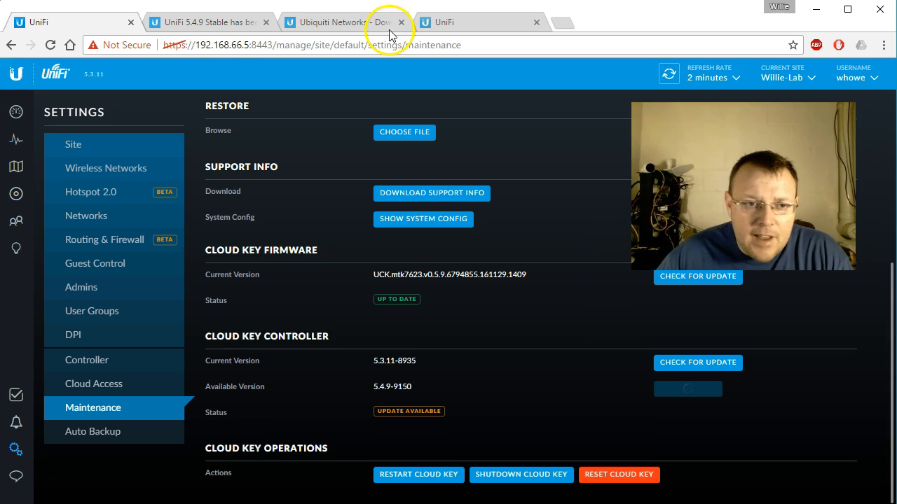
# - Scroll the 5.4.9 release notes to New Features and highlight the Import/Export Site feature
pyautogui.click(203, 23)
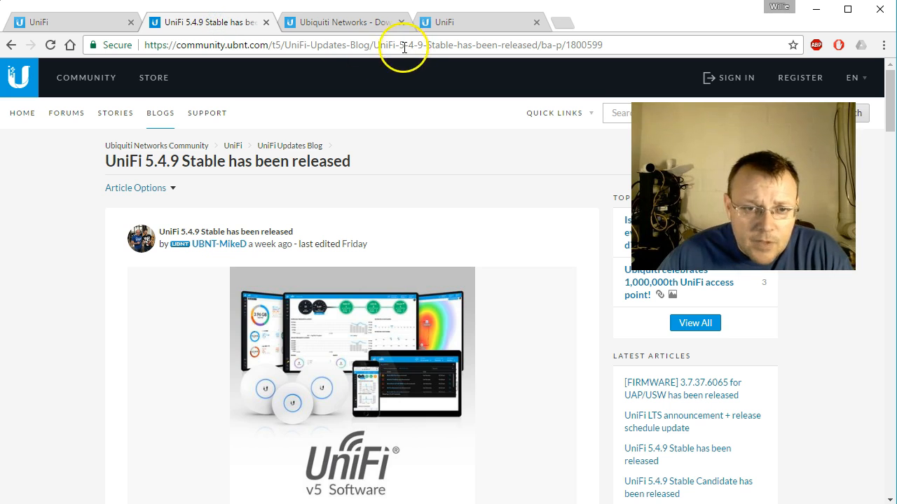
pyautogui.moveTo(334, 22)
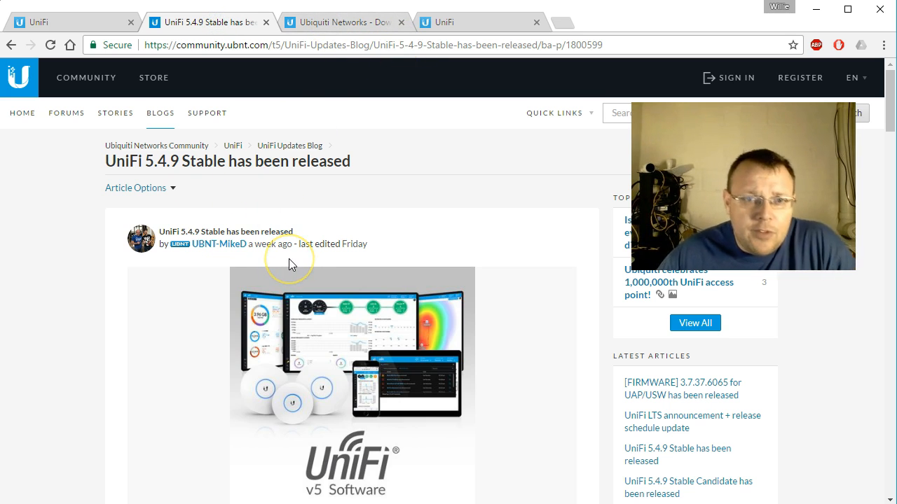
pyautogui.scroll(-3)
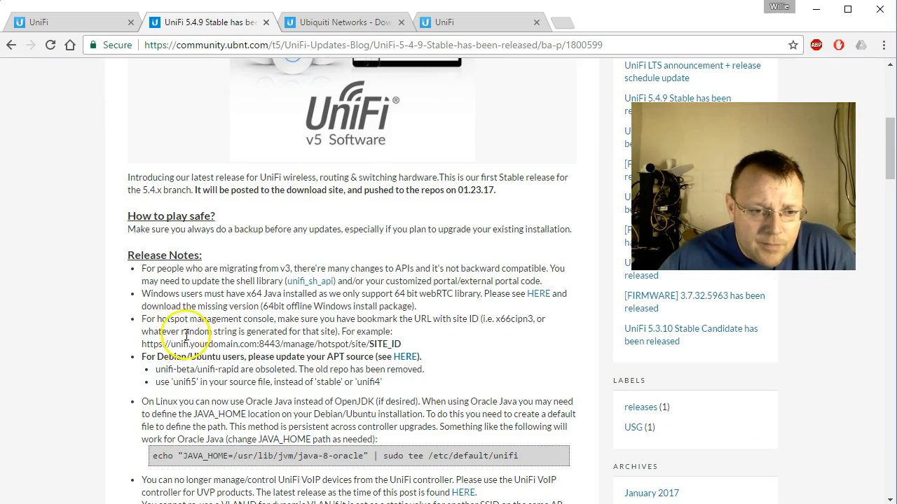
pyautogui.scroll(-3)
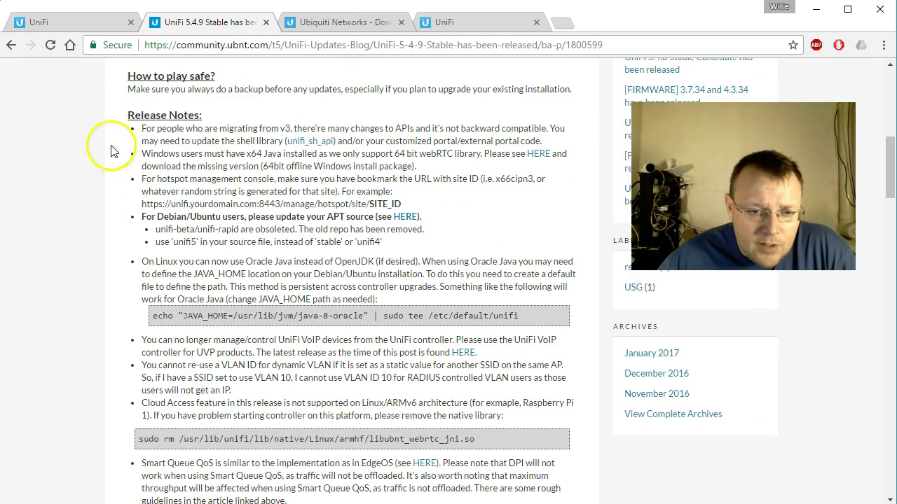
pyautogui.moveTo(247, 205)
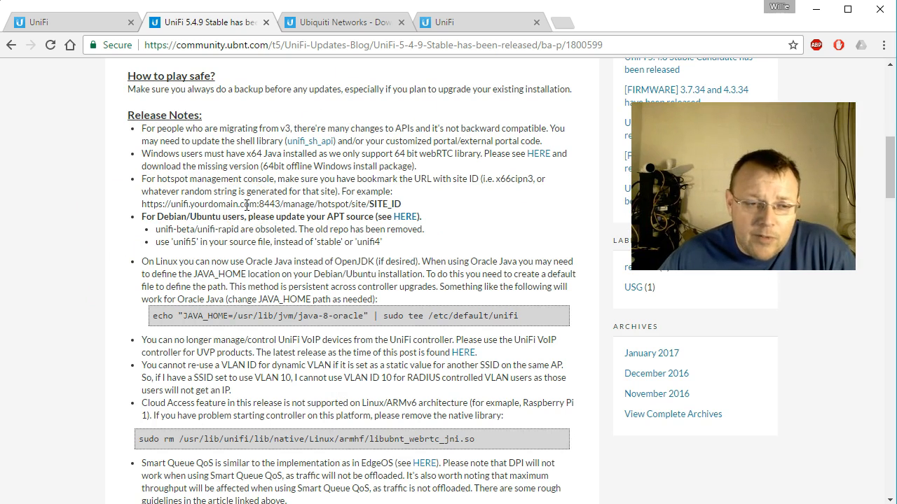
pyautogui.scroll(-3)
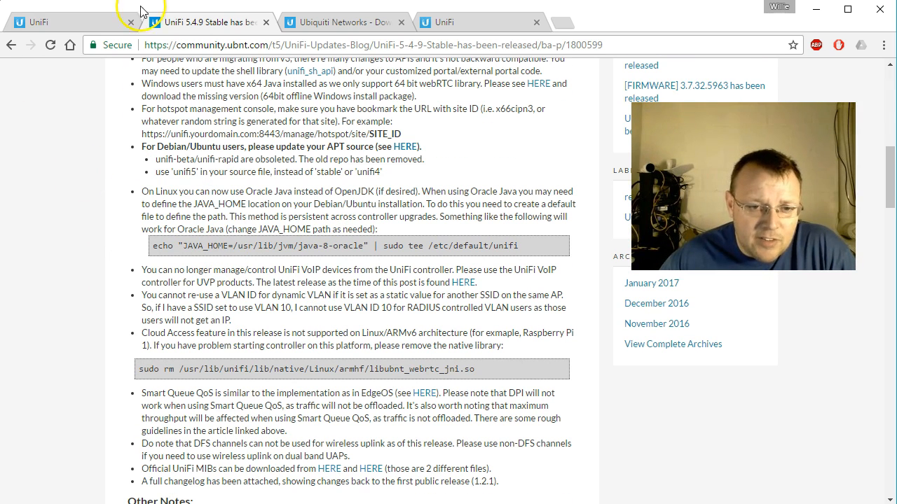
pyautogui.scroll(-3)
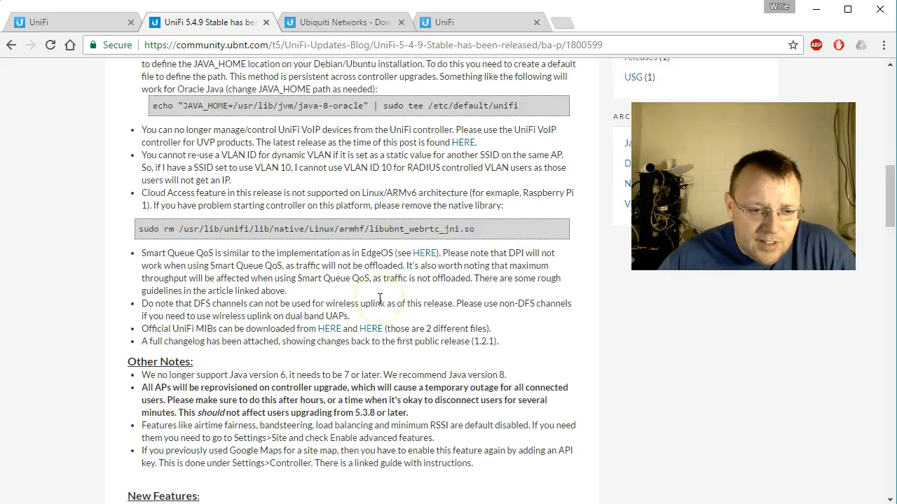
pyautogui.scroll(-3)
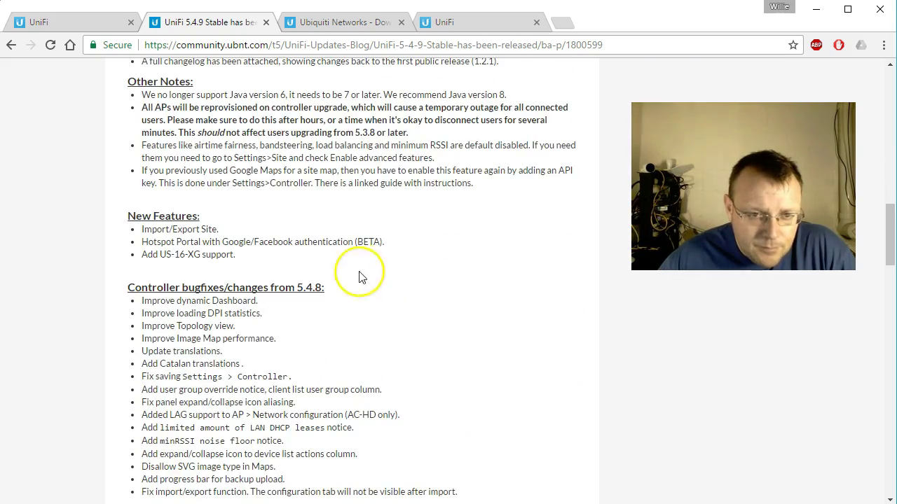
pyautogui.scroll(-3)
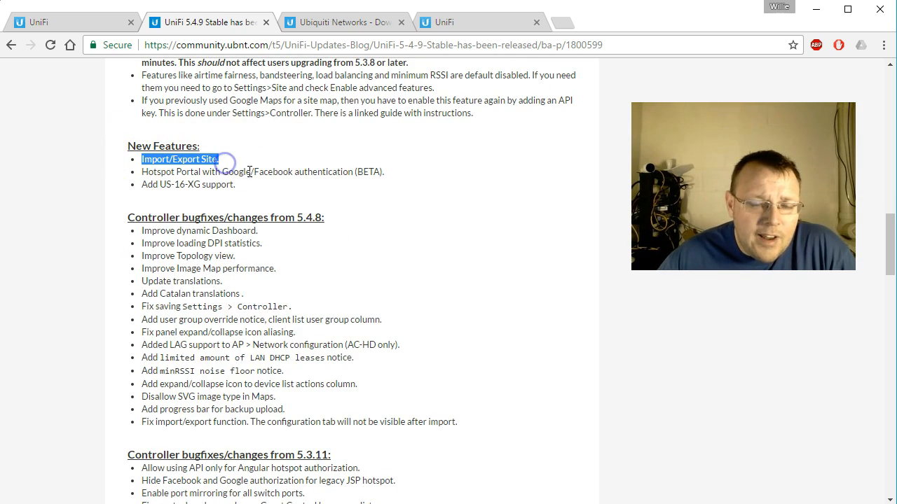
pyautogui.moveTo(217, 159); pyautogui.dragTo(185, 185)
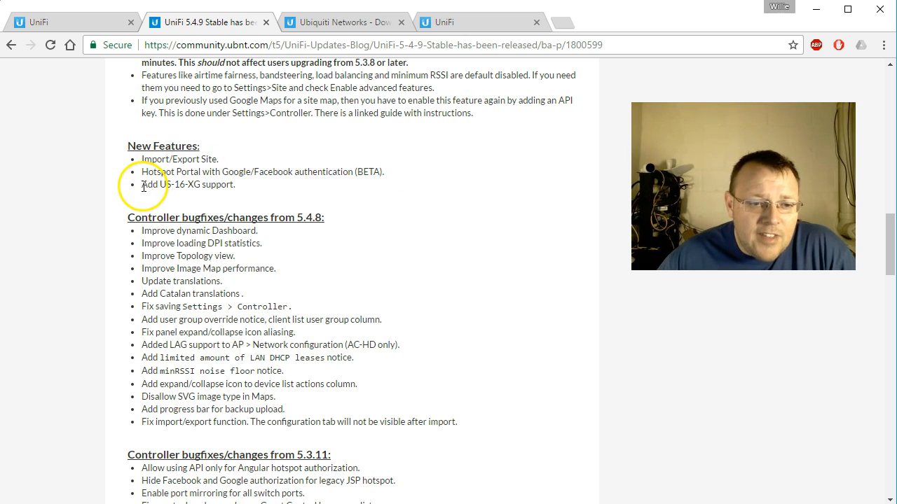
pyautogui.moveTo(236, 203)
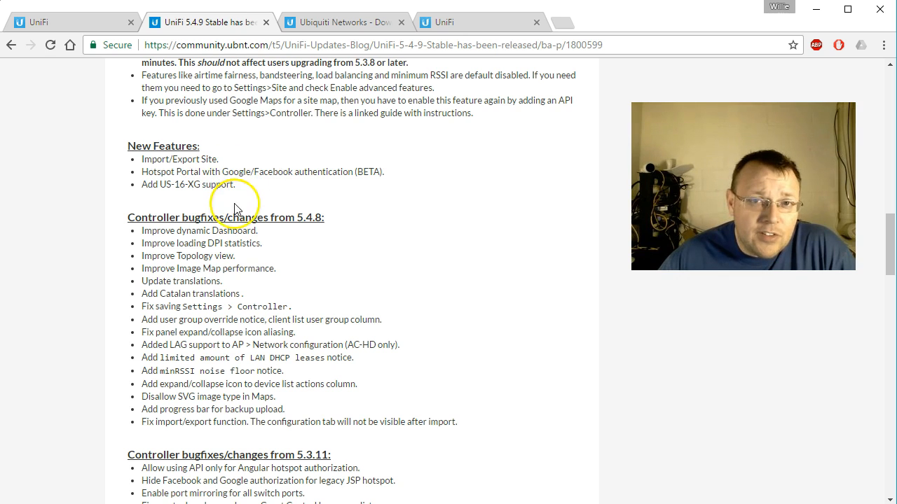
pyautogui.moveTo(235, 207)
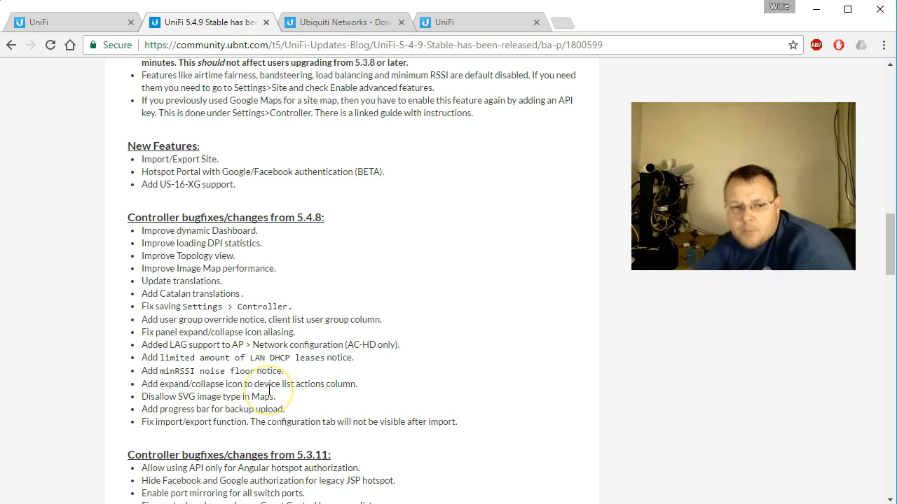
pyautogui.scroll(3)
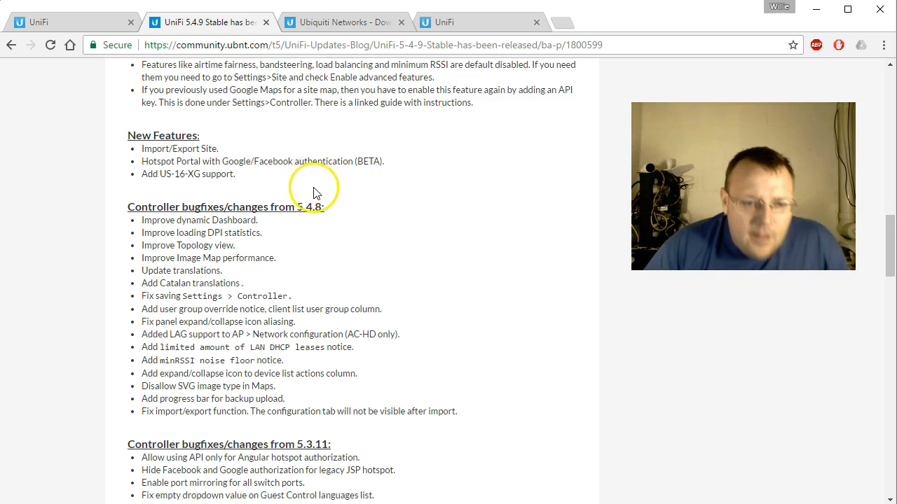
pyautogui.scroll(-3)
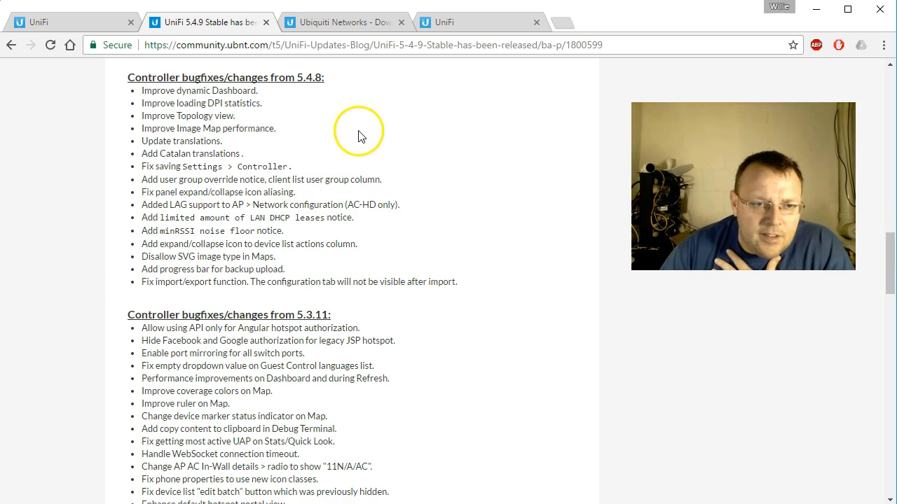
pyautogui.moveTo(382, 201)
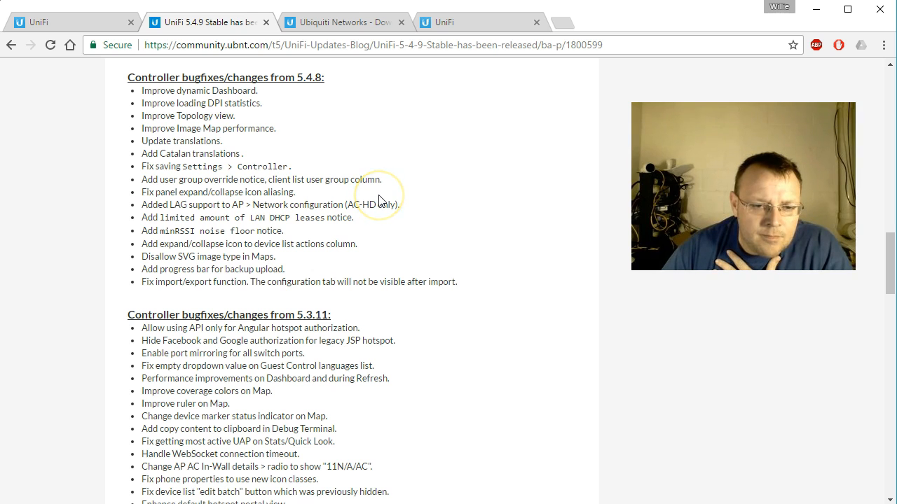
pyautogui.scroll(3)
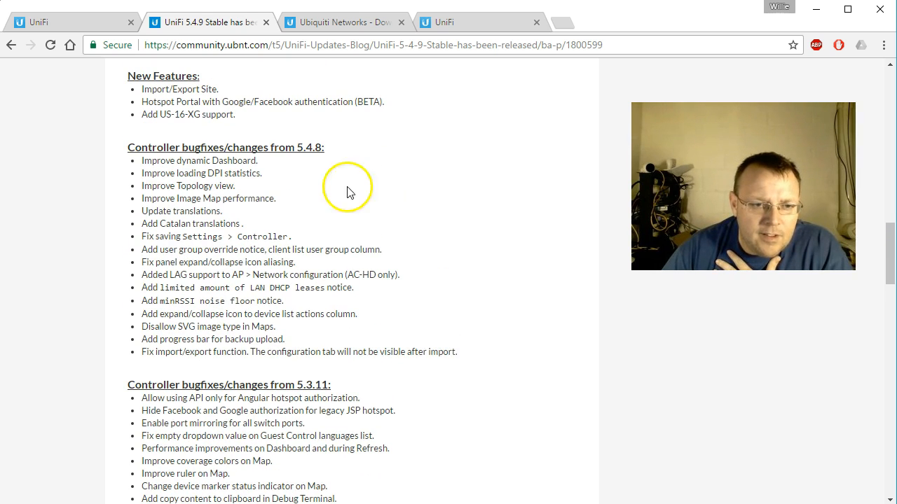
pyautogui.scroll(-3)
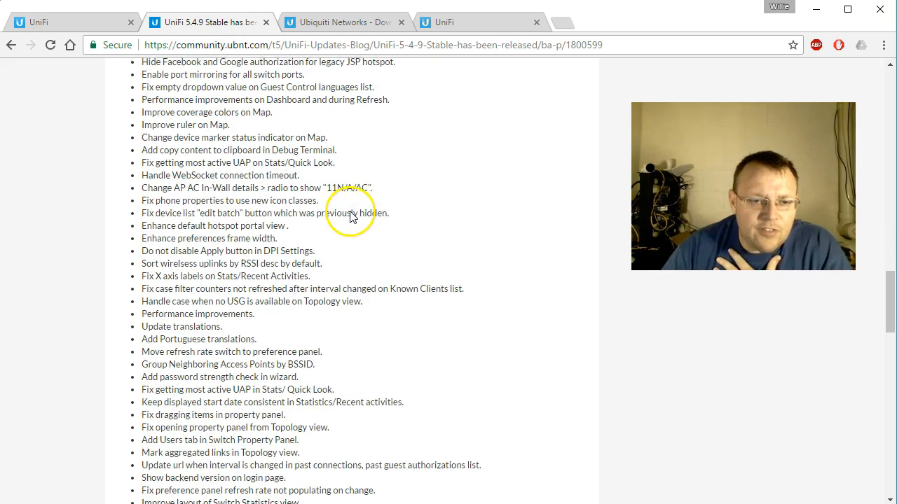
pyautogui.scroll(-3)
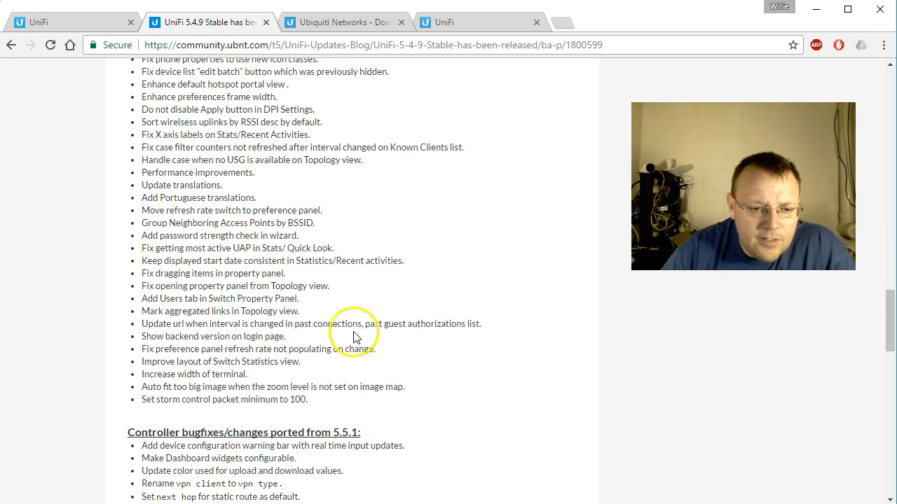
pyautogui.scroll(-3)
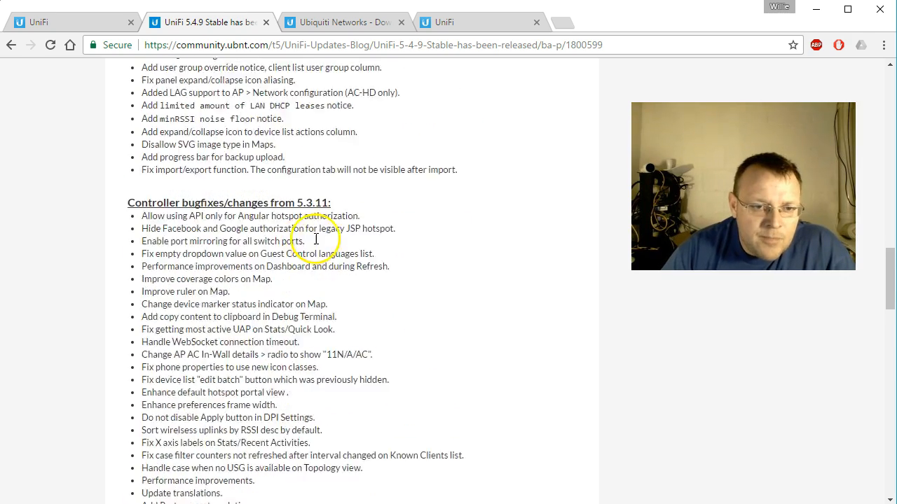
pyautogui.scroll(3)
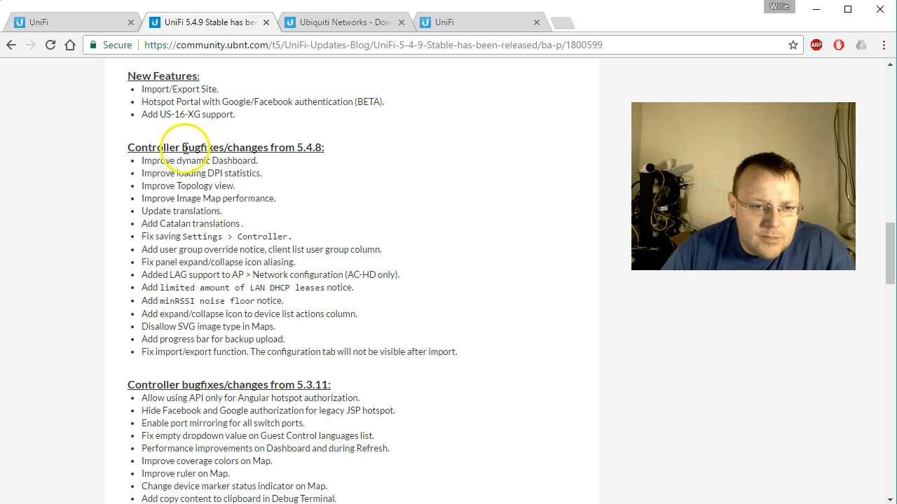
pyautogui.doubleClick(308, 147)
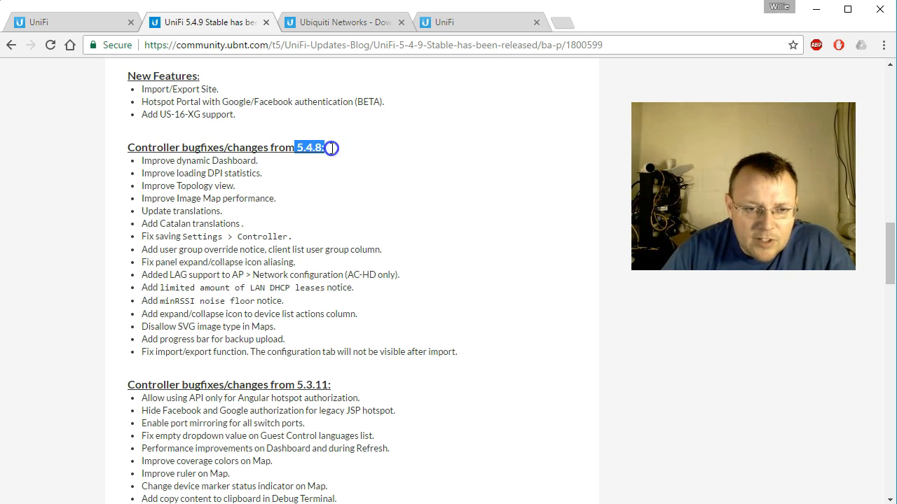
pyautogui.scroll(-3)
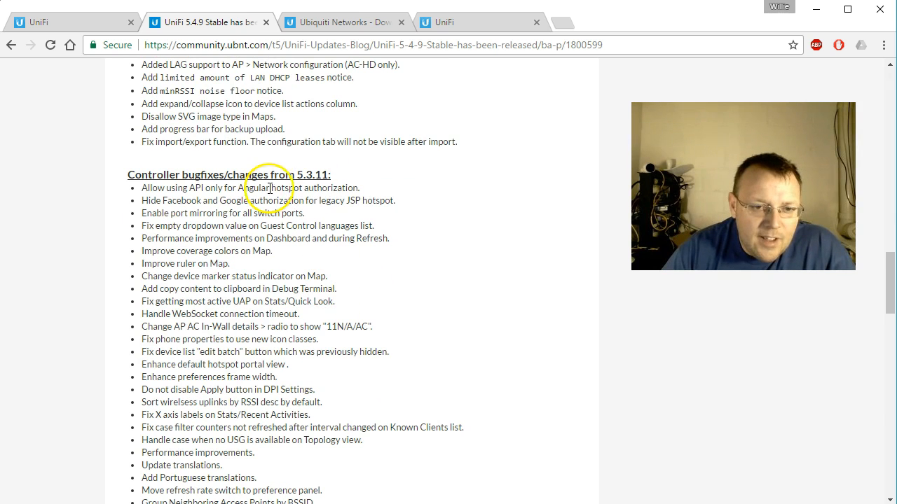
pyautogui.moveTo(79, 22)
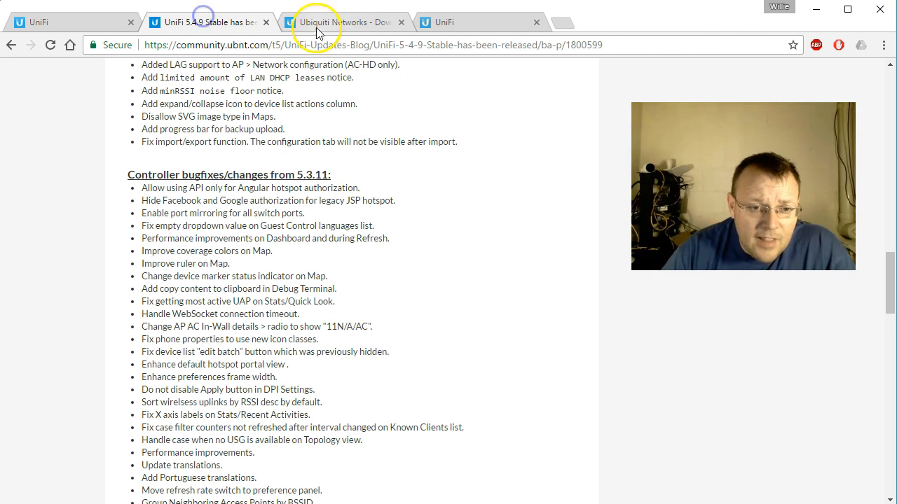
pyautogui.scroll(-3)
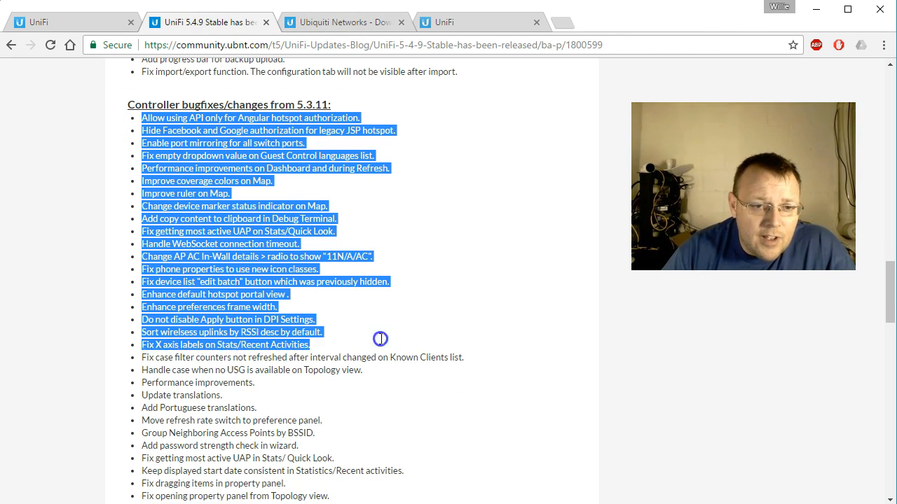
pyautogui.click(417, 225)
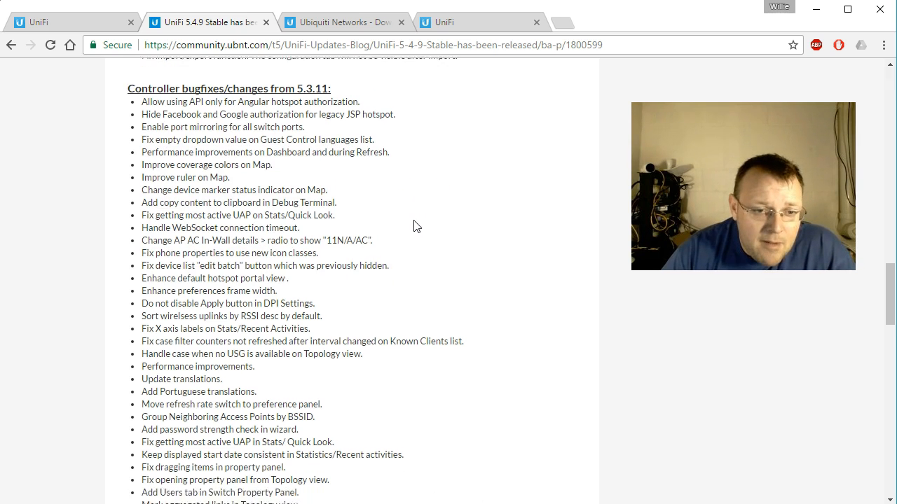
pyautogui.scroll(-3)
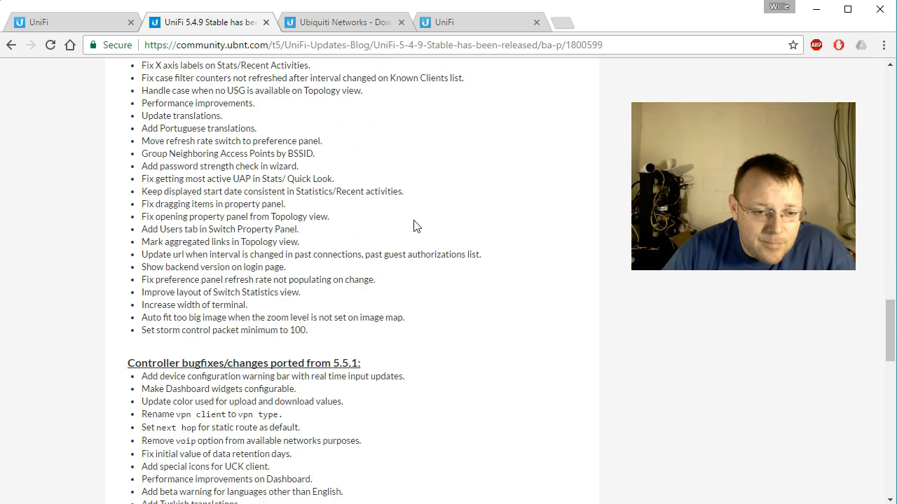
pyautogui.scroll(-3)
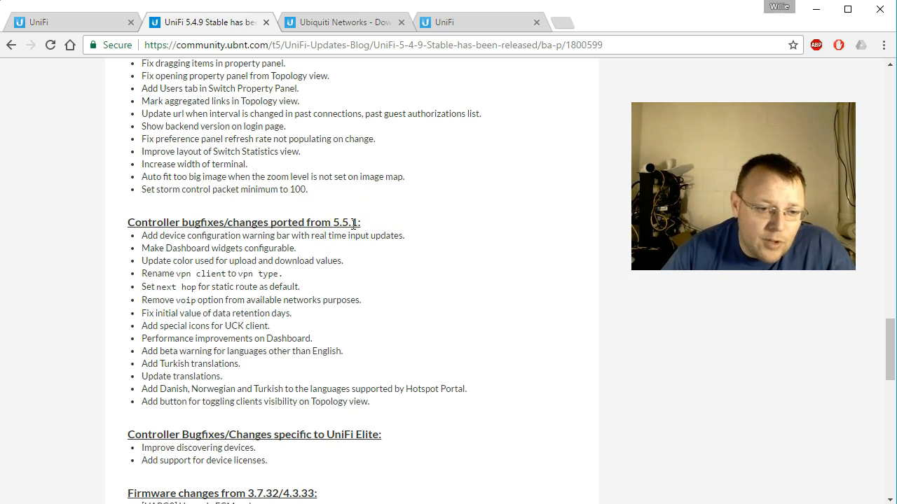
pyautogui.scroll(-3)
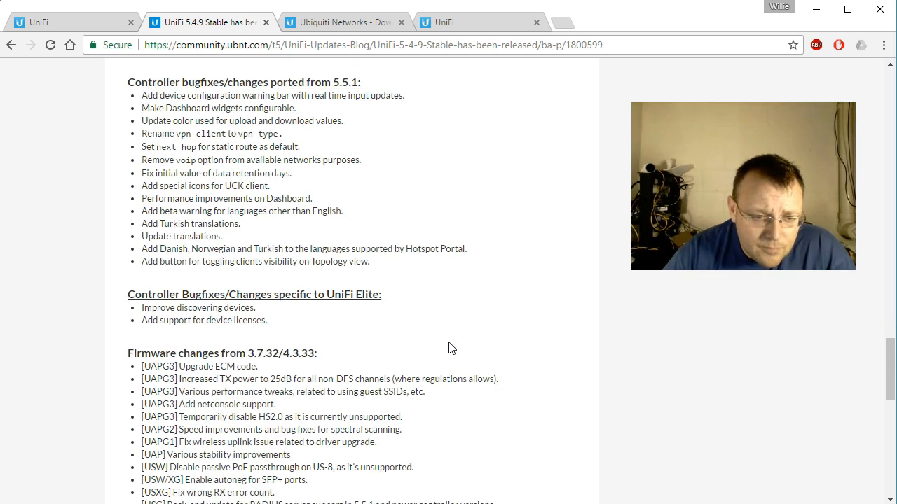
pyautogui.scroll(-3)
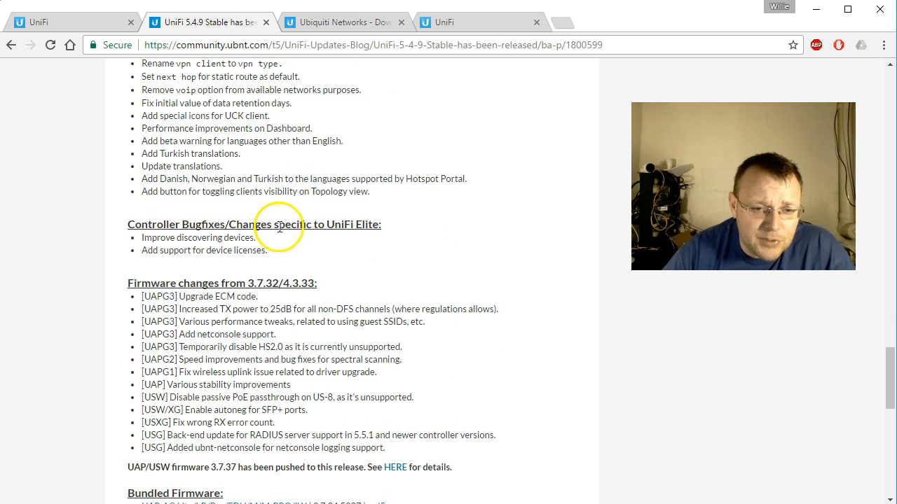
pyautogui.moveTo(311, 241)
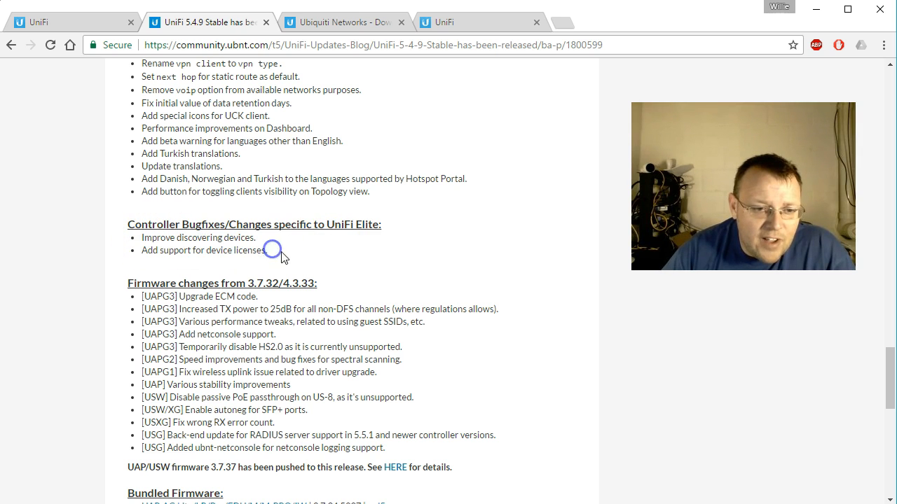
pyautogui.scroll(-3)
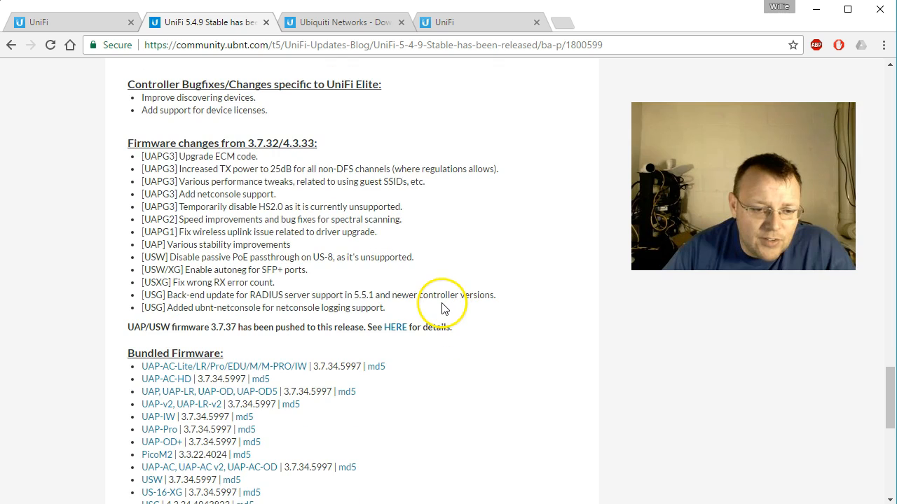
pyautogui.moveTo(231, 305)
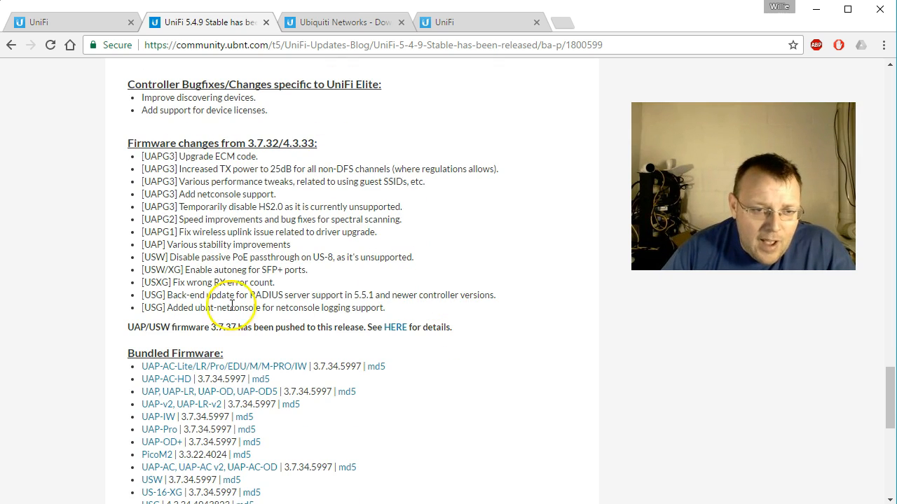
pyautogui.scroll(-3)
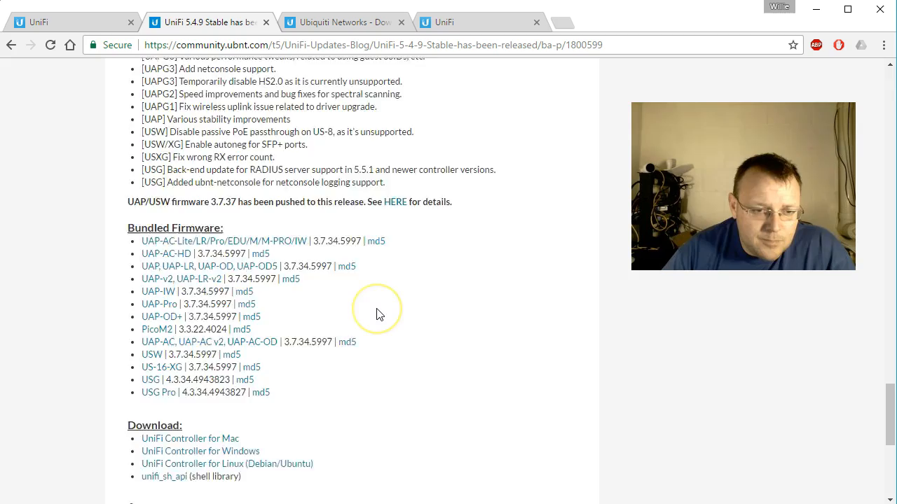
pyautogui.scroll(3)
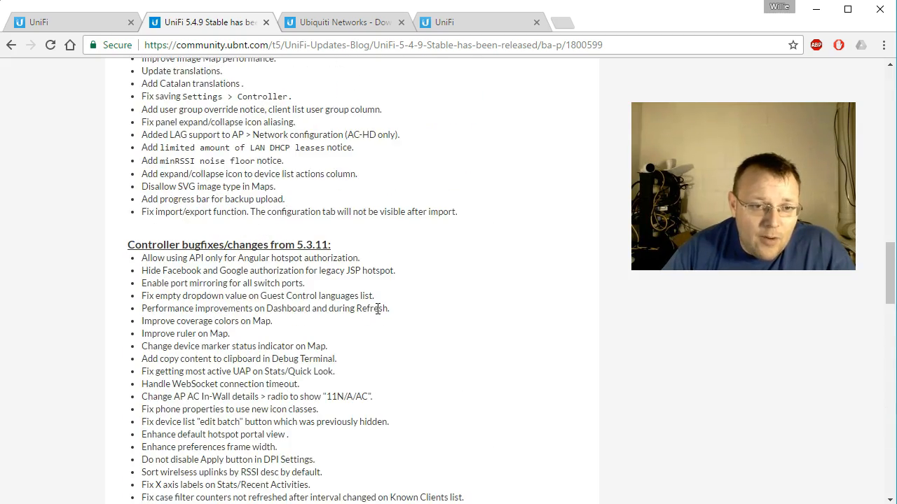
pyautogui.scroll(3)
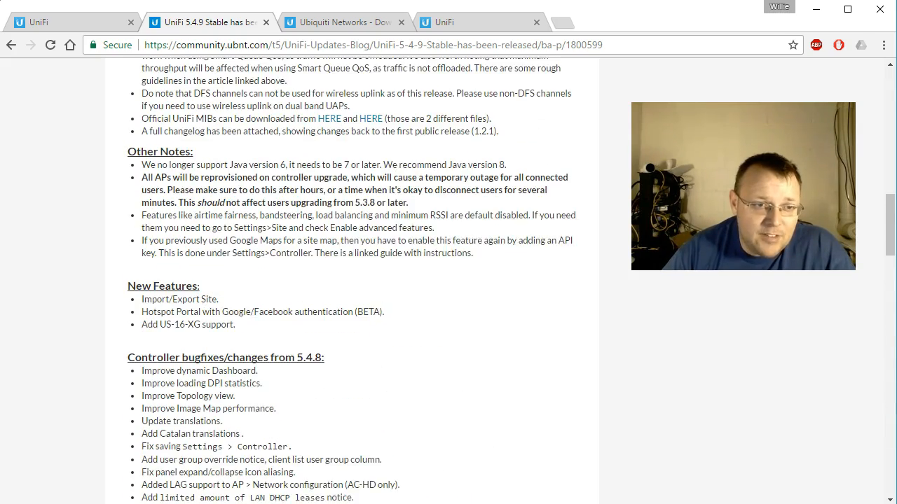
# - Return to the UniFi controller tab and reload its login page while the update runs
pyautogui.click(210, 22)
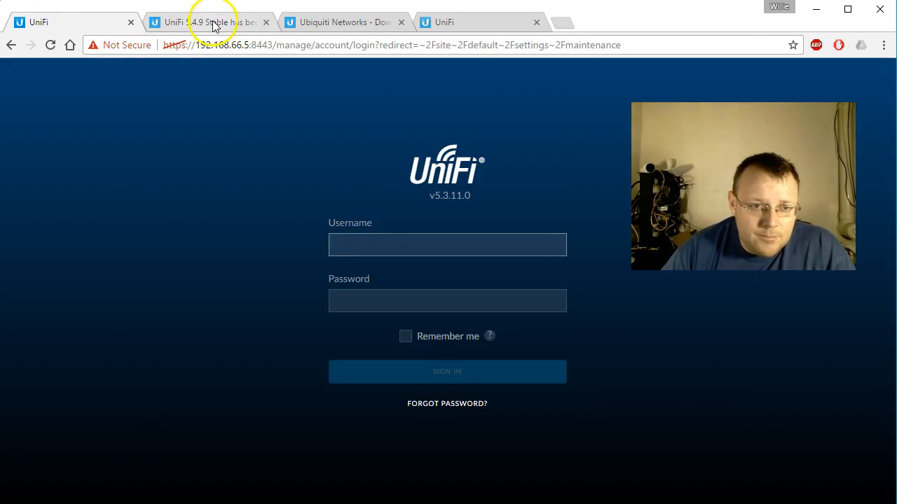
pyautogui.click(444, 22)
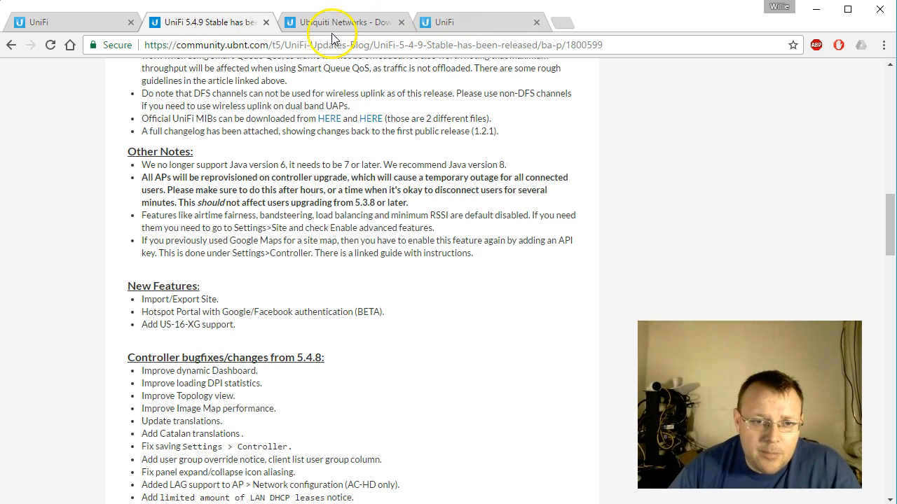
pyautogui.click(39, 23)
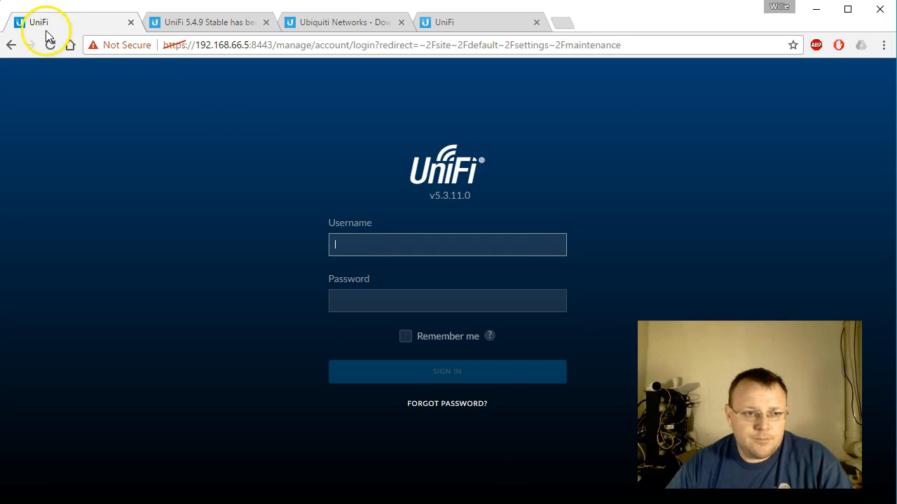
pyautogui.click(51, 45)
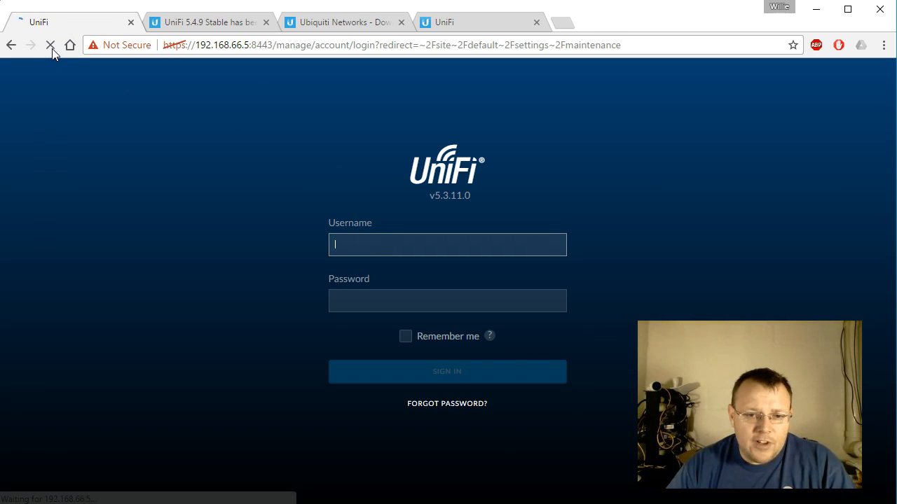
pyautogui.moveTo(51, 44)
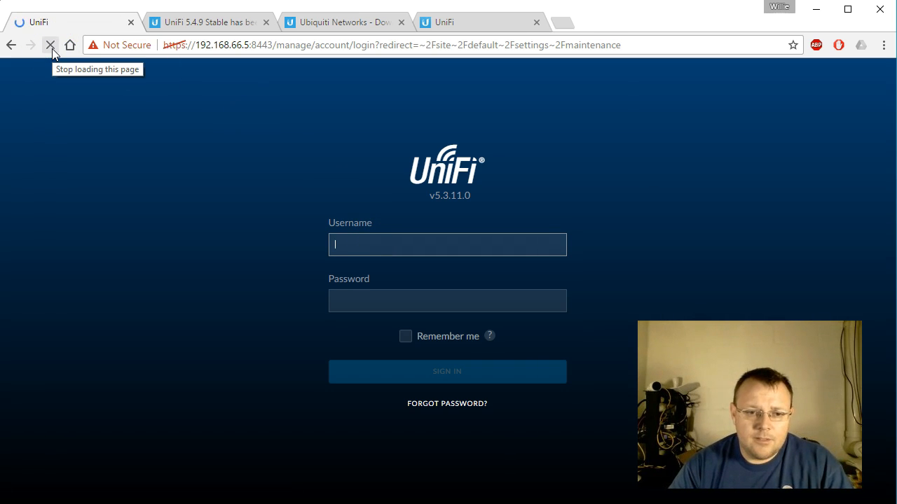
# - Sign in to the updated controller, whose login page now reports version 5.4.9
pyautogui.click(50, 45)
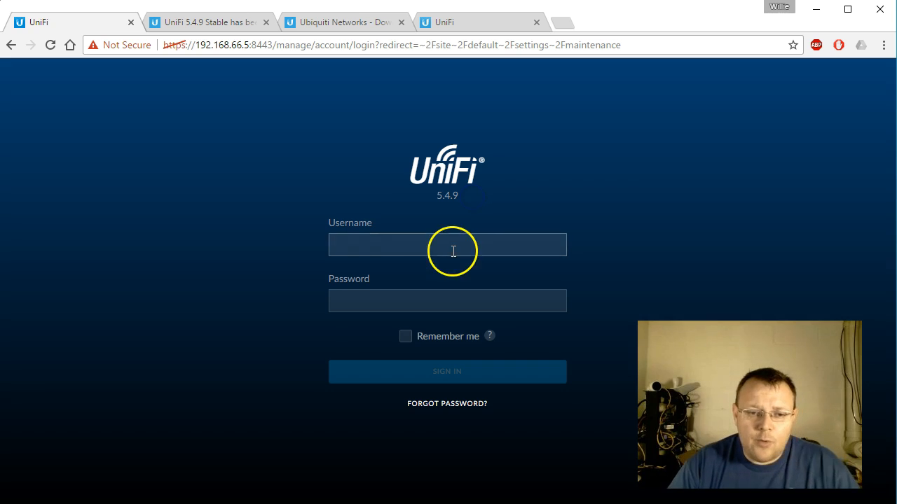
pyautogui.write('whowe')
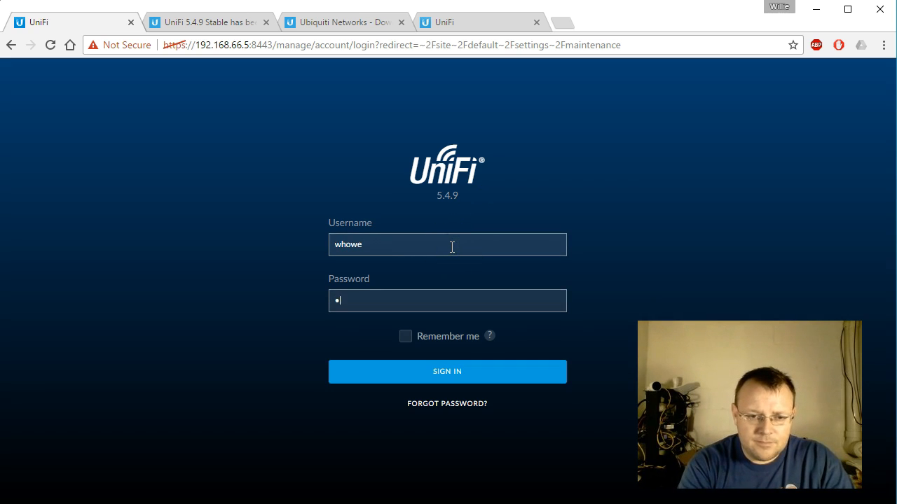
pyautogui.click(447, 371)
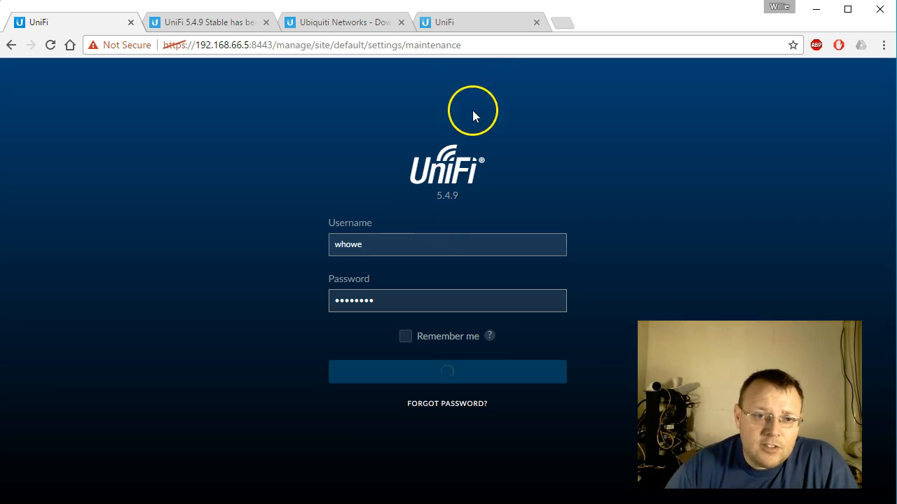
# - Close the Ubiquiti downloads tab and scroll the 5.4.9 release post back to its title
pyautogui.click(207, 22)
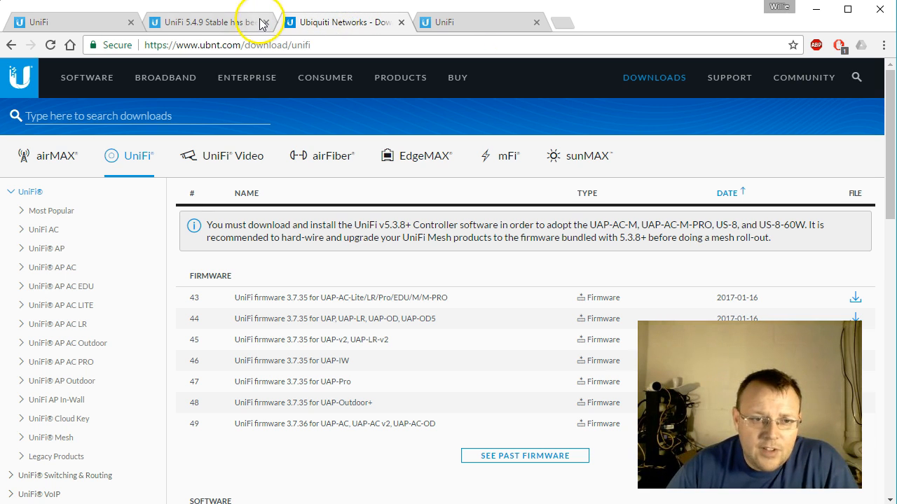
pyautogui.click(211, 22)
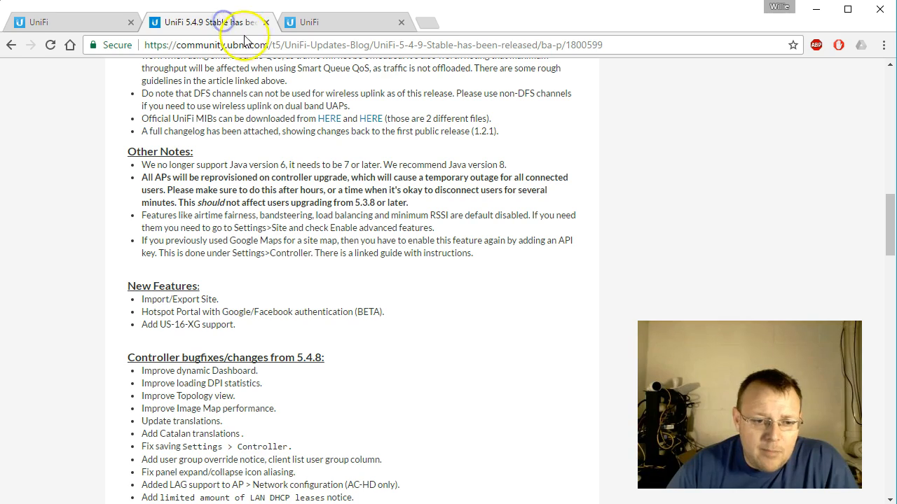
pyautogui.moveTo(241, 329)
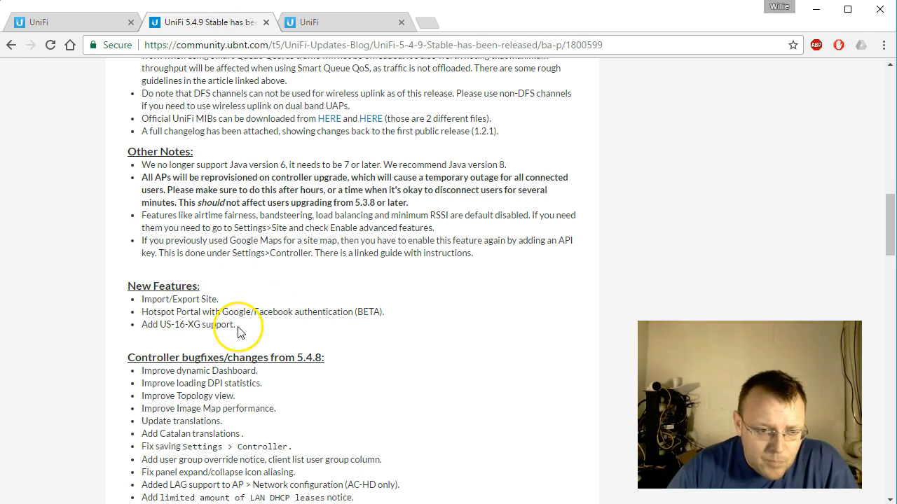
pyautogui.scroll(-3)
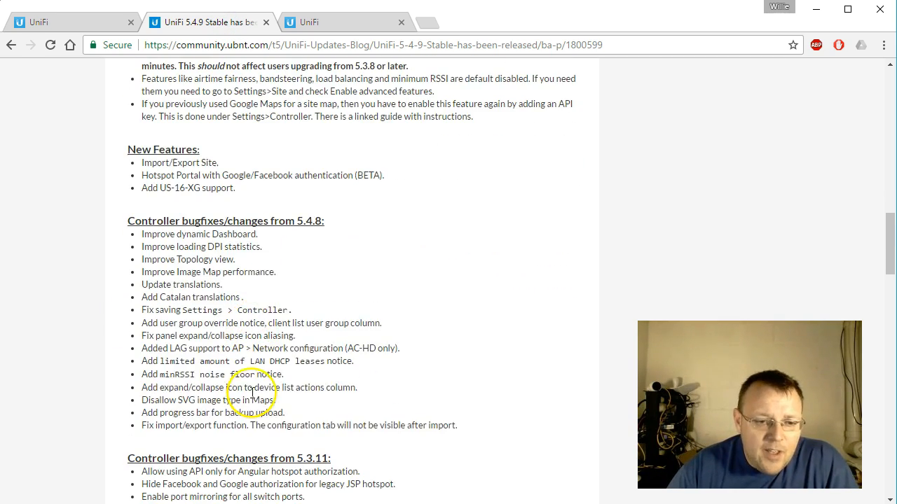
pyautogui.scroll(3)
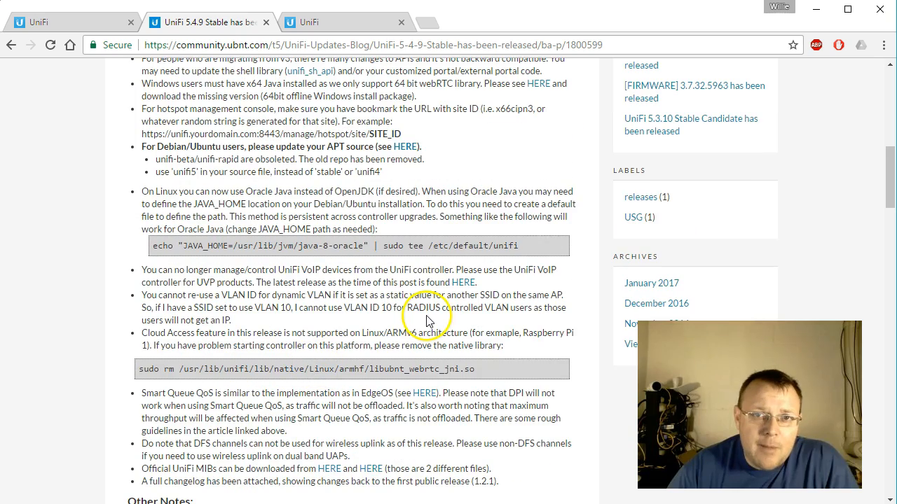
pyautogui.scroll(3)
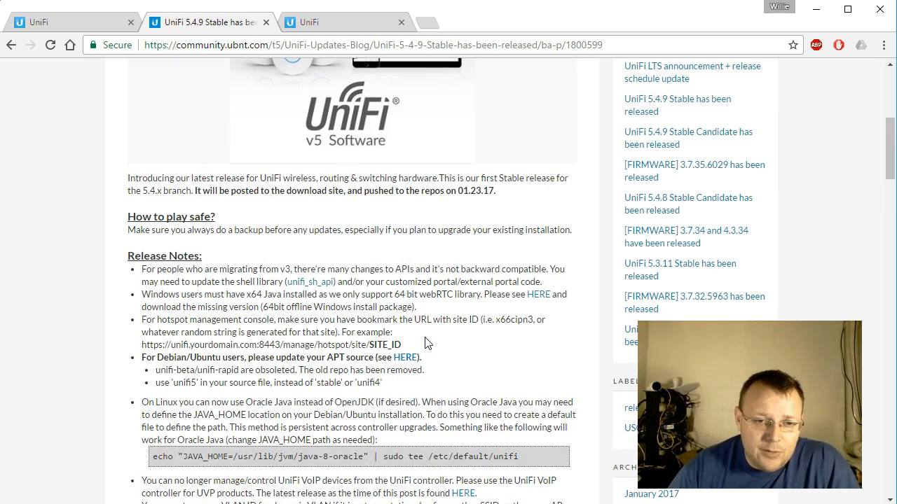
pyautogui.scroll(3)
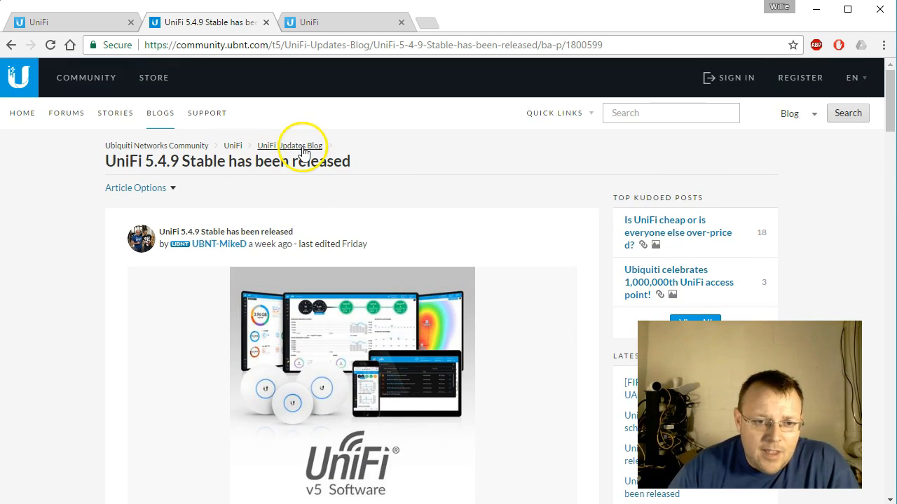
# - From the UniFi Wireless forum, open the LTS announcement and Notes on UniFi releases topics in new tabs
pyautogui.click(289, 145)
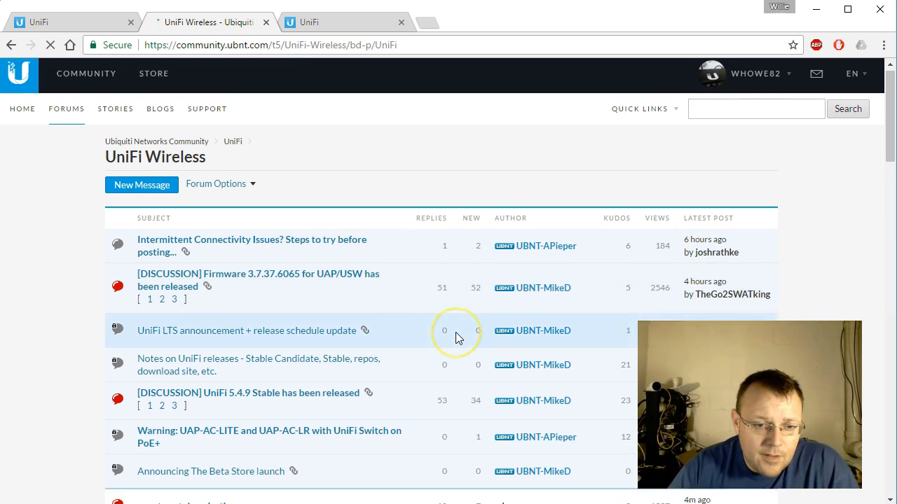
pyautogui.scroll(-3)
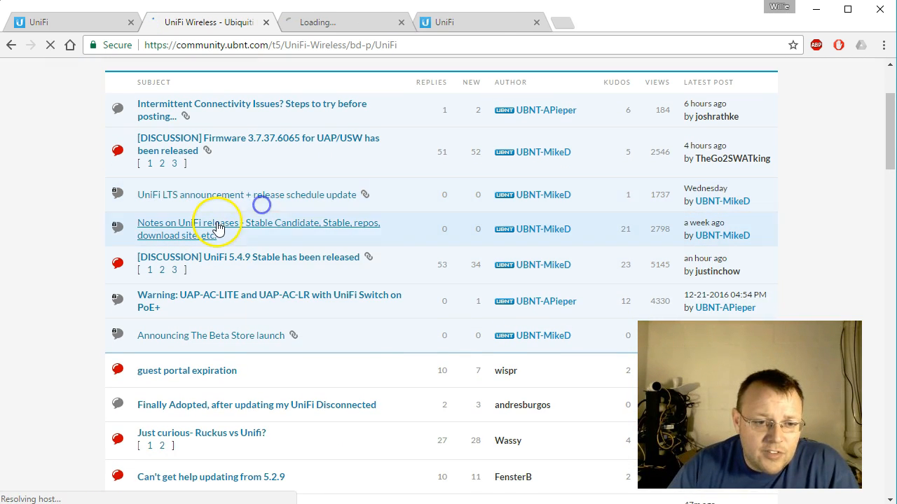
pyautogui.click(230, 194)
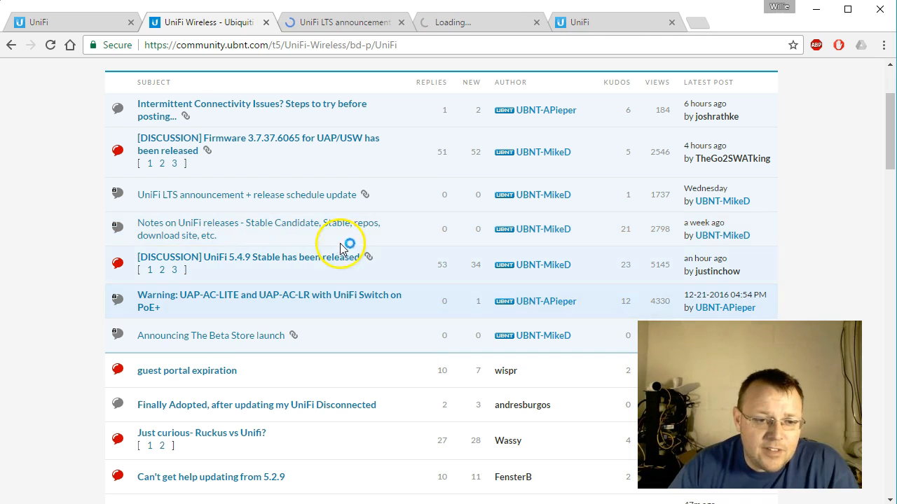
pyautogui.click(238, 194)
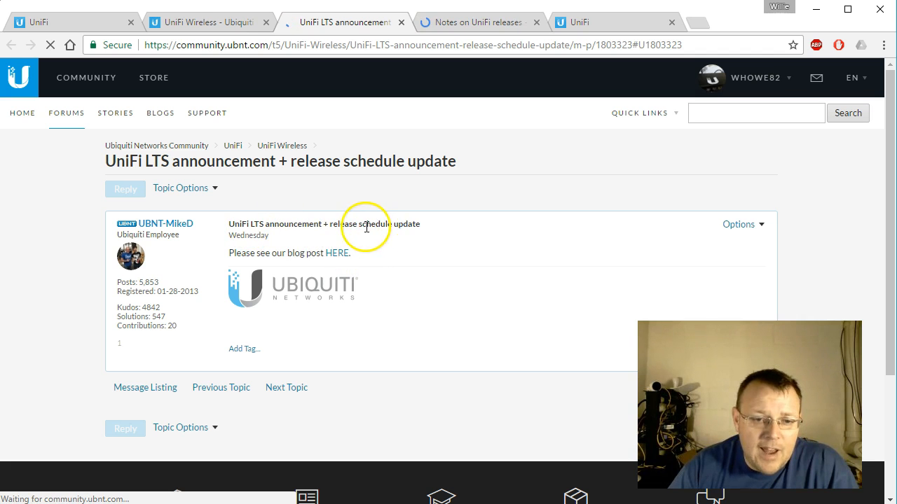
pyautogui.click(479, 22)
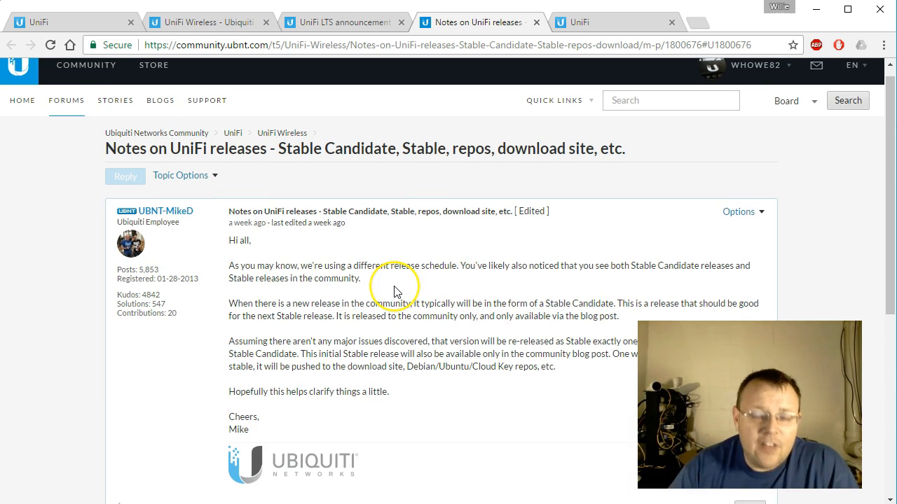
pyautogui.scroll(-3)
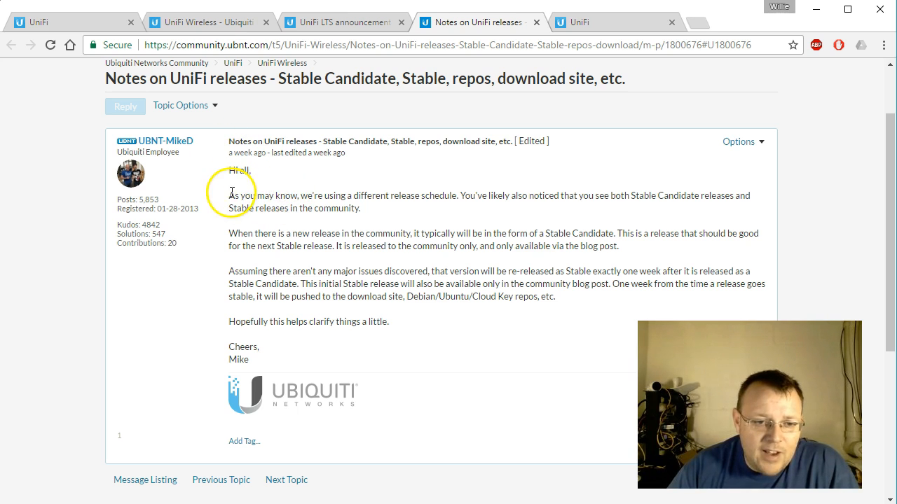
pyautogui.moveTo(475, 195)
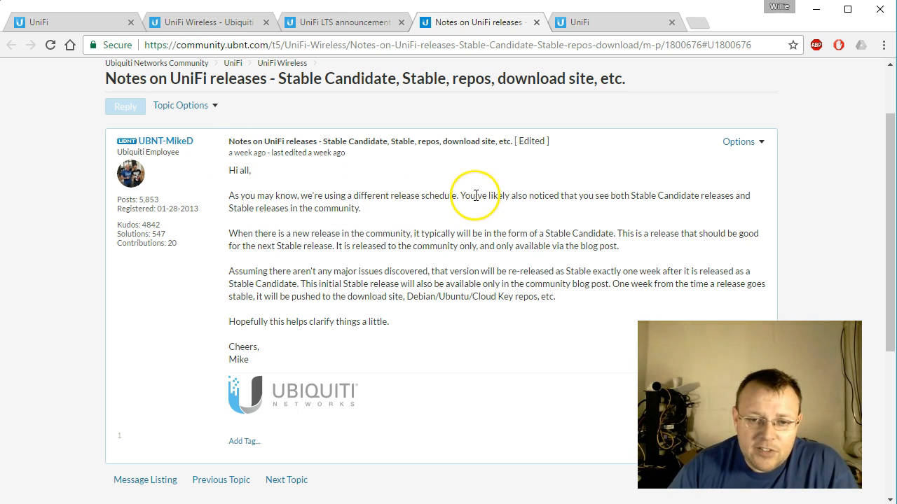
pyautogui.moveTo(589, 196)
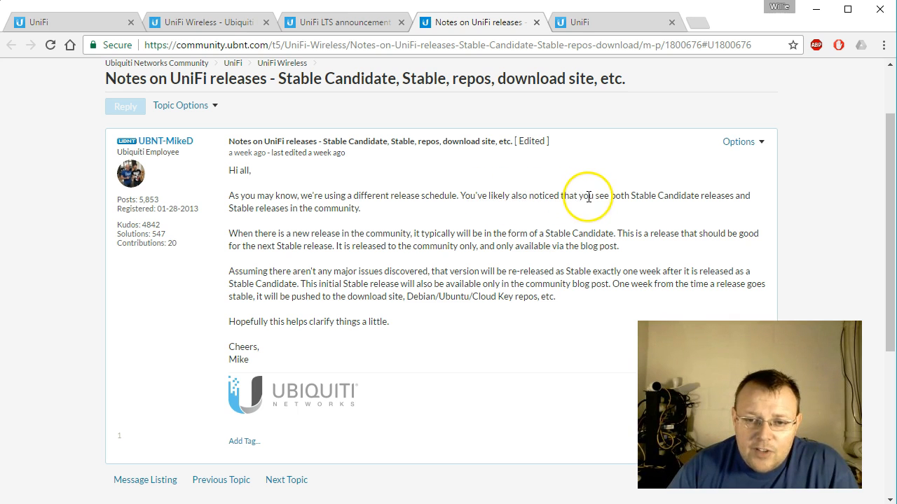
pyautogui.moveTo(351, 227)
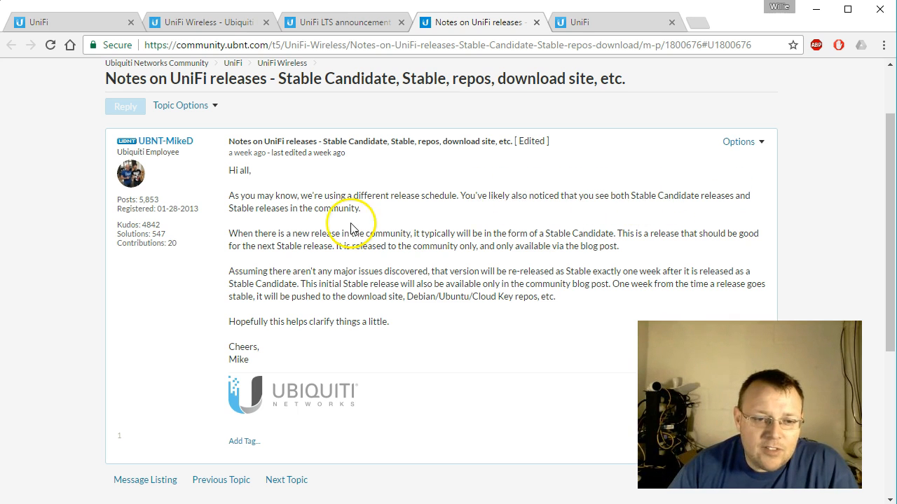
pyautogui.scroll(-3)
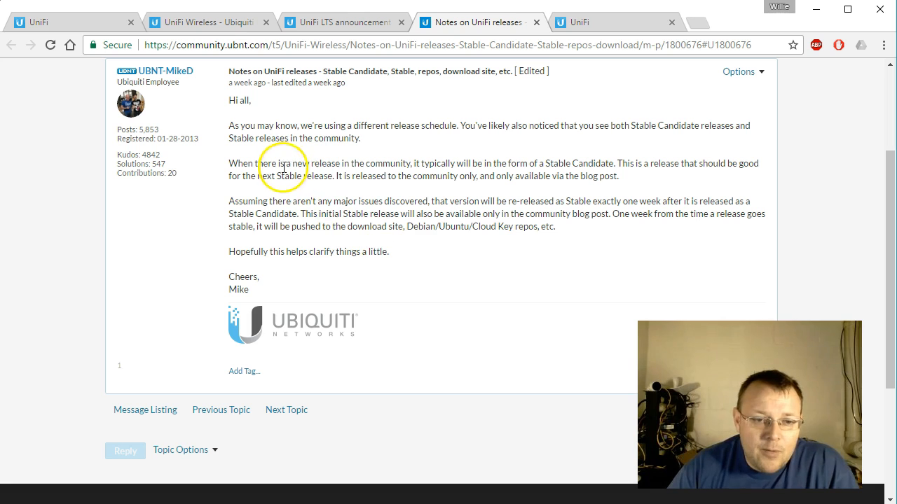
pyautogui.moveTo(462, 163)
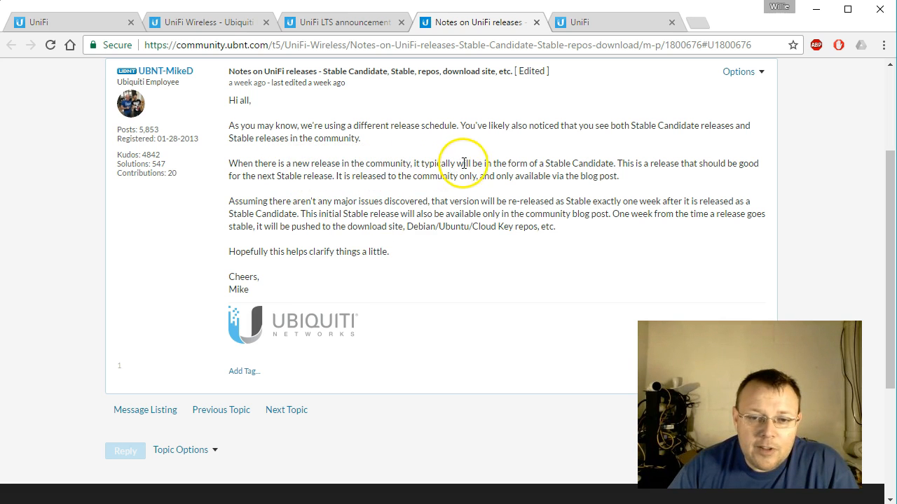
pyautogui.moveTo(652, 163)
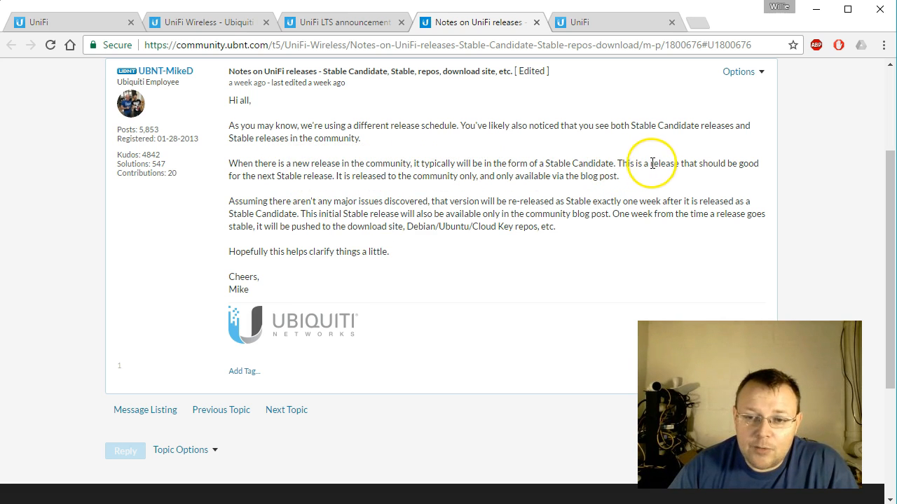
pyautogui.moveTo(372, 190)
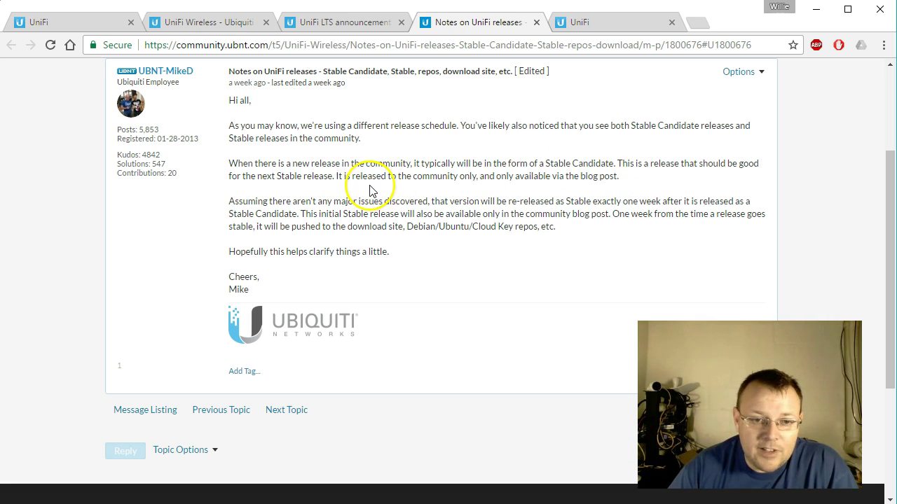
pyautogui.moveTo(481, 176)
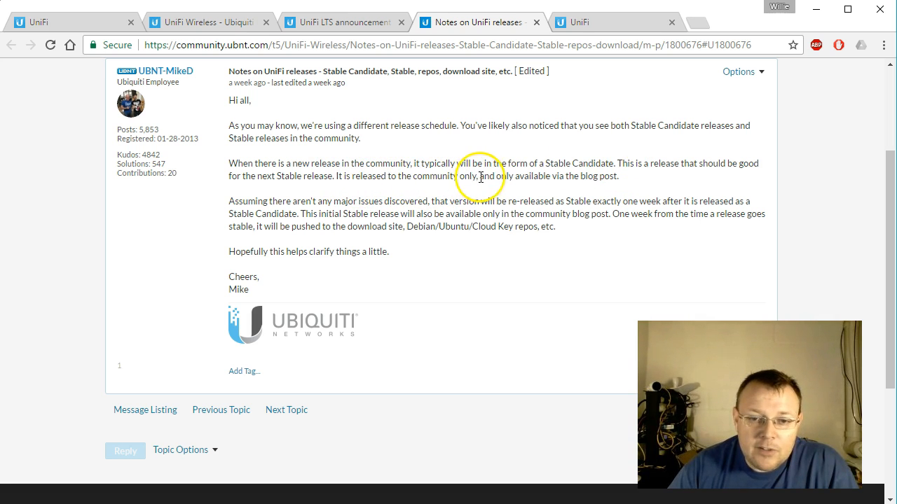
pyautogui.moveTo(601, 181)
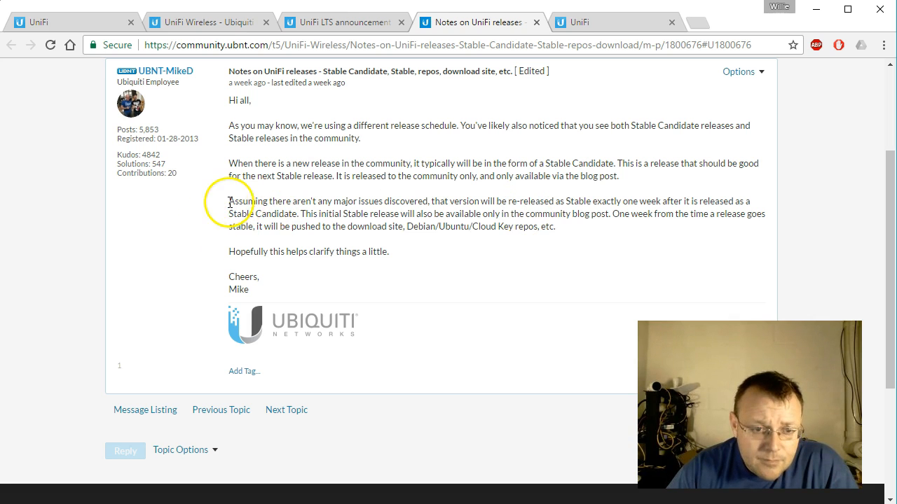
pyautogui.moveTo(445, 196)
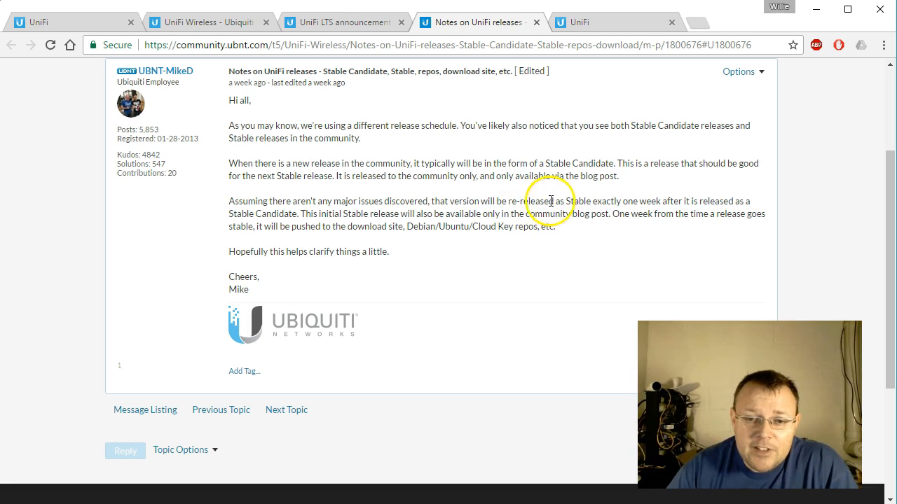
pyautogui.moveTo(707, 199)
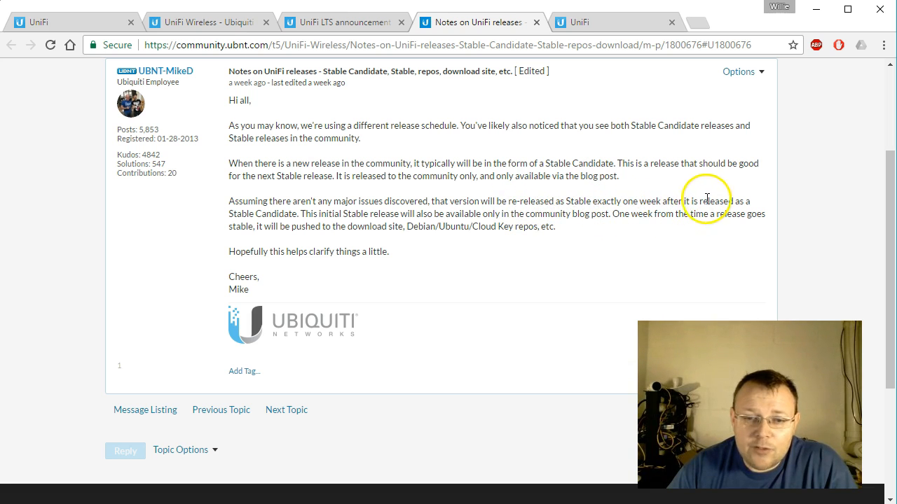
pyautogui.moveTo(342, 210)
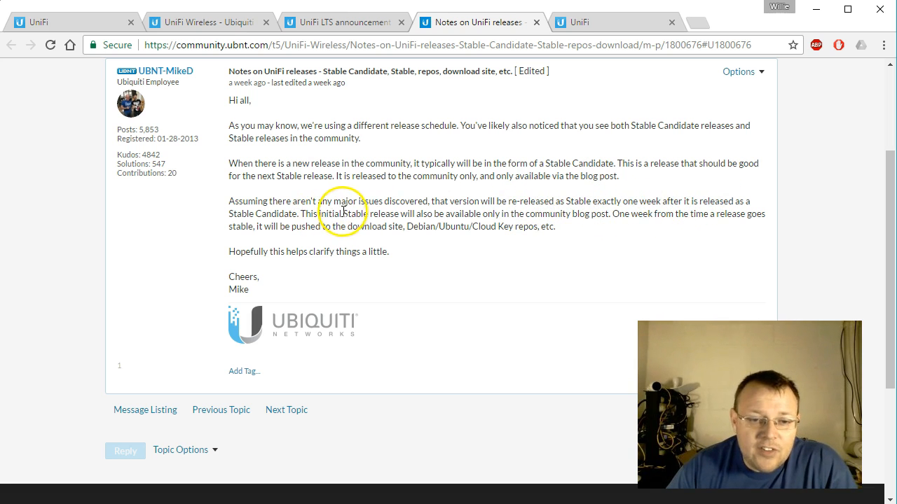
pyautogui.moveTo(456, 214)
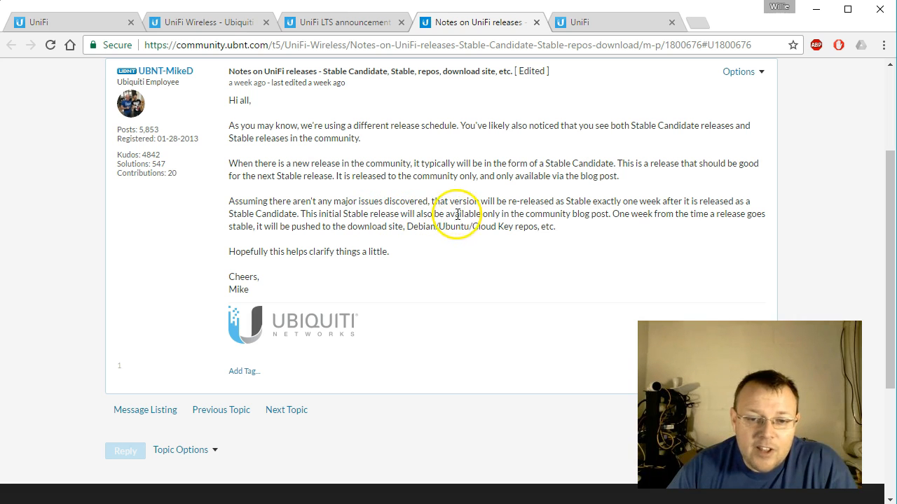
pyautogui.moveTo(609, 216)
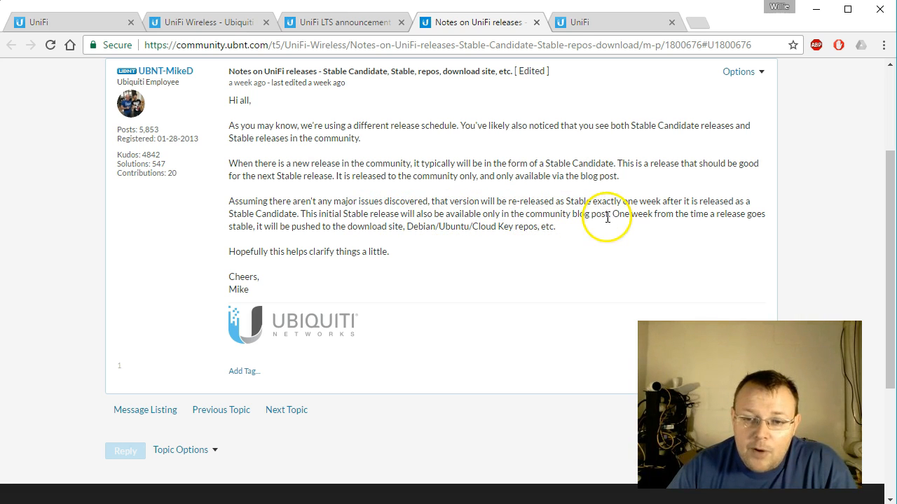
pyautogui.moveTo(595, 224)
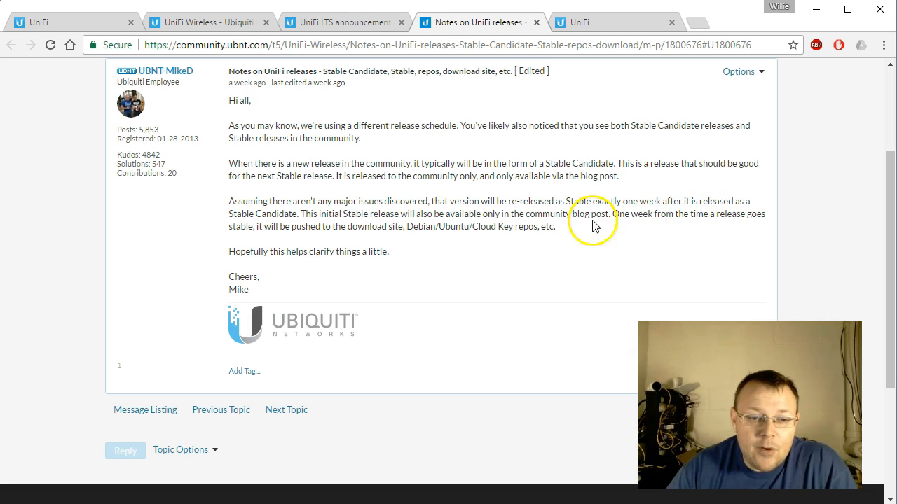
pyautogui.moveTo(428, 227)
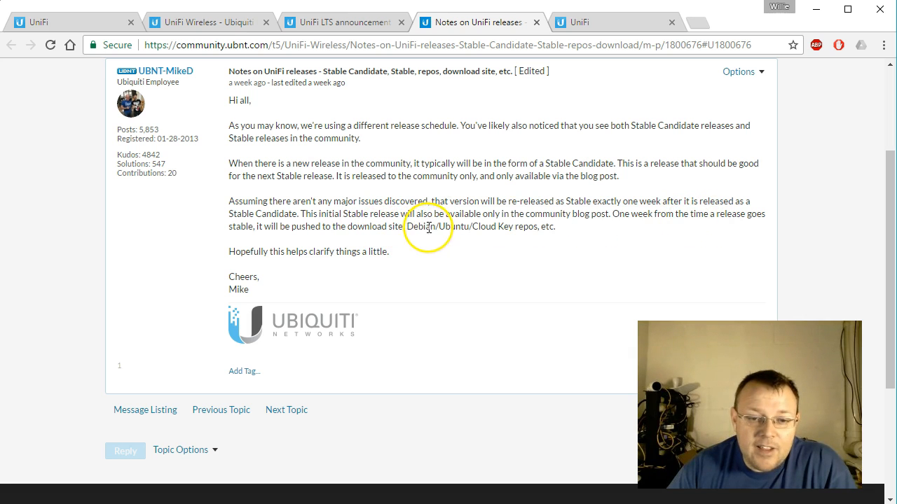
pyautogui.moveTo(521, 239)
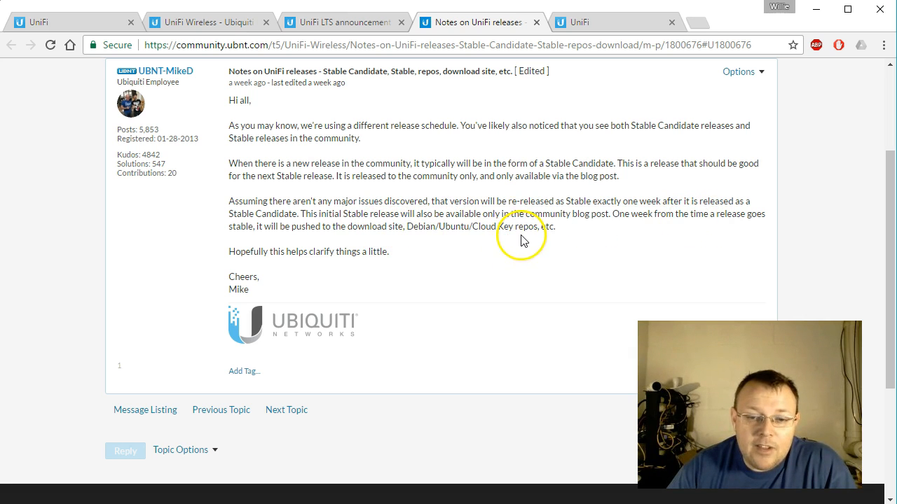
pyautogui.moveTo(437, 288)
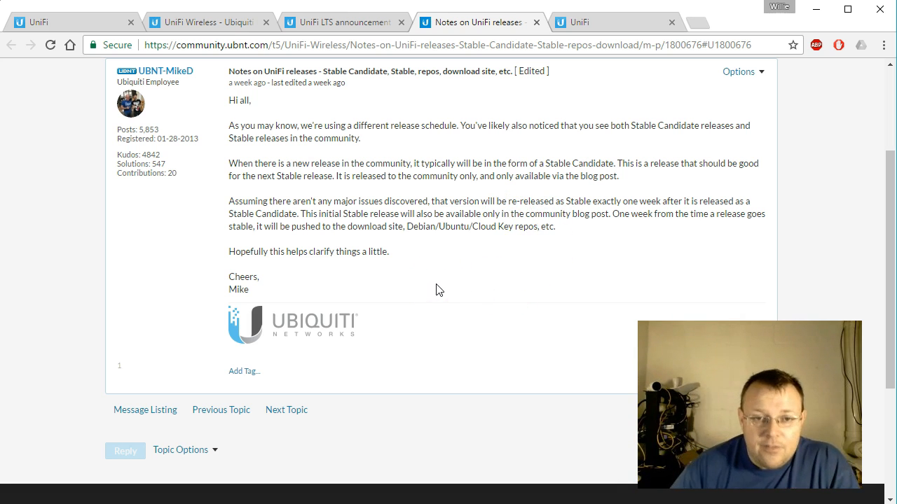
# - Read through the UniFi LTS announcement naming 5.4.x as the next LTS, then return to its top
pyautogui.click(344, 22)
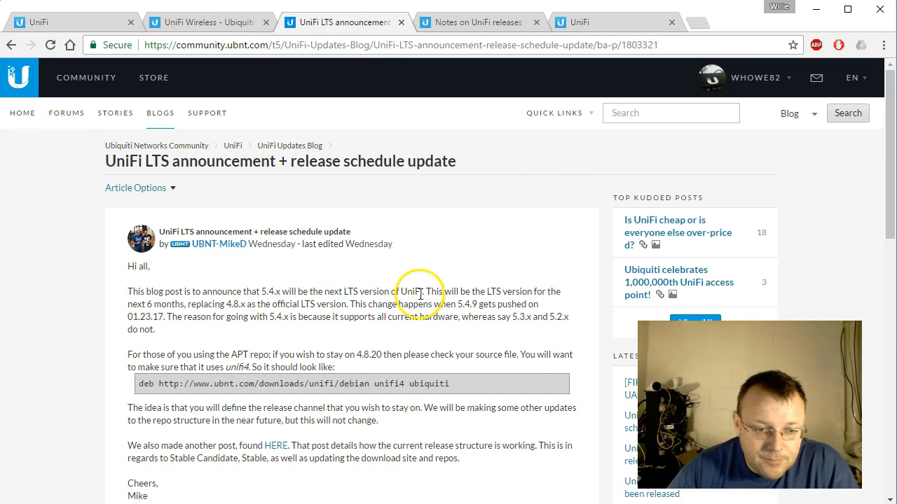
pyautogui.scroll(-3)
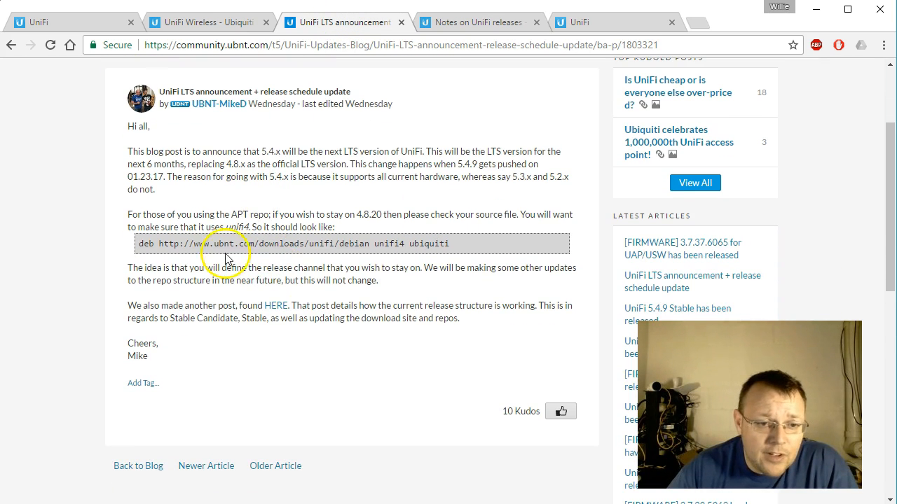
pyautogui.moveTo(384, 162)
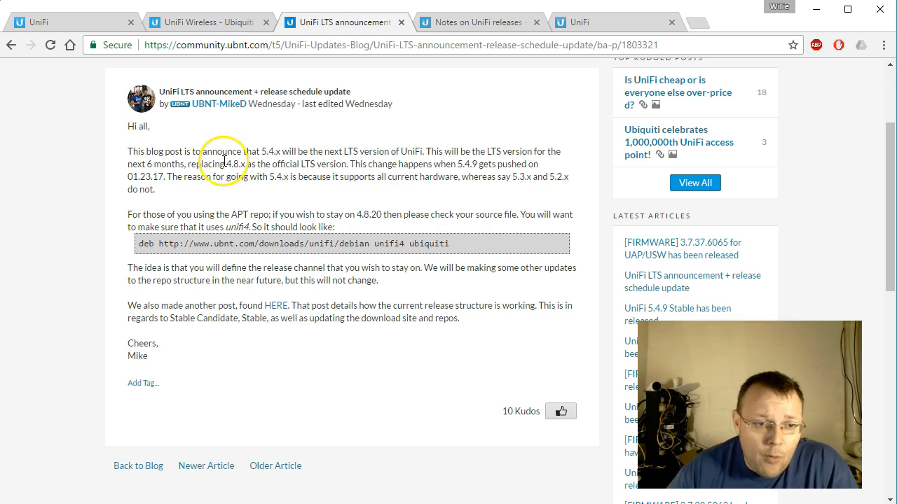
pyautogui.moveTo(343, 131)
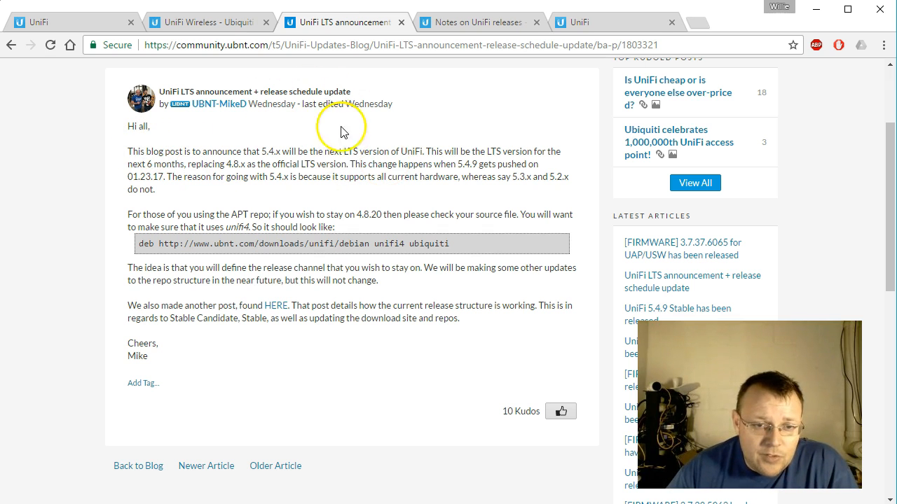
pyautogui.moveTo(176, 163)
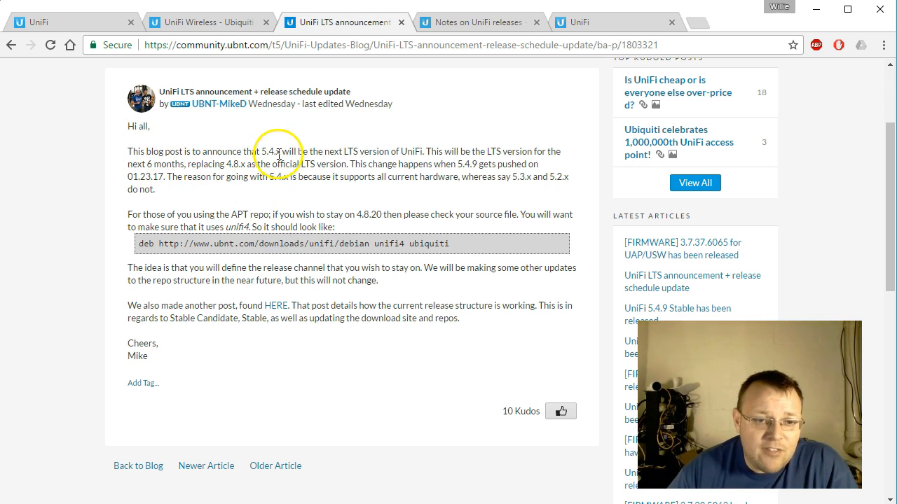
pyautogui.moveTo(371, 152)
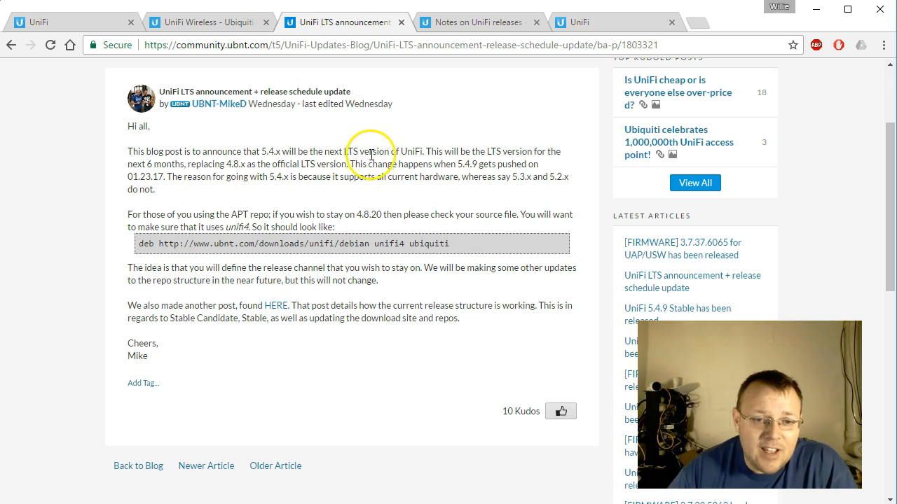
pyautogui.moveTo(465, 153)
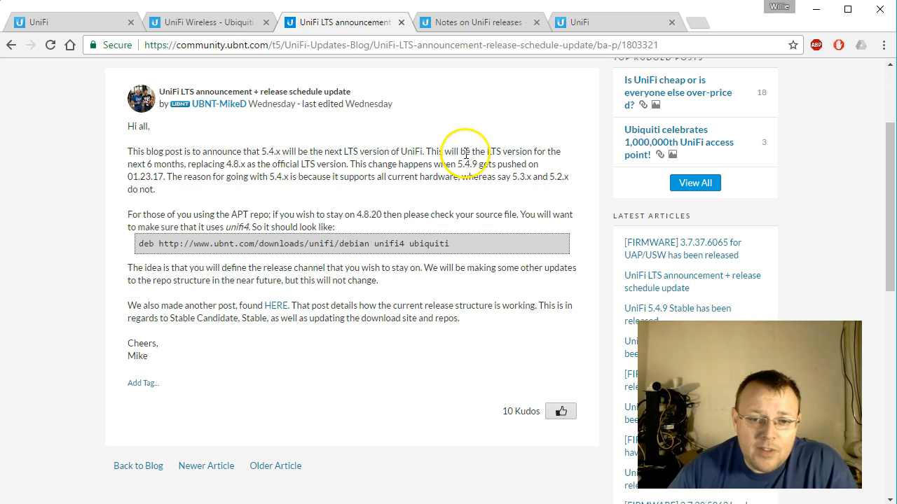
pyautogui.moveTo(328, 179)
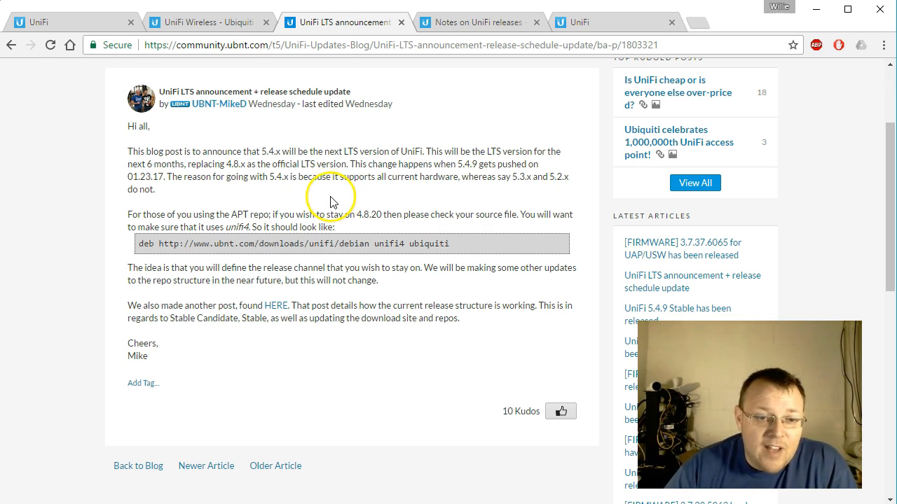
pyautogui.moveTo(361, 181)
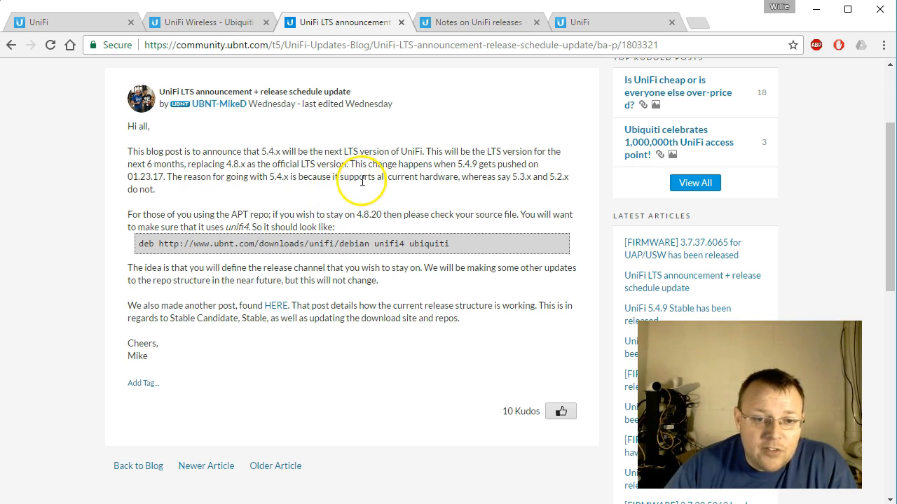
pyautogui.moveTo(502, 176)
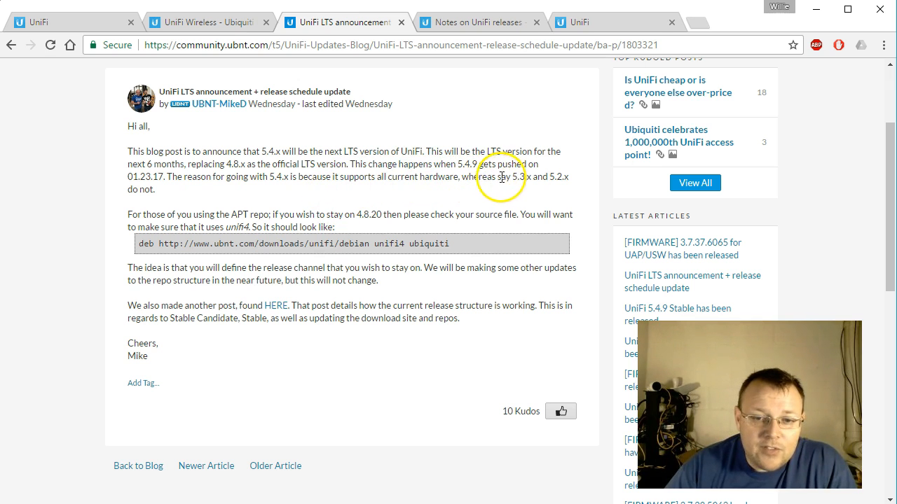
pyautogui.moveTo(549, 174)
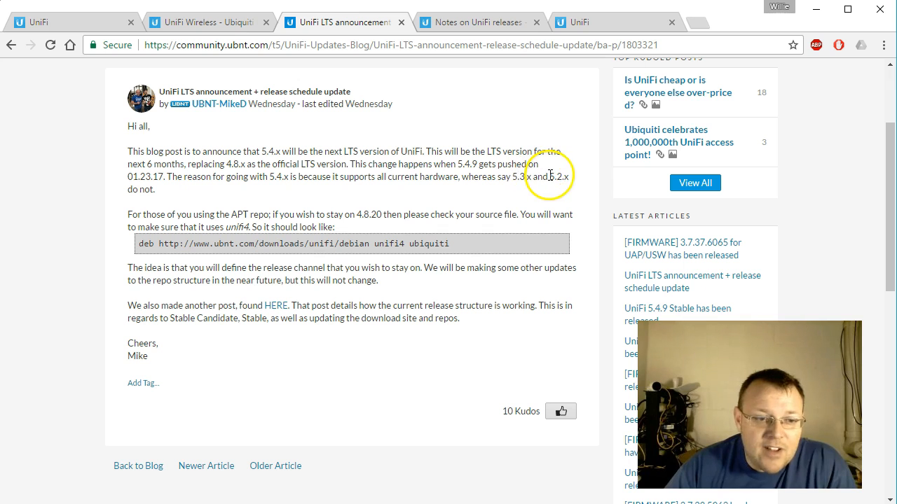
pyautogui.scroll(-3)
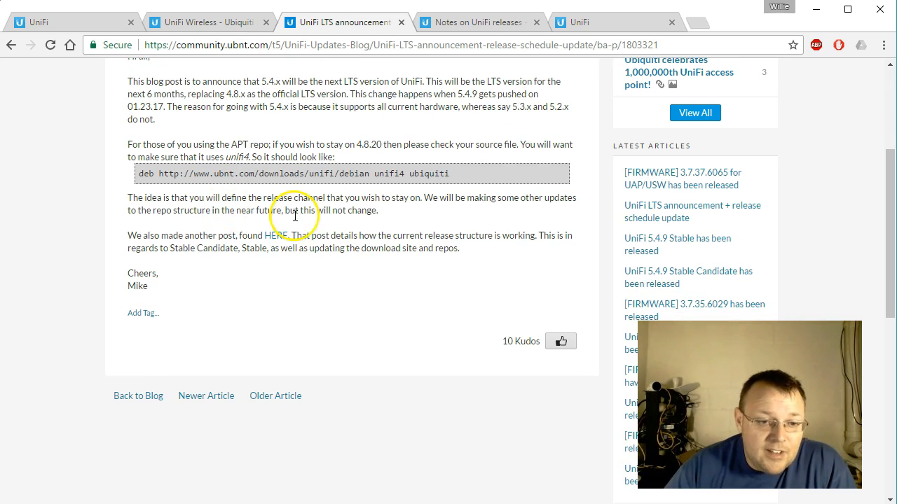
pyautogui.moveTo(337, 227)
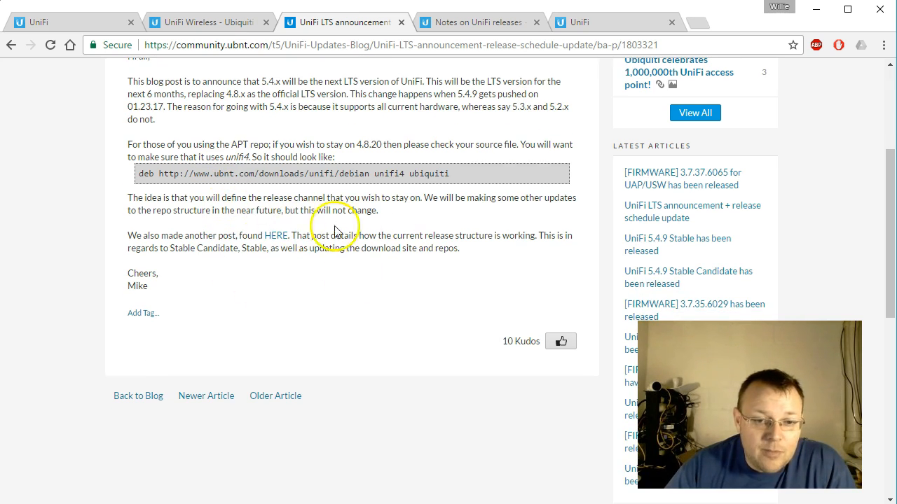
pyautogui.scroll(3)
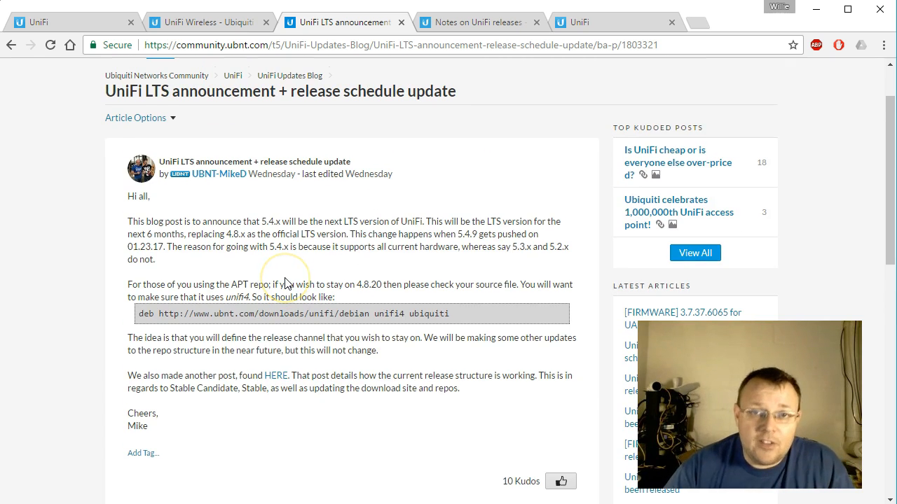
pyautogui.moveTo(415, 126)
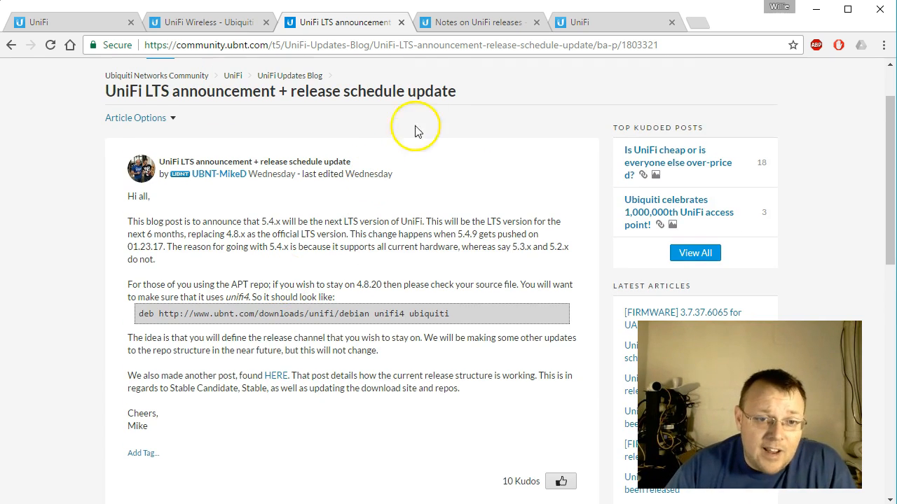
pyautogui.moveTo(280, 87)
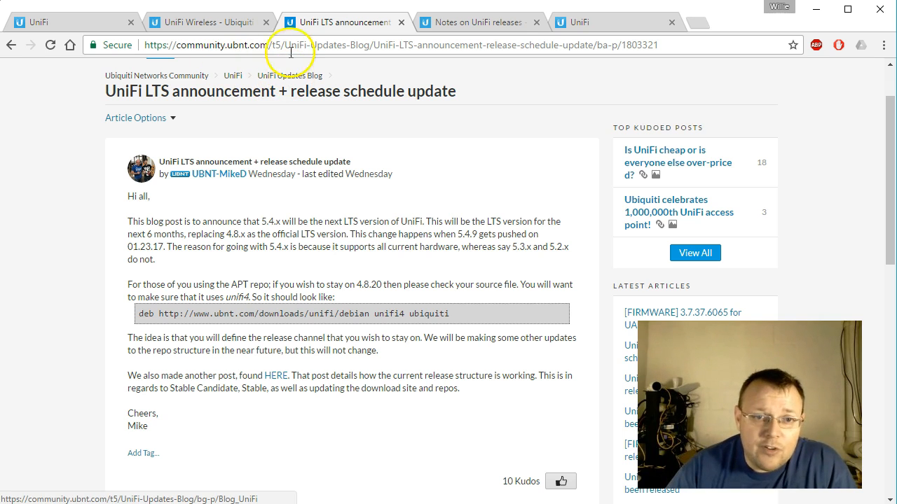
pyautogui.moveTo(378, 154)
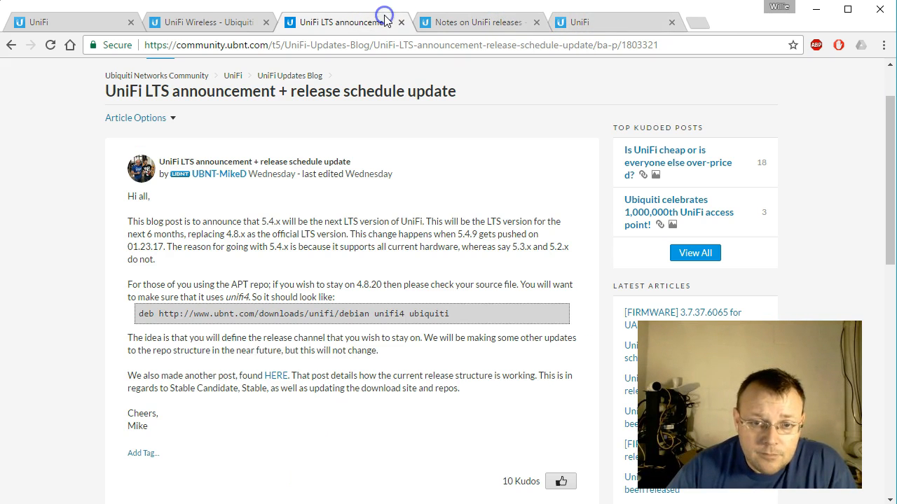
# - Return to the controller, start a site import from the sites menu and cancel it to land on the dashboard
pyautogui.click(208, 23)
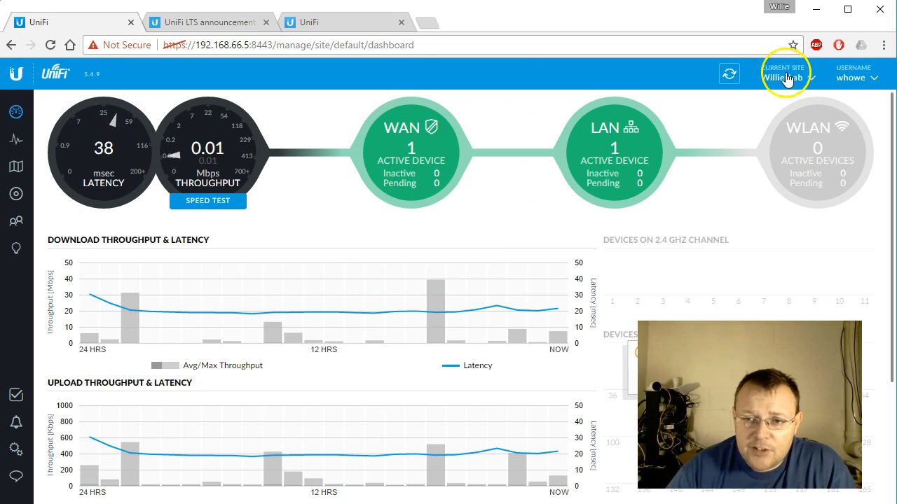
pyautogui.click(786, 78)
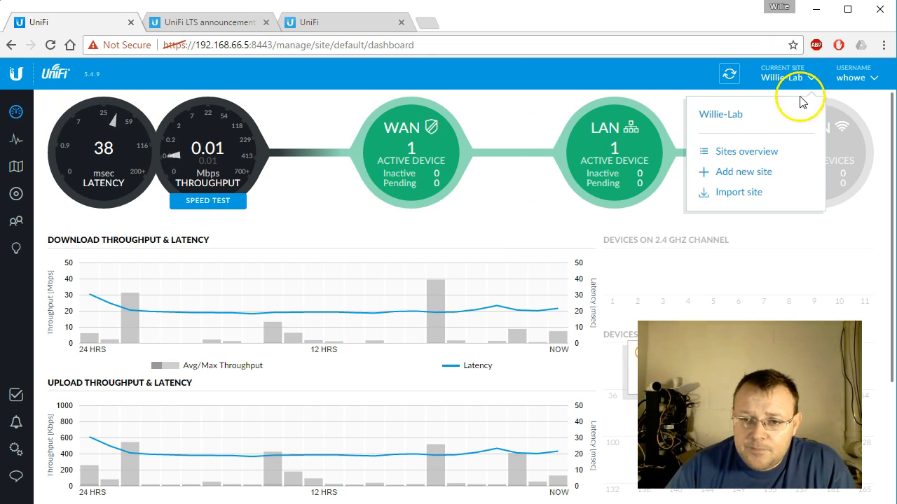
pyautogui.click(738, 192)
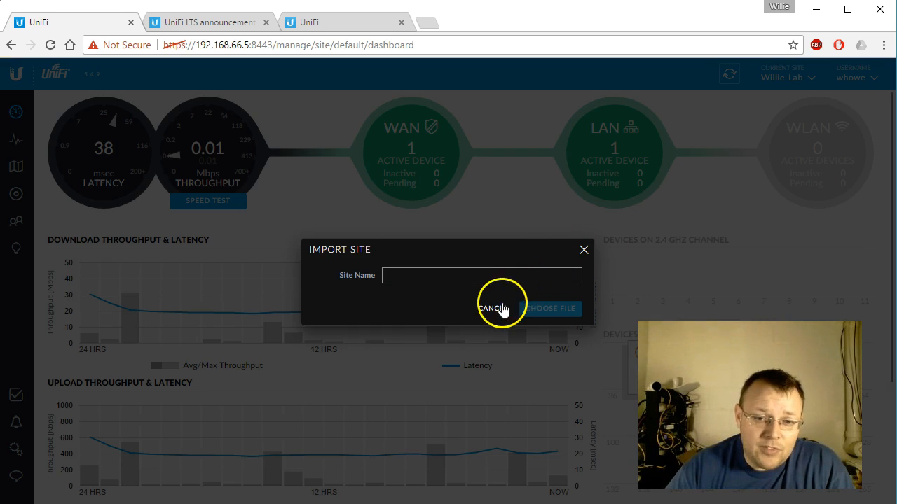
pyautogui.click(497, 308)
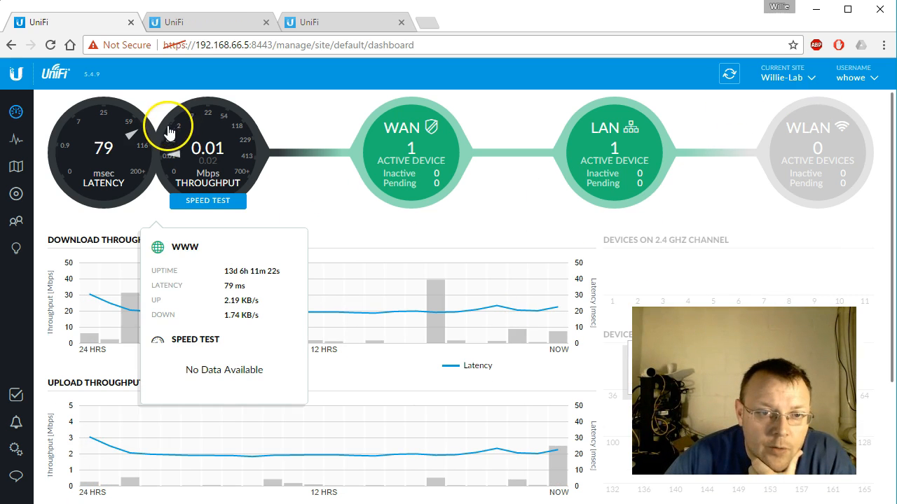
# - Export the current site from Settings > Site, downloading 5.4.9_default.unf
pyautogui.click(16, 452)
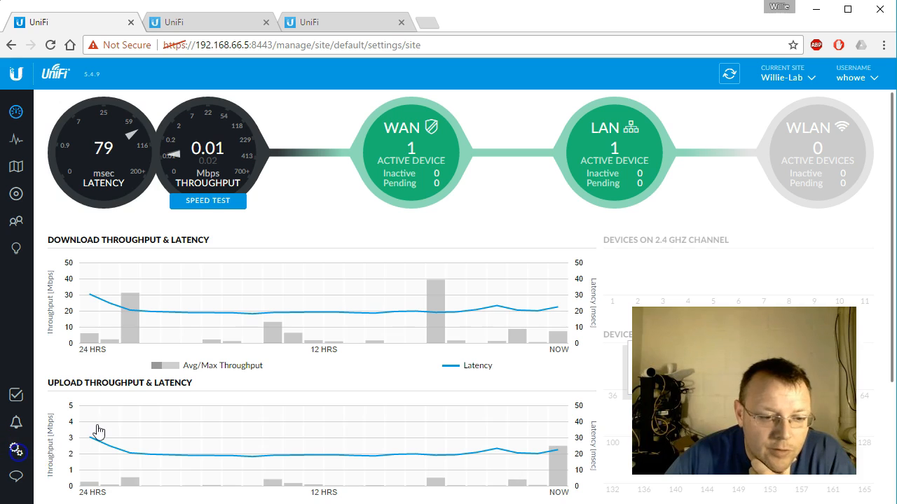
pyautogui.click(17, 448)
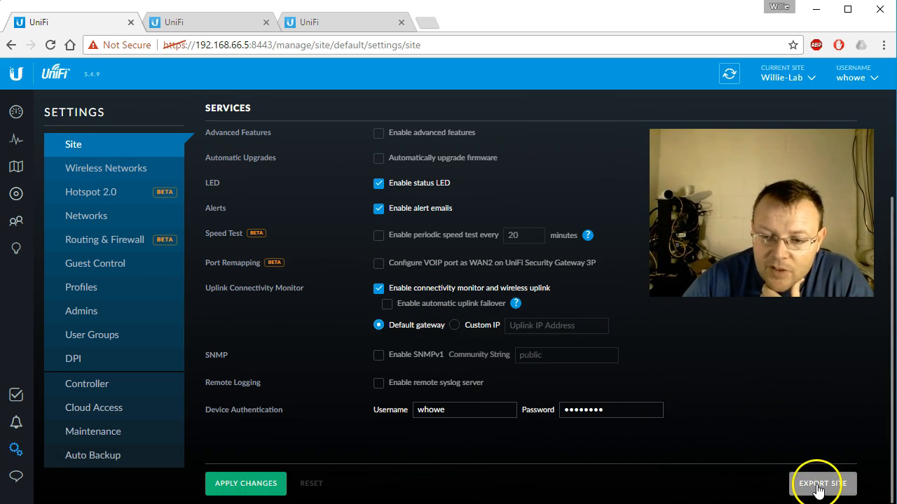
pyautogui.click(821, 484)
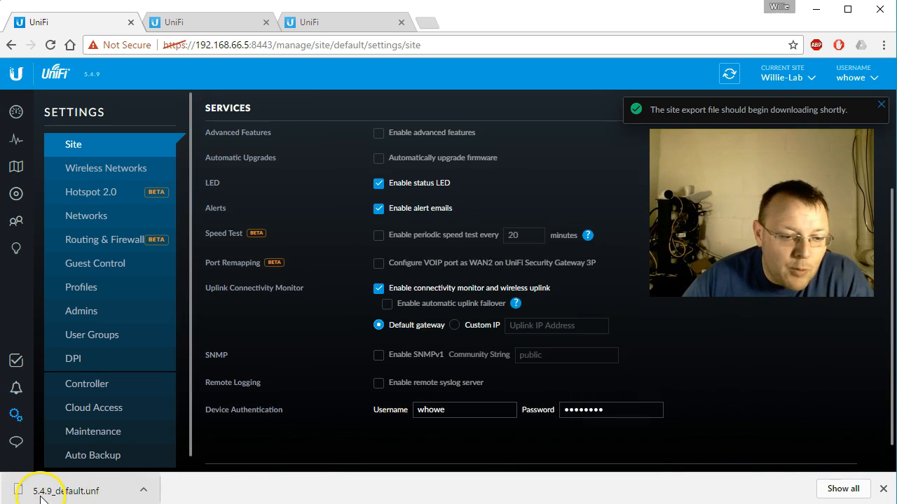
pyautogui.click(880, 104)
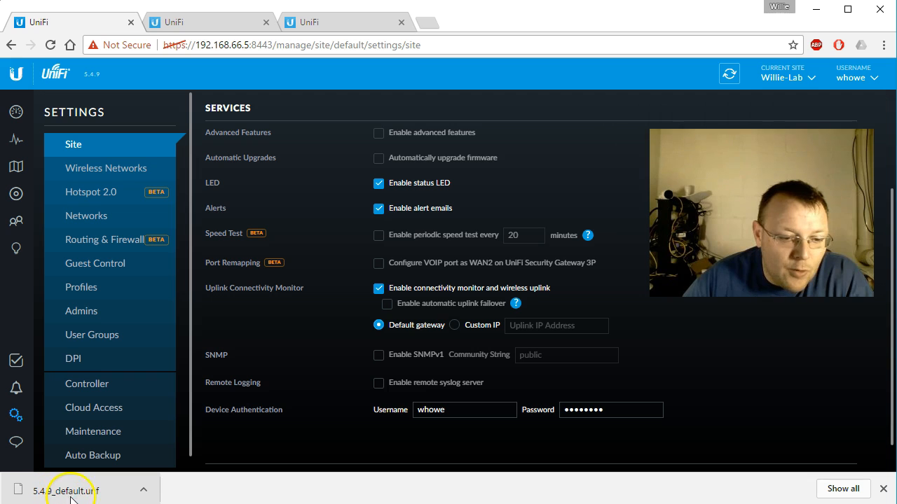
pyautogui.moveTo(364, 171)
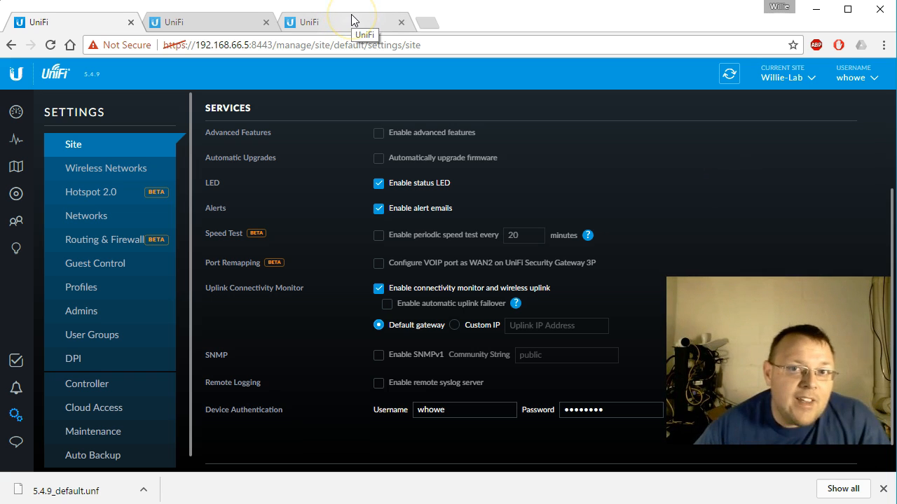
# - Show the unifi.ubnt.com controller list on the UniFi Elite filter, with no matches
pyautogui.click(308, 22)
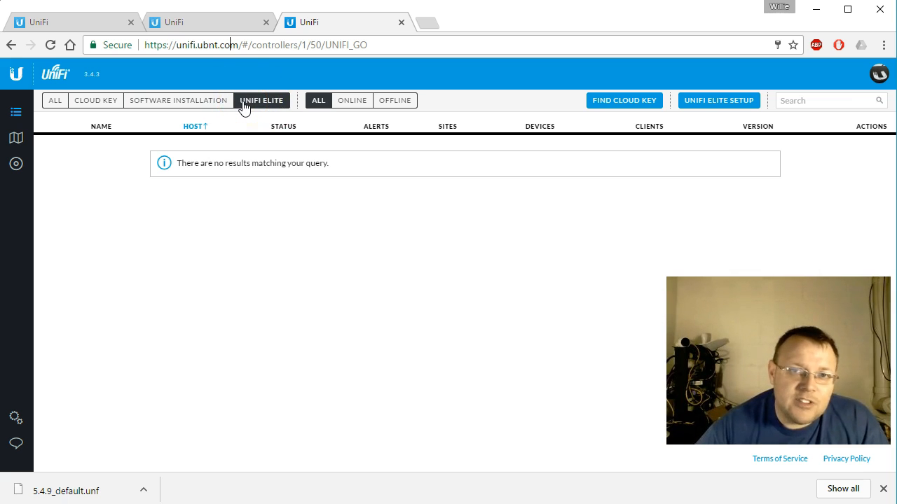
pyautogui.moveTo(684, 112)
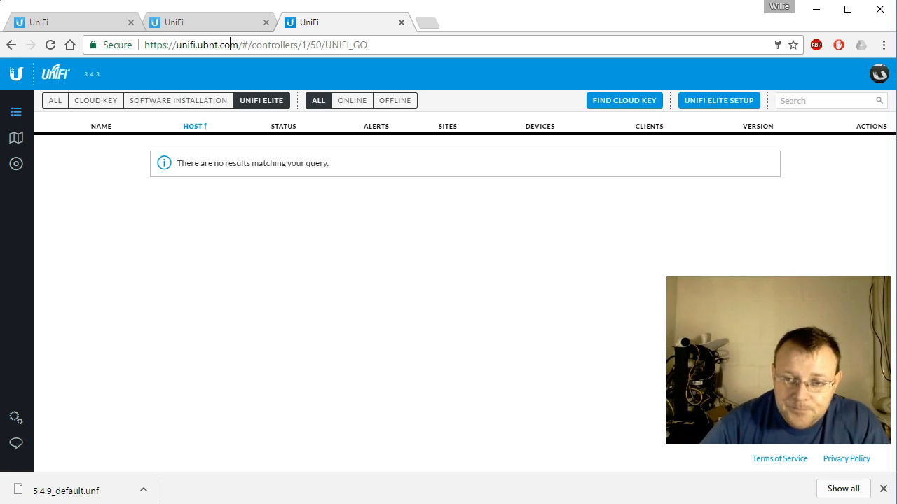
pyautogui.moveTo(502, 58)
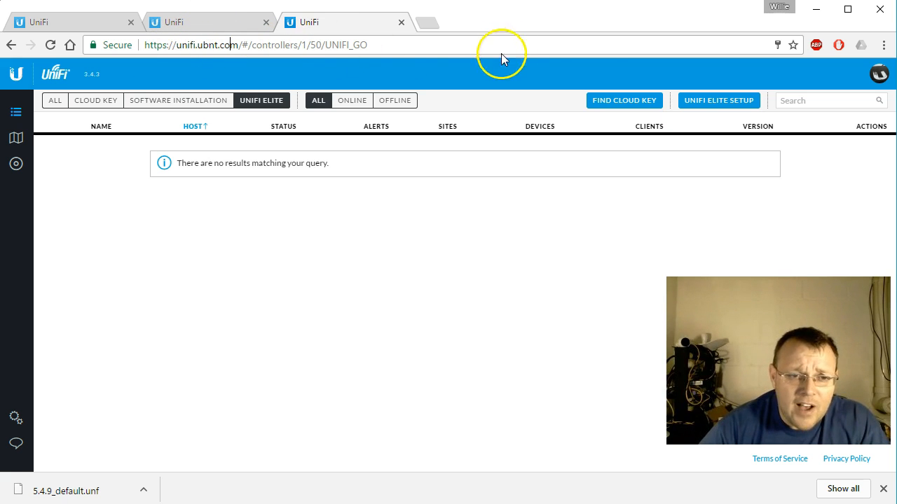
# - Review the UniFi Elite Setup billing page and highlight the $45.00/month UniFi Controller subscription
pyautogui.click(718, 101)
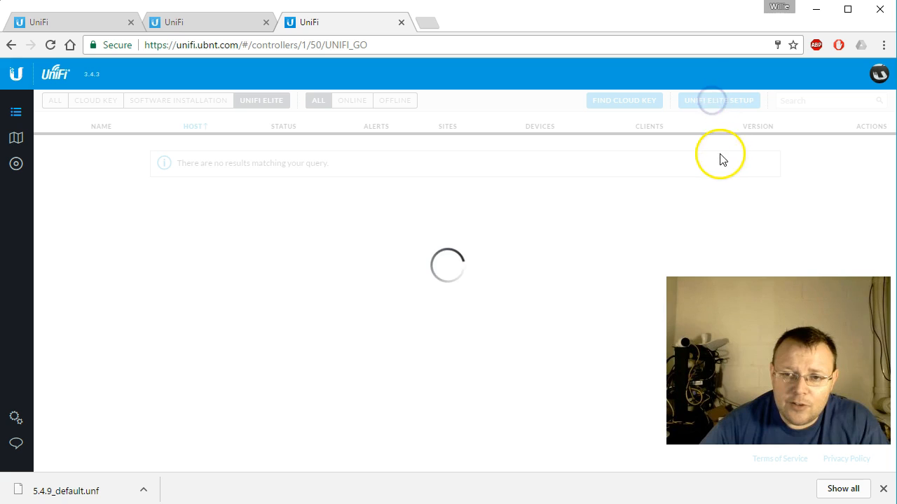
pyautogui.moveTo(717, 141)
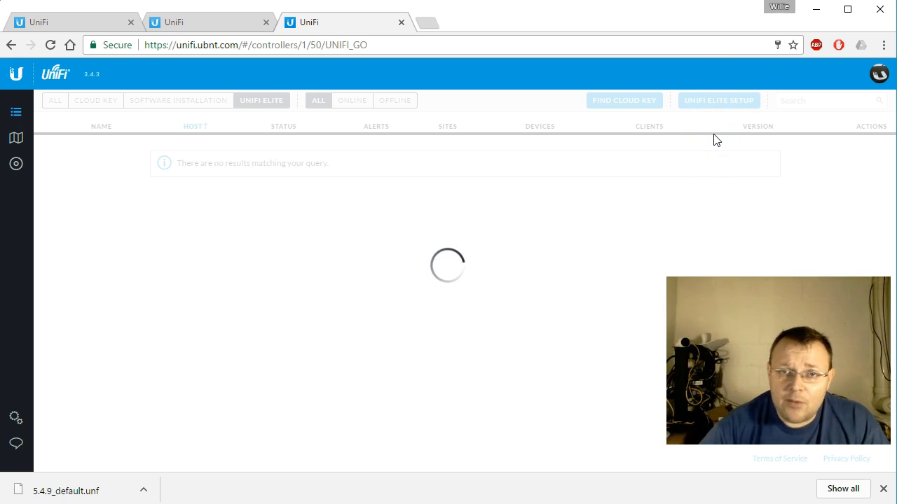
pyautogui.click(718, 100)
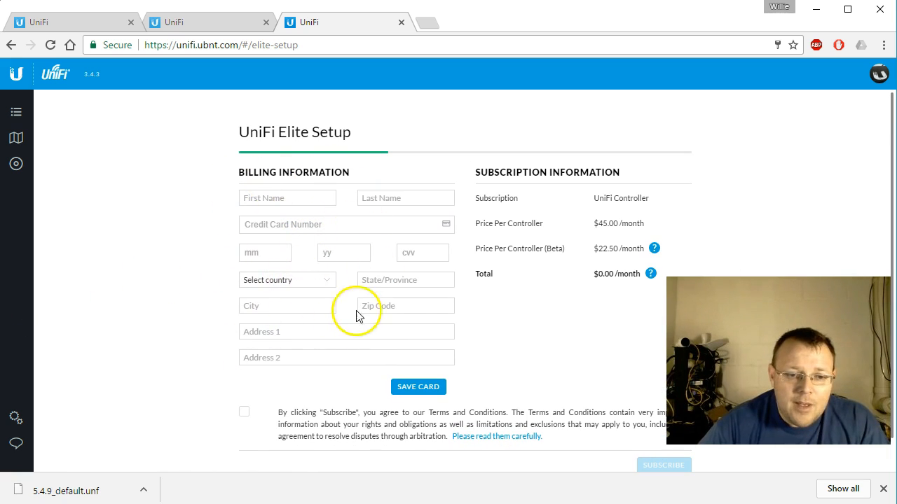
pyautogui.moveTo(591, 259)
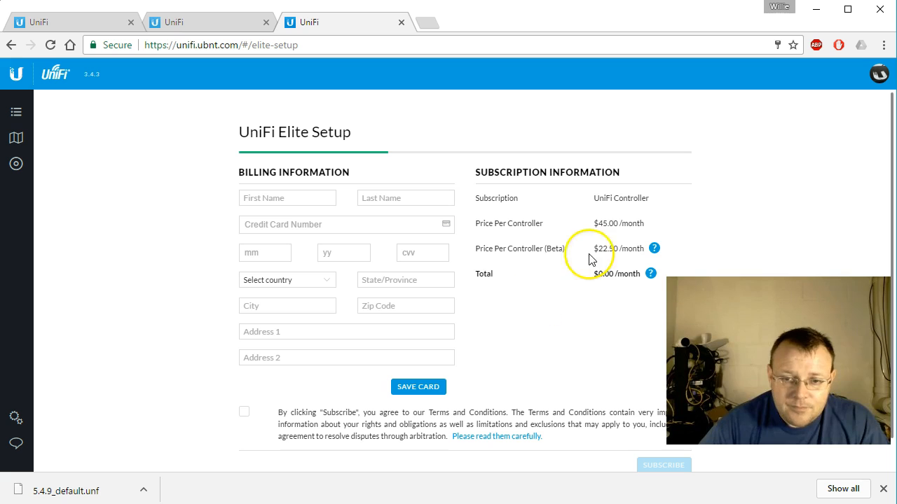
pyautogui.doubleClick(621, 199)
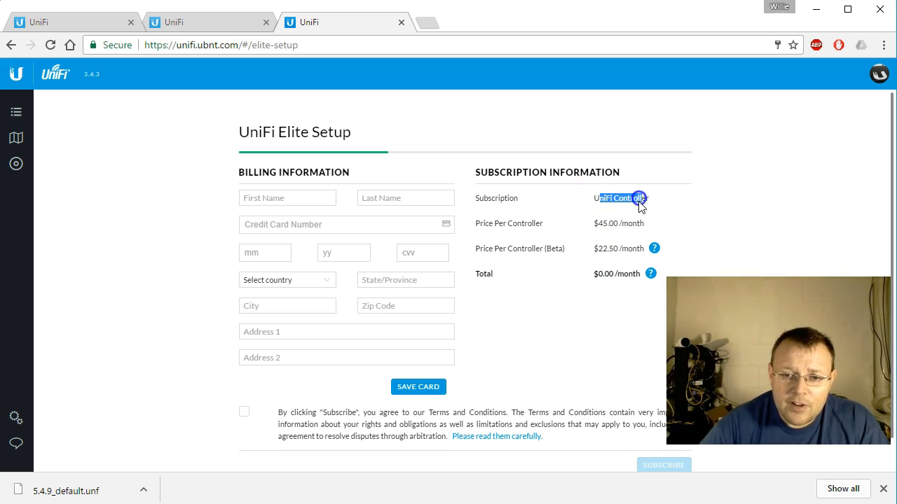
pyautogui.moveTo(614, 238)
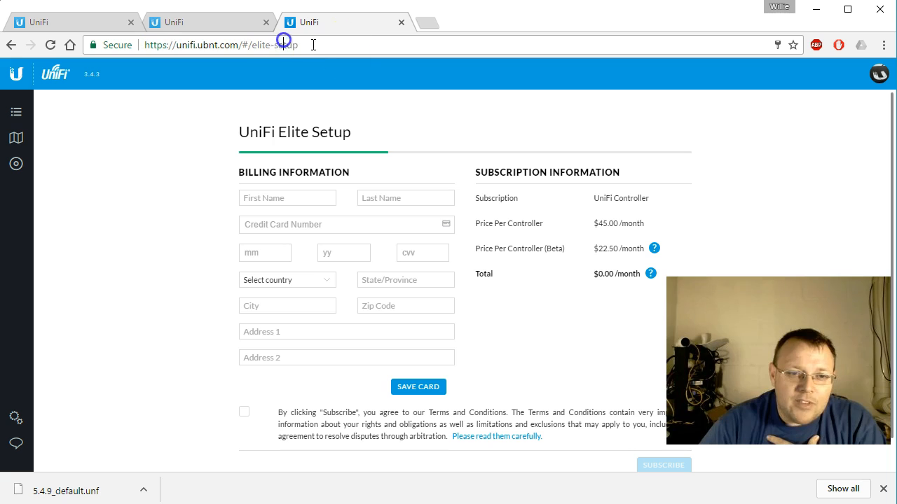
pyautogui.moveTo(283, 164)
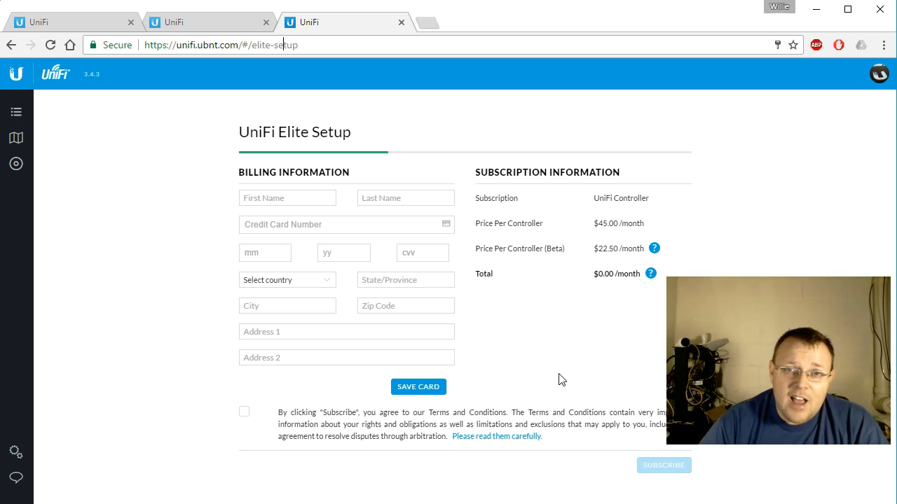
pyautogui.moveTo(211, 29)
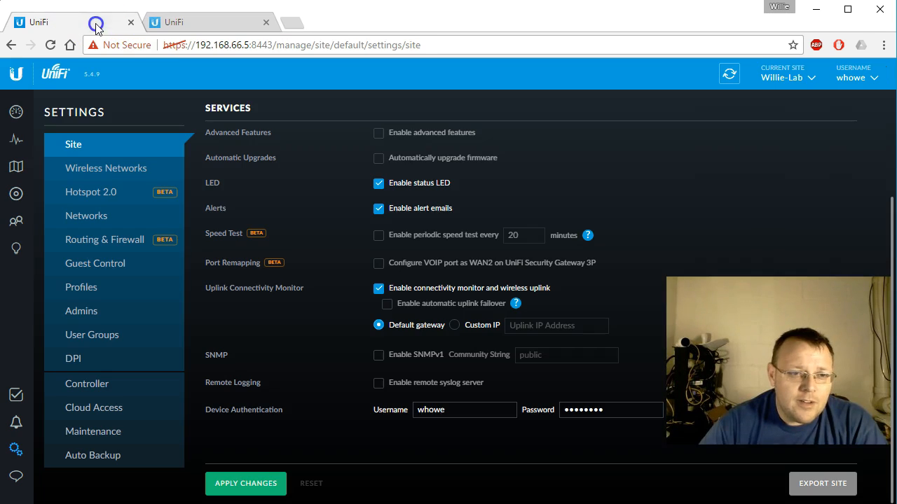
pyautogui.moveTo(361, 249)
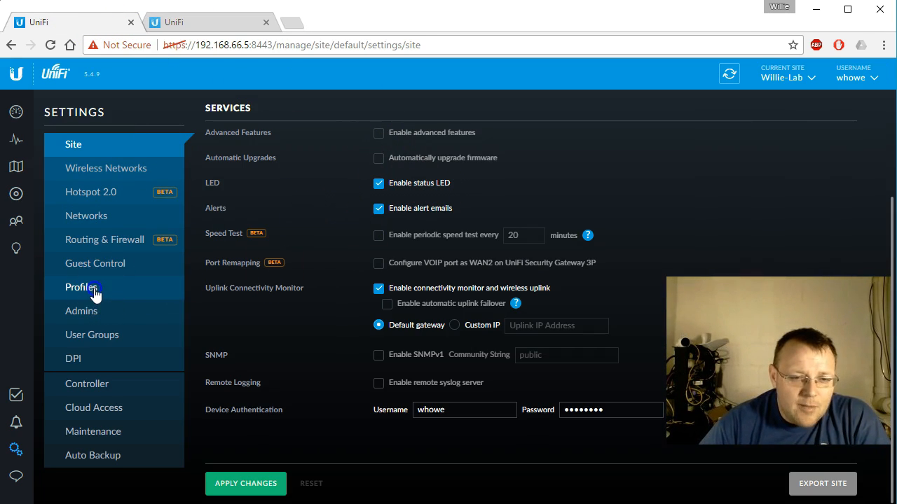
# - Show the Profiles settings, which list no RADIUS profiles yet
pyautogui.click(81, 287)
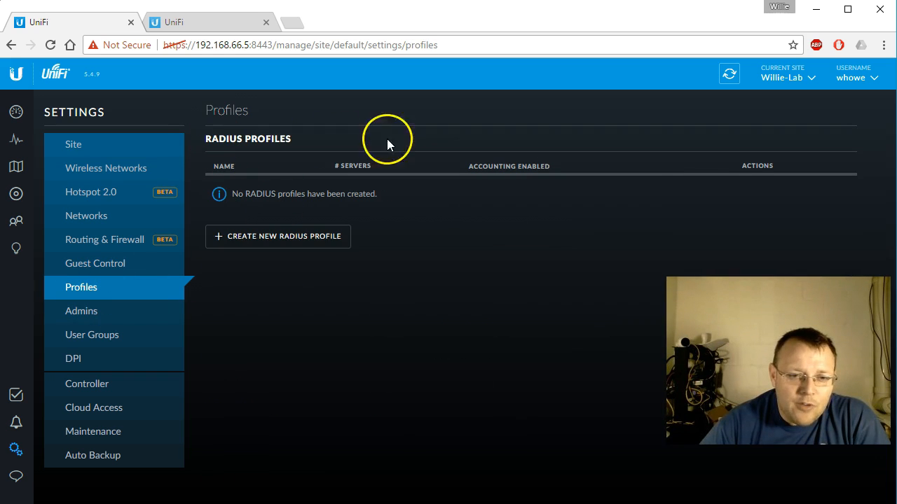
pyautogui.moveTo(317, 193)
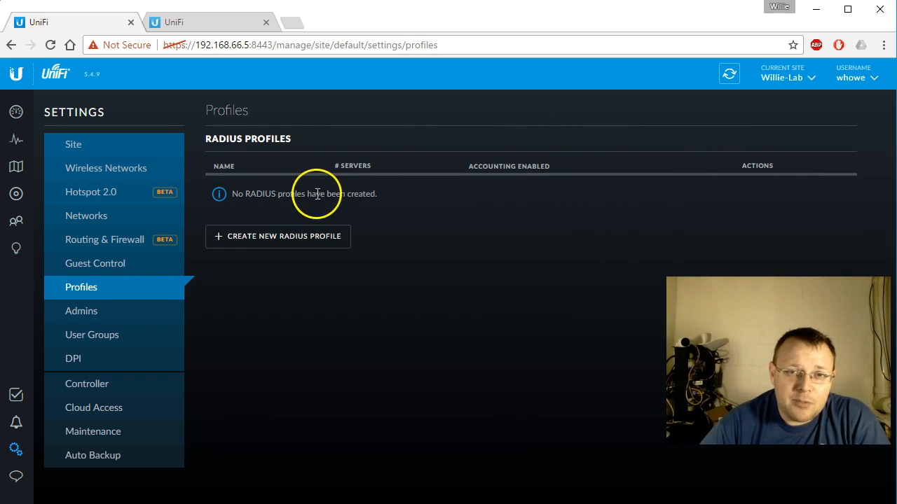
pyautogui.moveTo(378, 353)
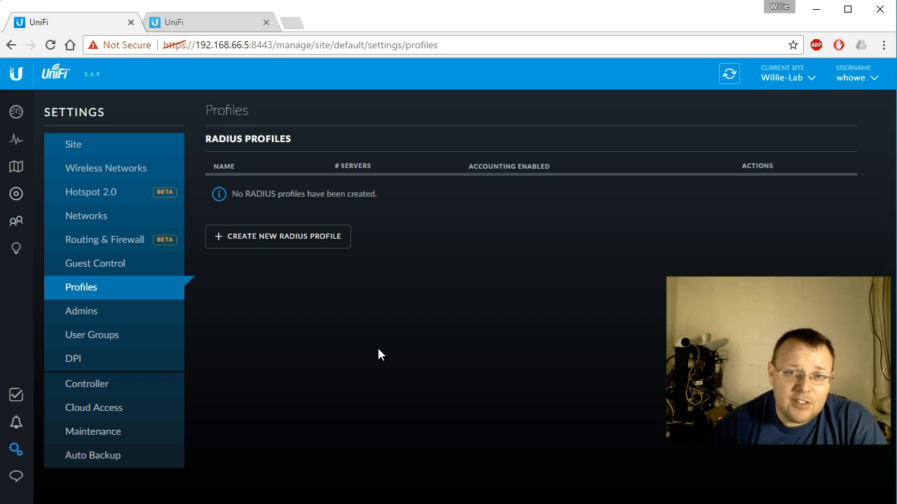
# - Pass through DPI to the Cloud Access settings, showing cloud access enabled and connected
pyautogui.click(72, 359)
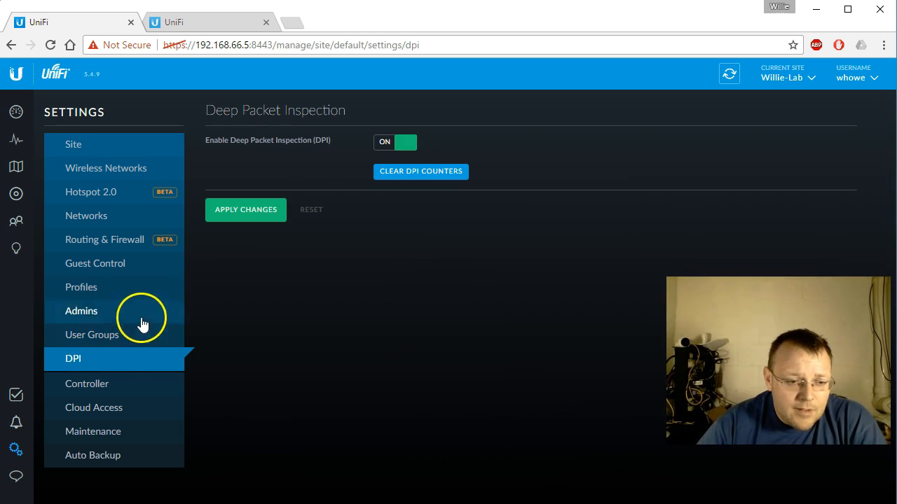
pyautogui.click(94, 408)
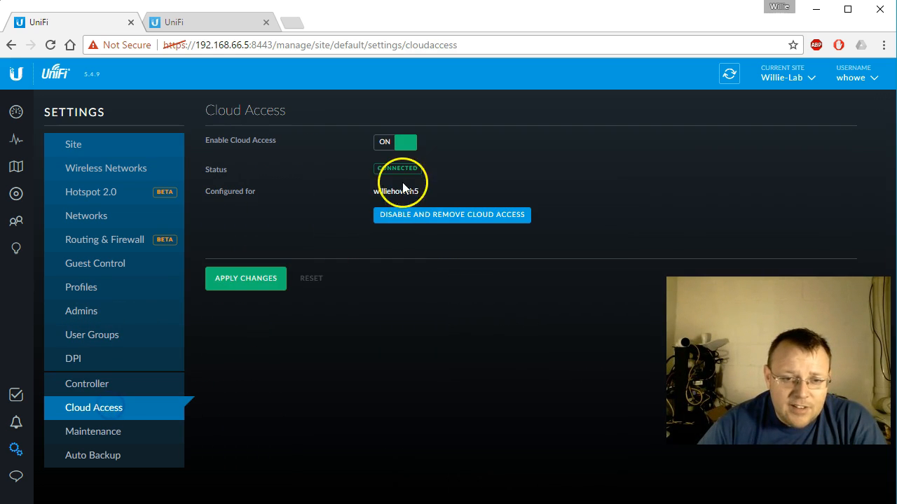
pyautogui.moveTo(325, 249)
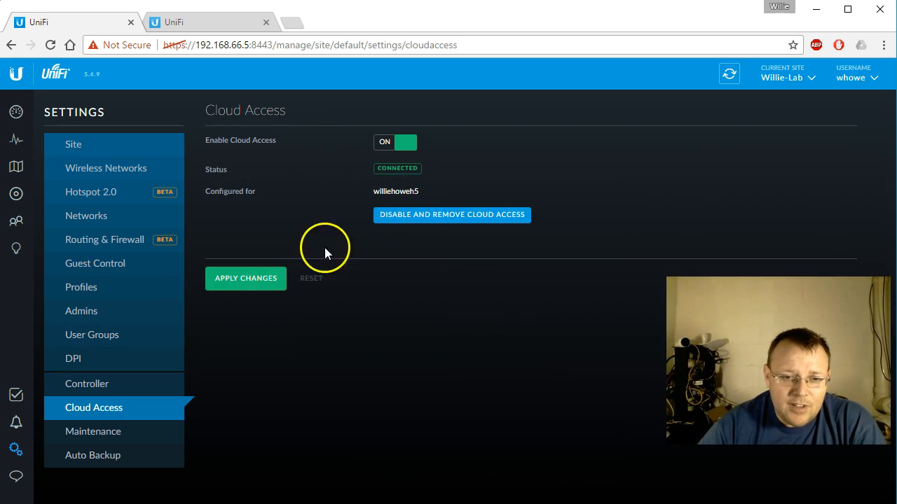
pyautogui.moveTo(370, 249)
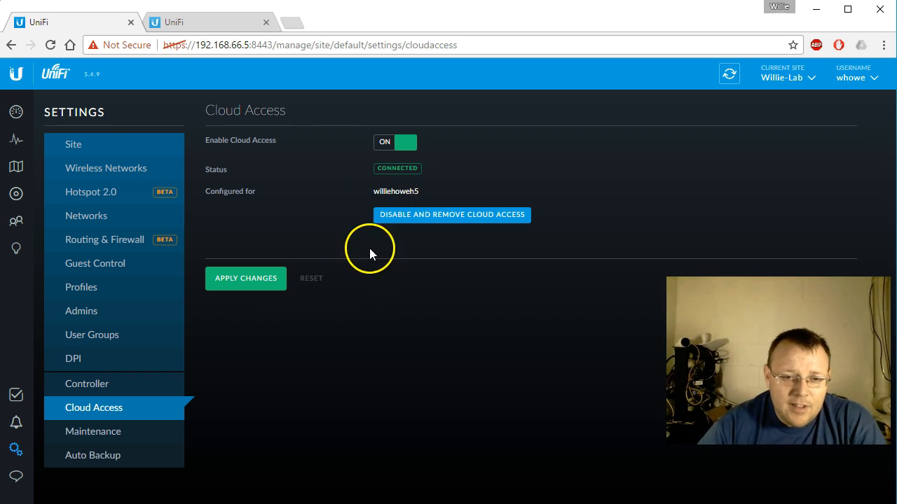
pyautogui.moveTo(442, 175)
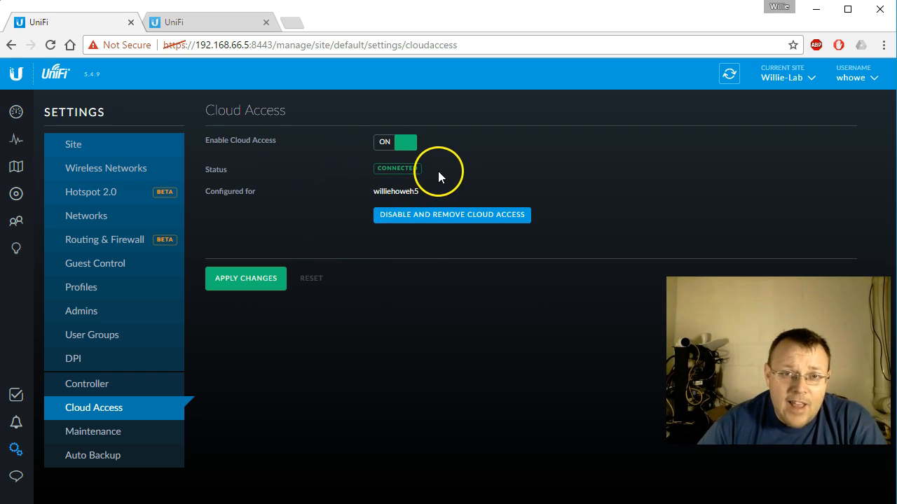
pyautogui.moveTo(392, 147)
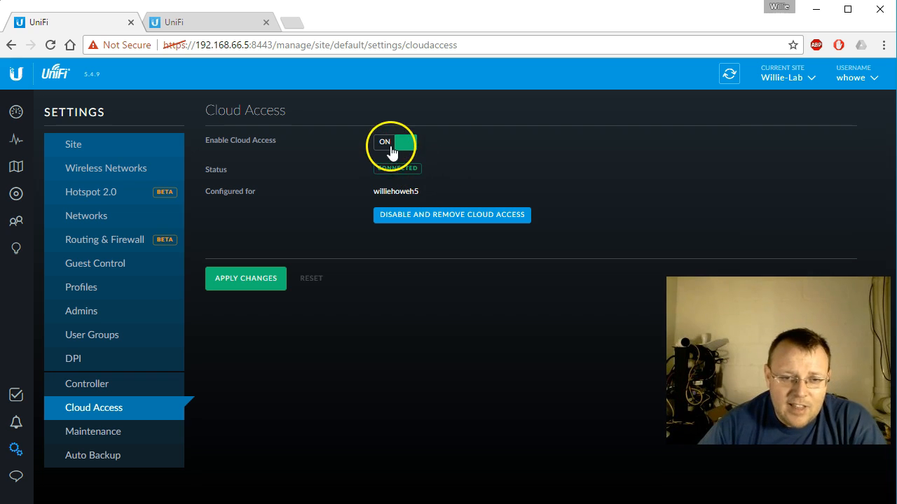